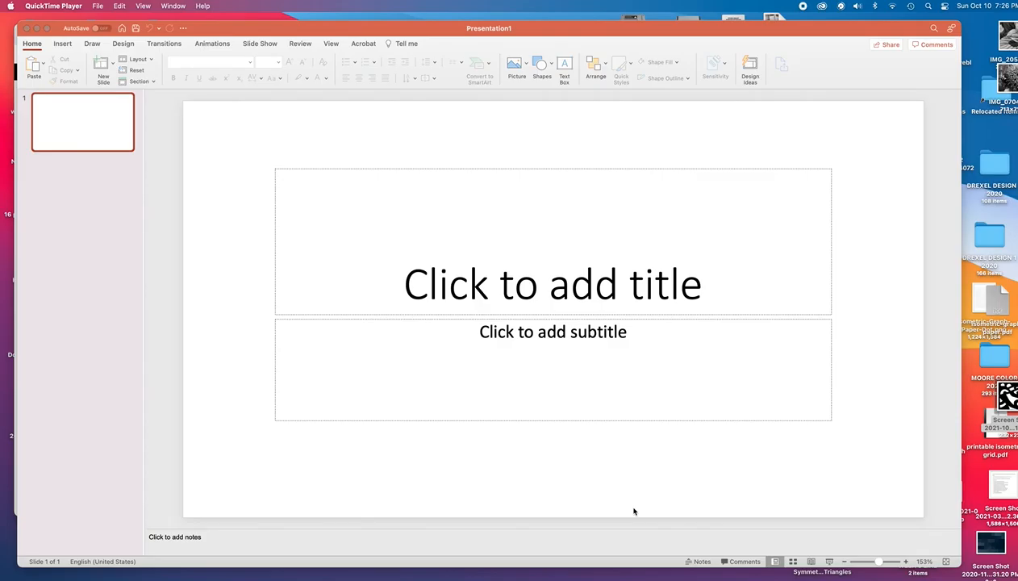
pyautogui.moveTo(646, 490)
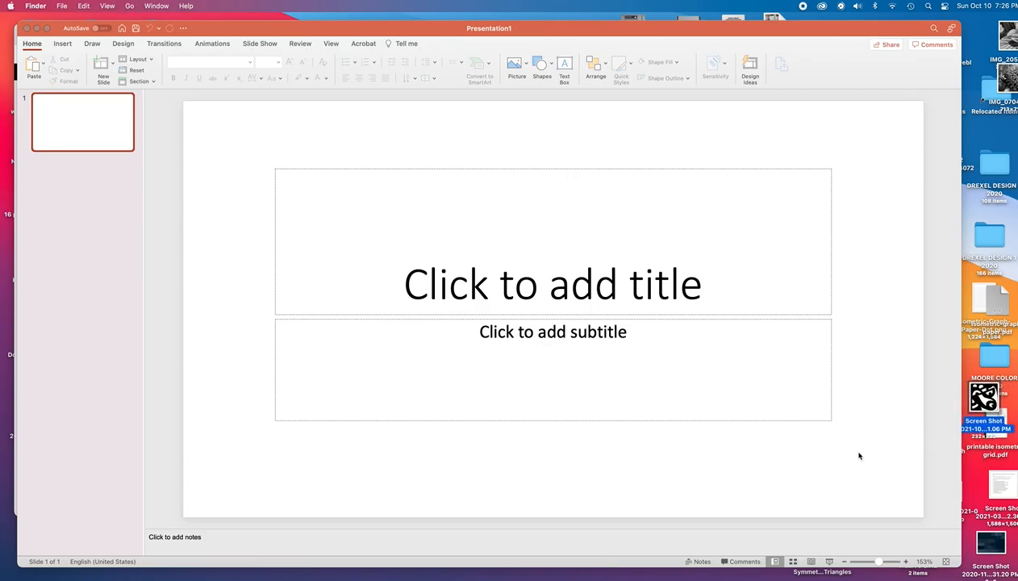
pyautogui.moveTo(637, 422)
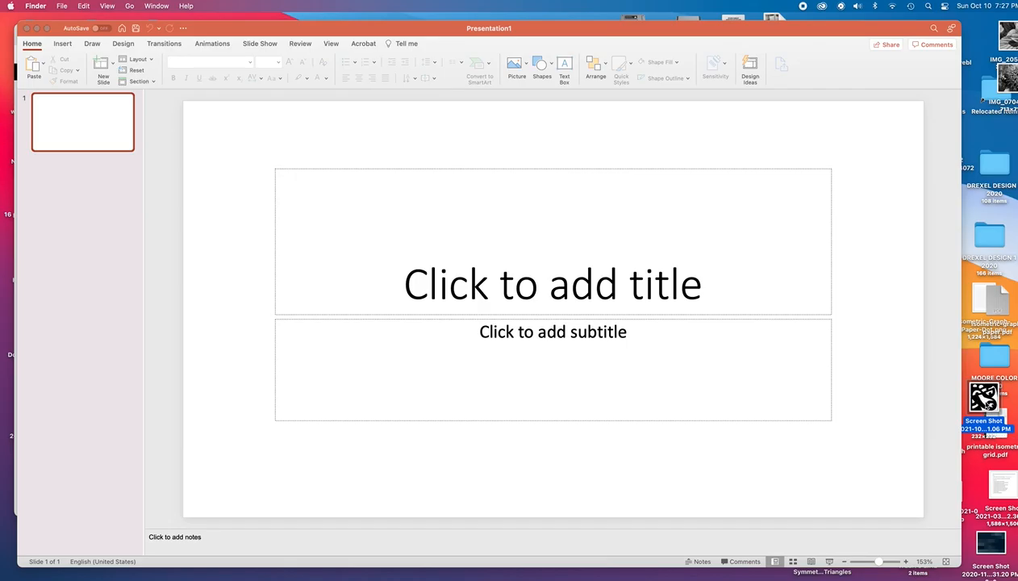
pyautogui.moveTo(546, 410)
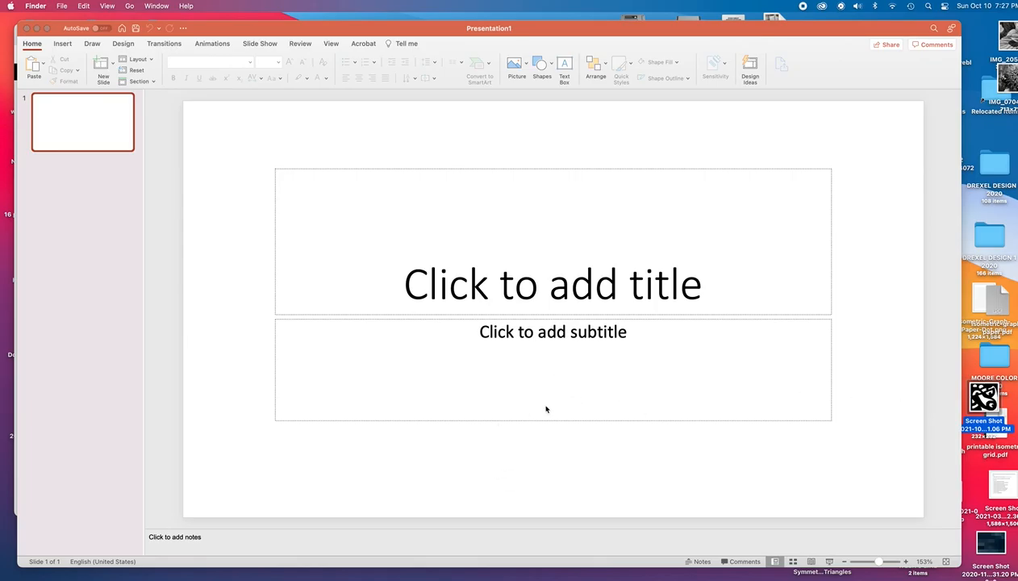
pyautogui.moveTo(578, 429)
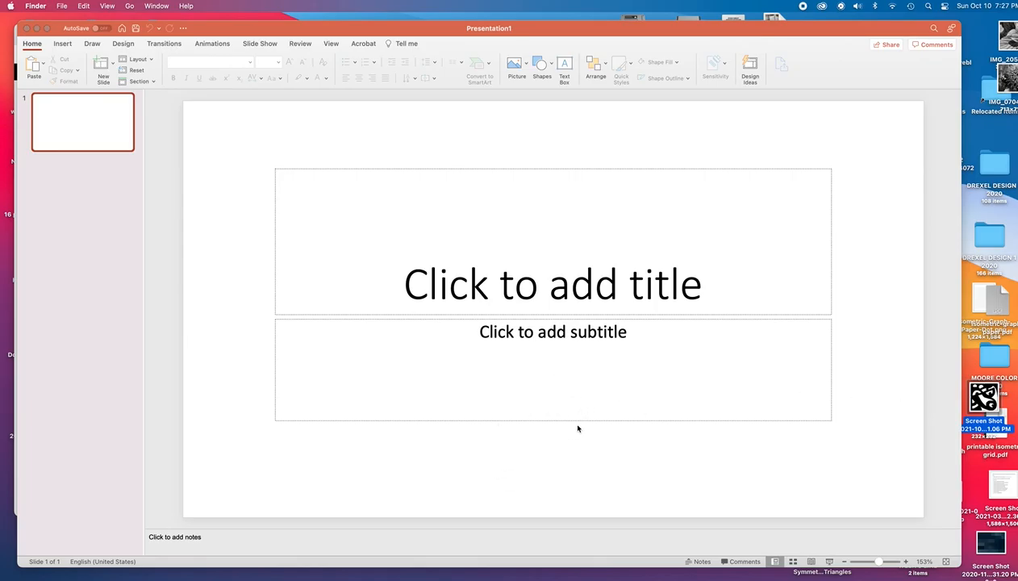
pyautogui.moveTo(545, 171)
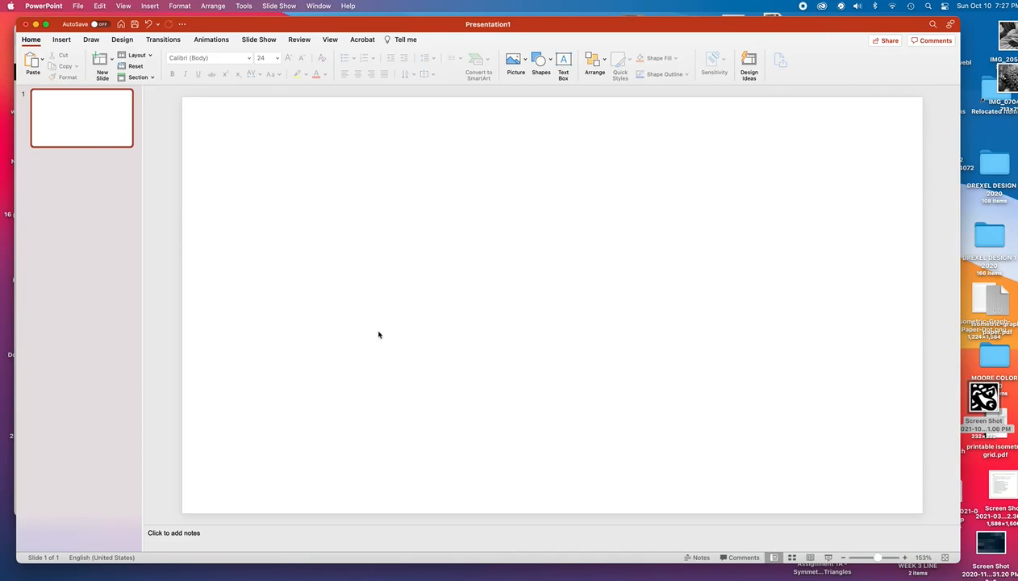
pyautogui.moveTo(555, 329)
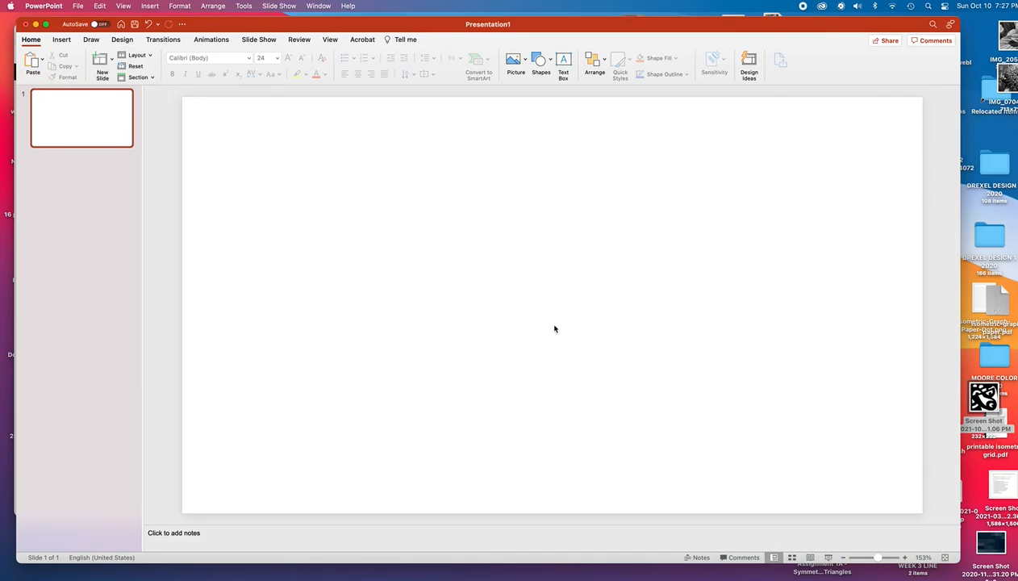
pyautogui.moveTo(523, 334)
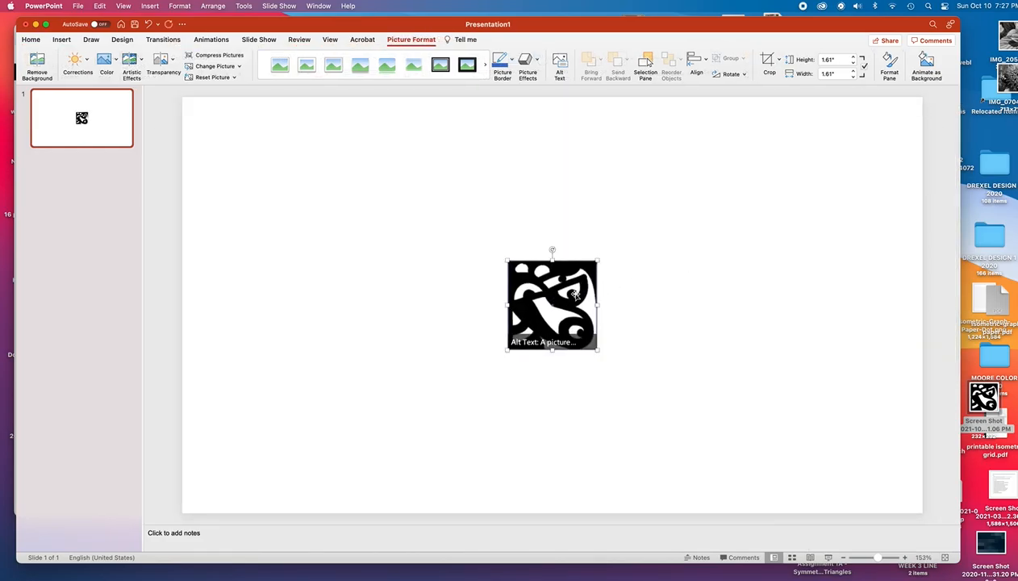
# - Move the cut-paper tile to the slide's top left and shrink it slightly with a corner handle
pyautogui.moveTo(552, 303); pyautogui.dragTo(403, 180)
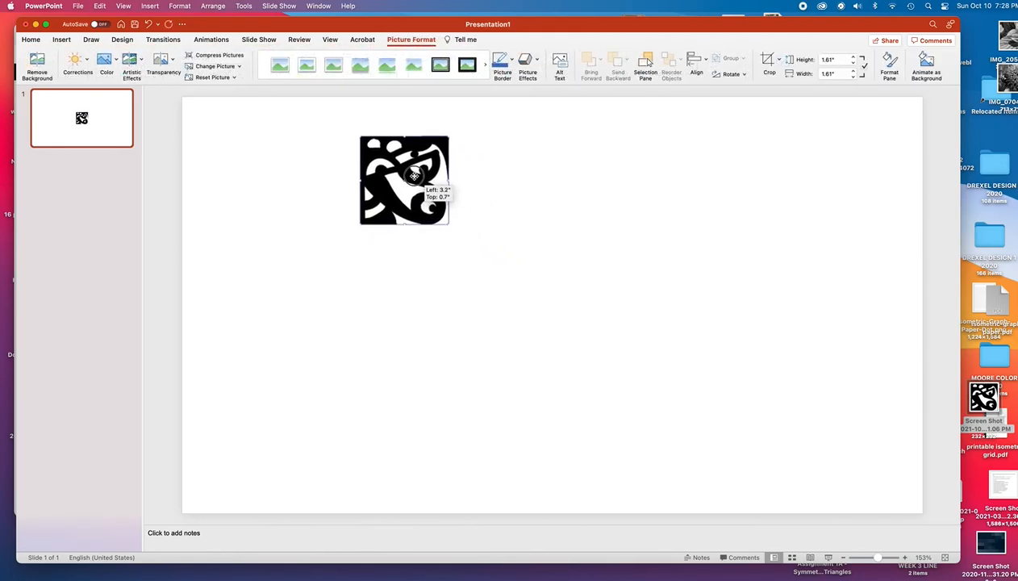
pyautogui.moveTo(404, 177); pyautogui.dragTo(386, 171)
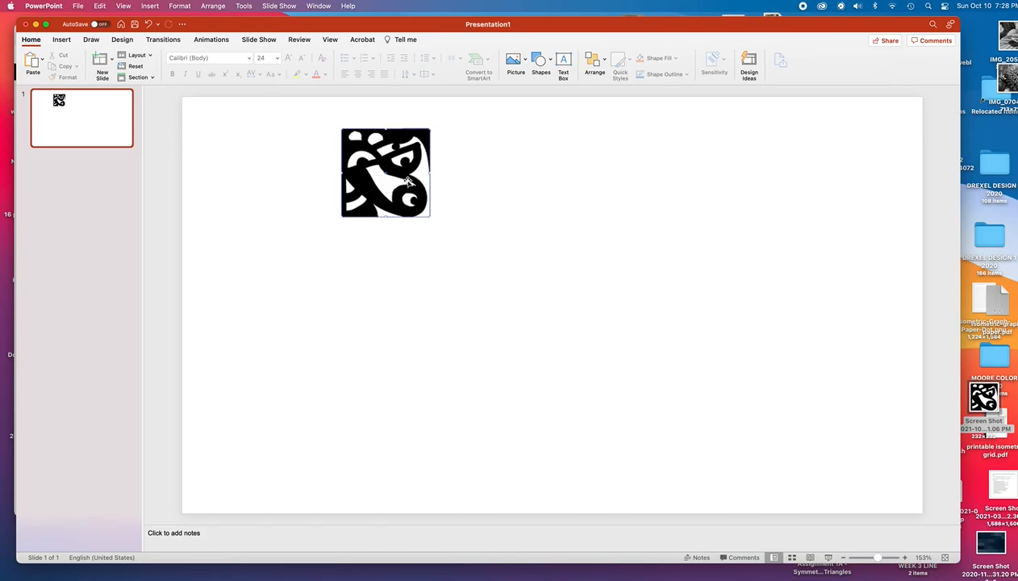
pyautogui.moveTo(407, 181); pyautogui.dragTo(405, 159)
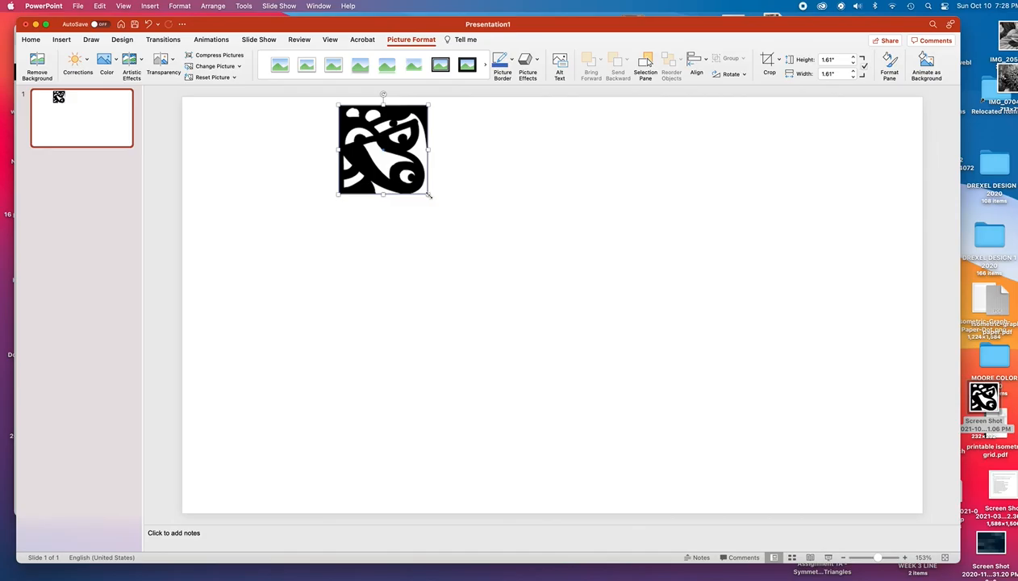
pyautogui.moveTo(428, 195)
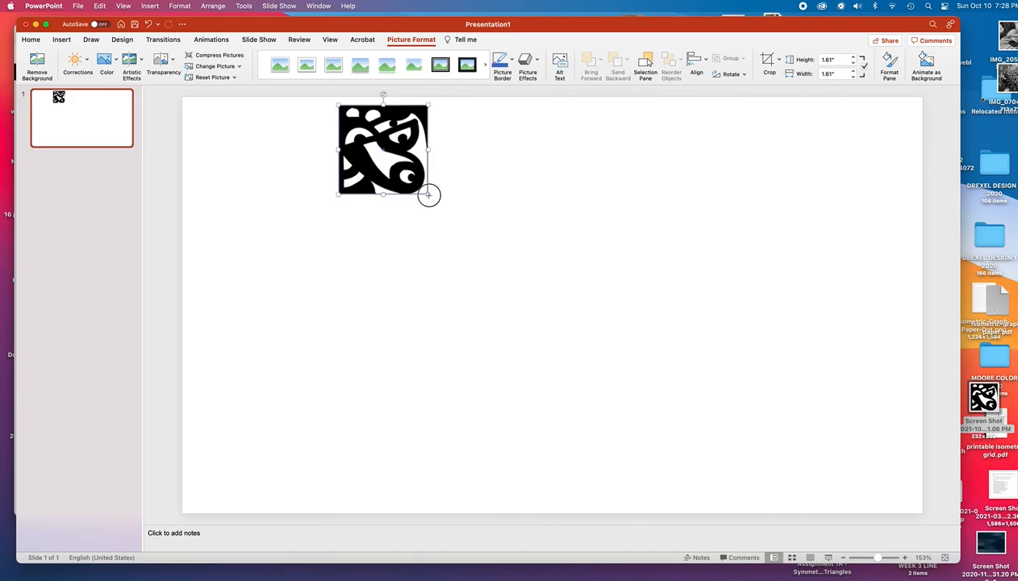
pyautogui.moveTo(429, 194); pyautogui.dragTo(418, 183)
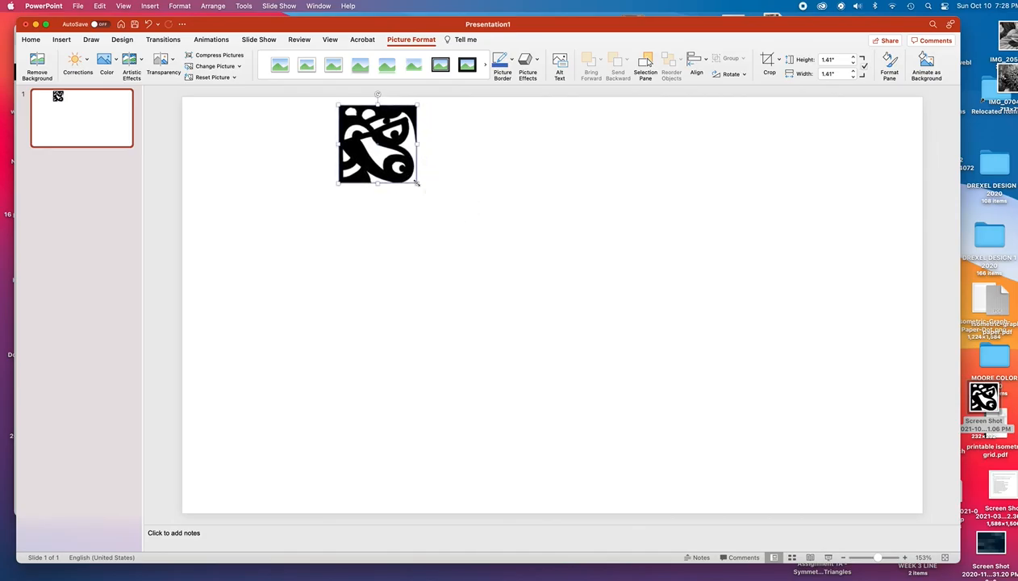
pyautogui.moveTo(432, 186)
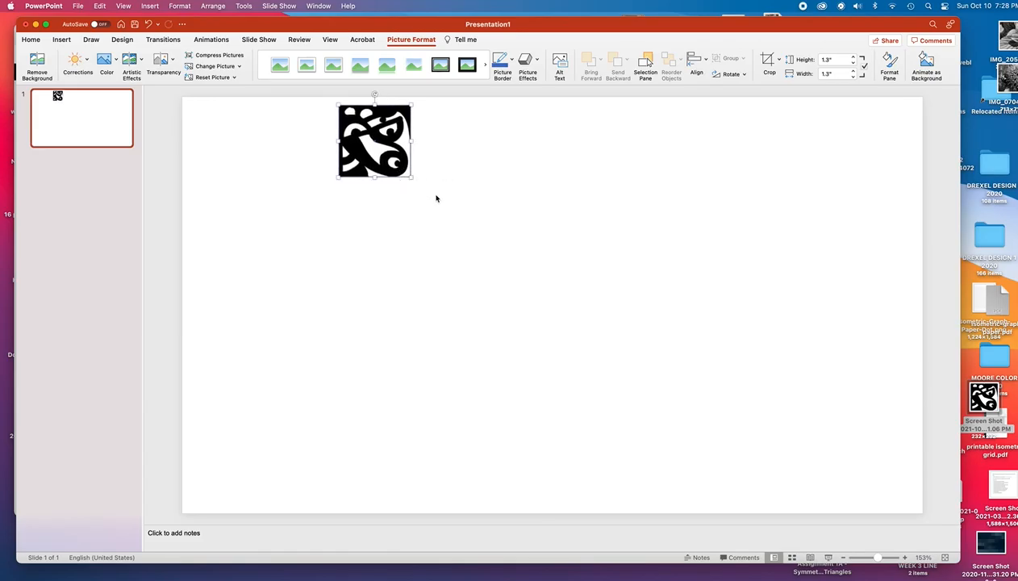
pyautogui.moveTo(375, 142); pyautogui.dragTo(380, 142)
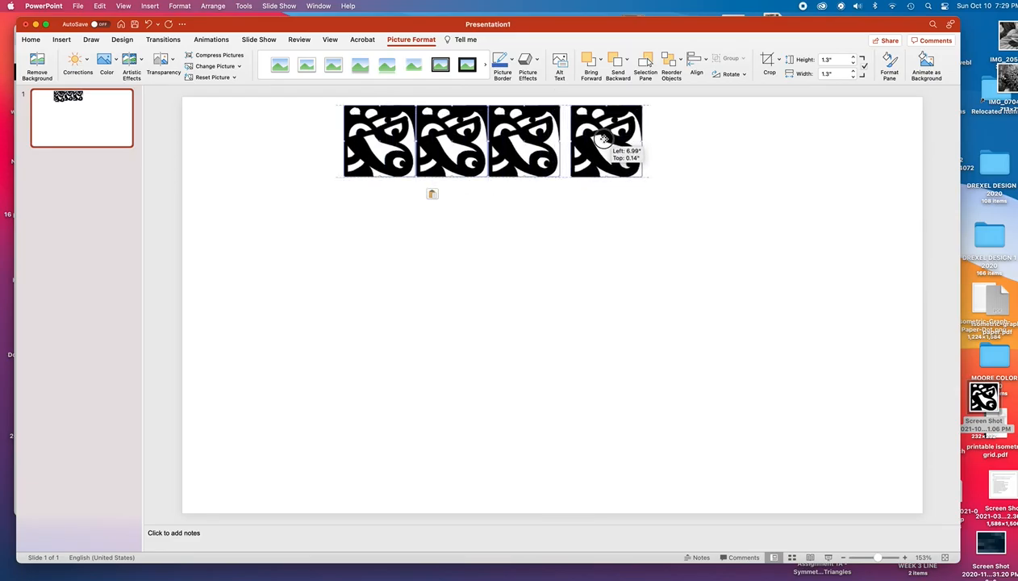
# - Set the fourth tile copy flush against the third, then select one of the copies
pyautogui.moveTo(604, 141); pyautogui.dragTo(597, 139)
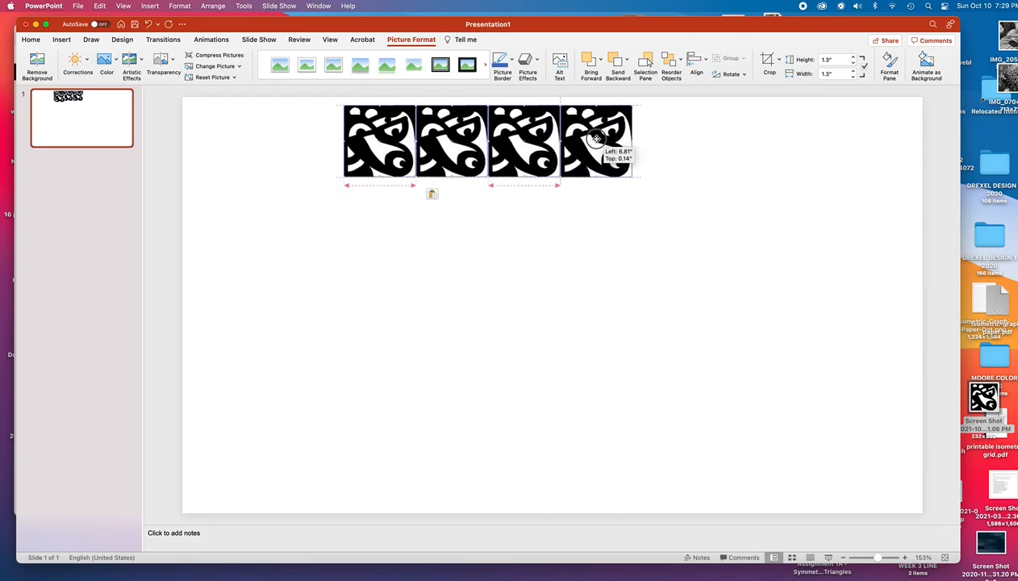
pyautogui.click(546, 262)
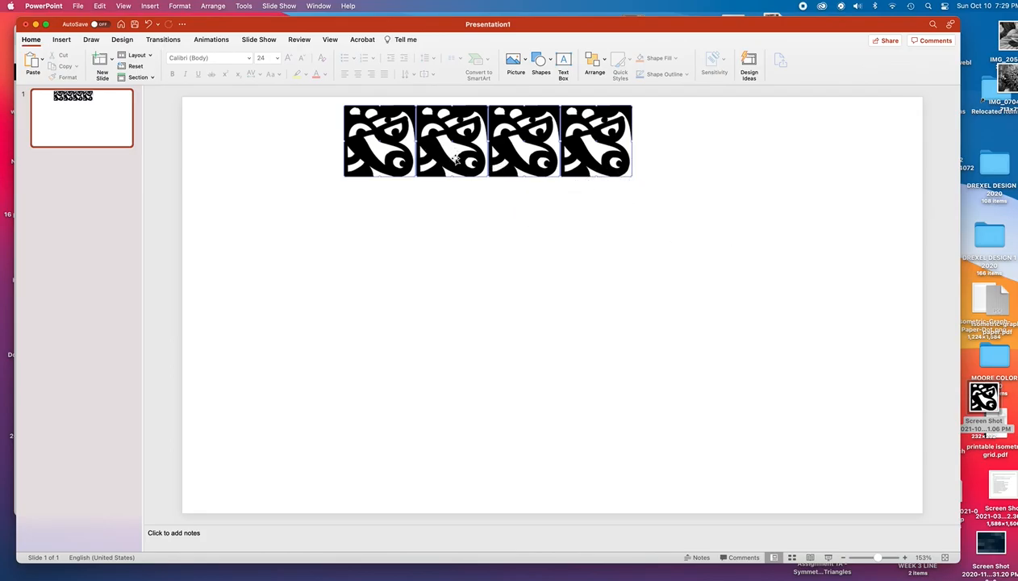
pyautogui.moveTo(375, 167)
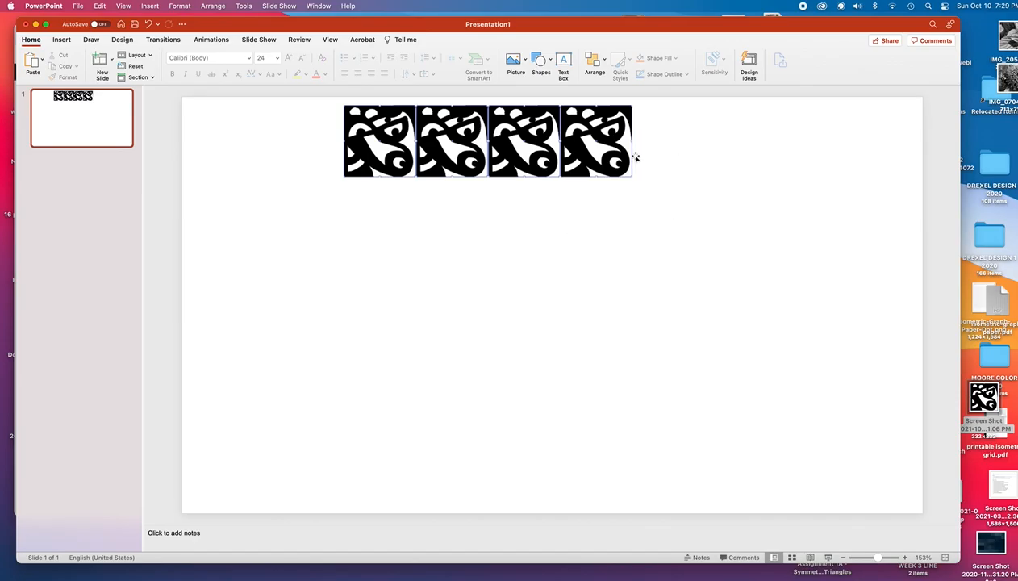
pyautogui.click(567, 190)
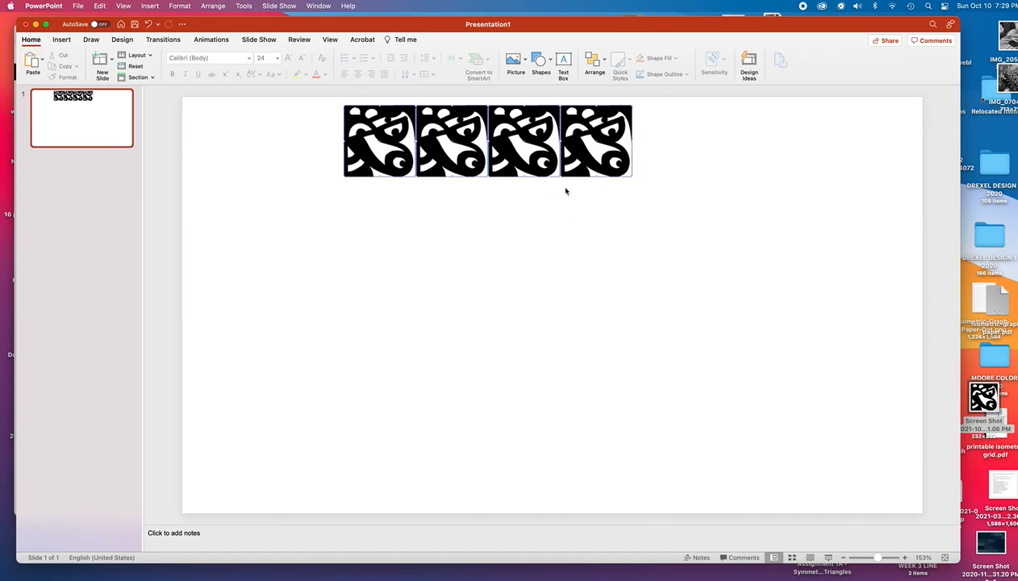
pyautogui.moveTo(658, 176)
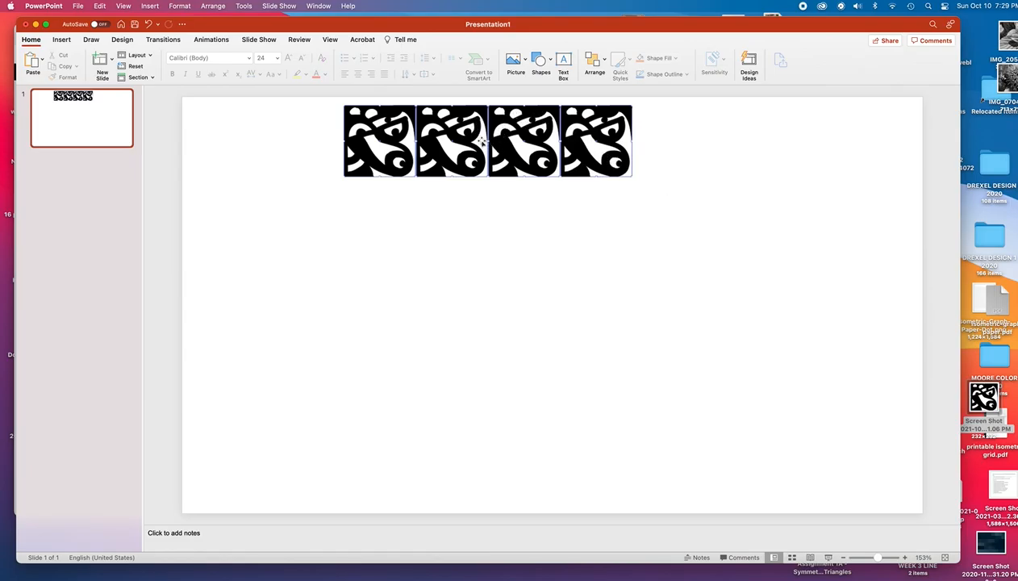
pyautogui.moveTo(408, 106)
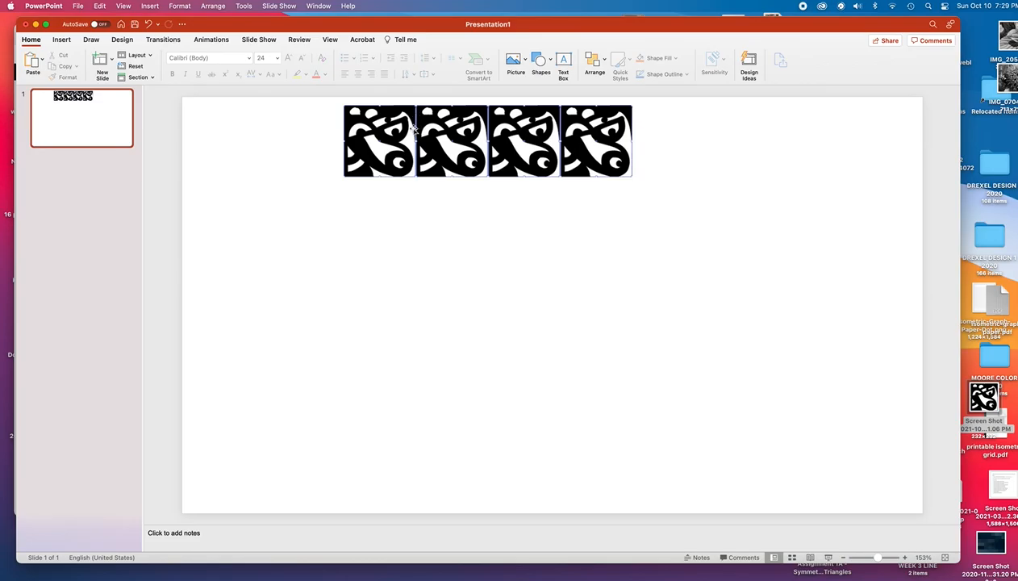
pyautogui.click(458, 142)
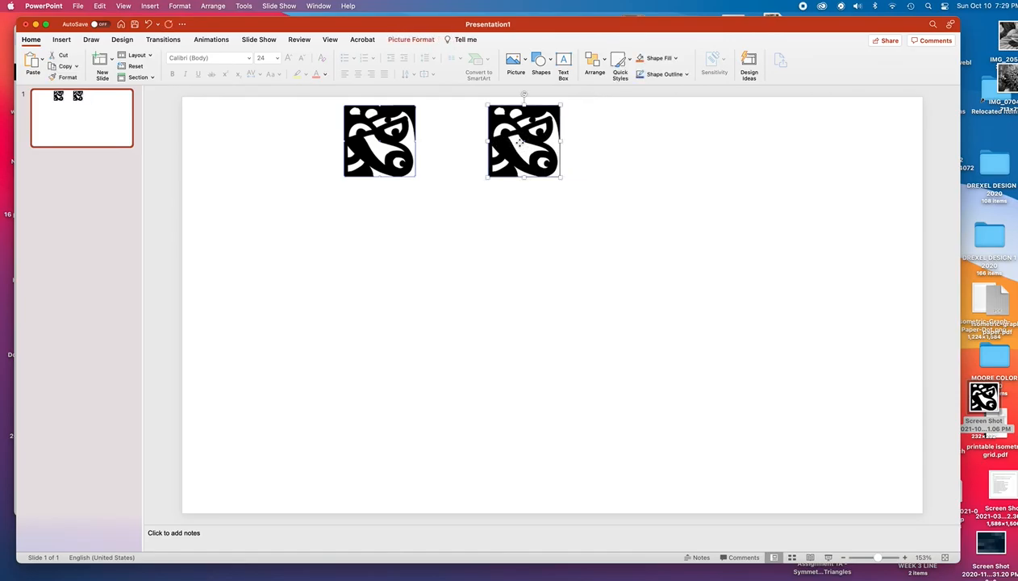
# - Delete the extra copy and crop the remaining tile's edges to a 1.25 by 1.25 inch square
pyautogui.press('Delete')
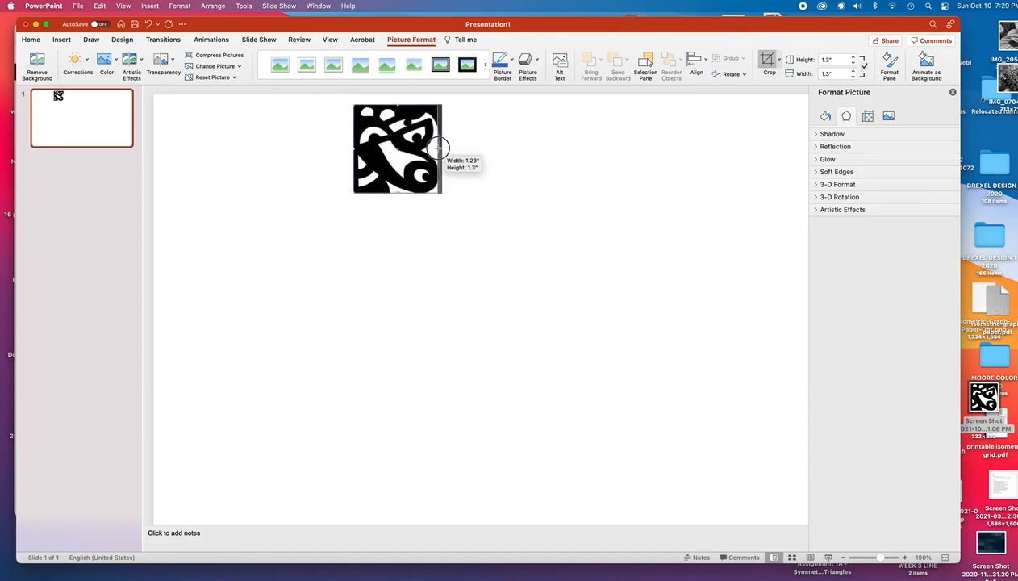
pyautogui.moveTo(442, 149); pyautogui.dragTo(444, 148)
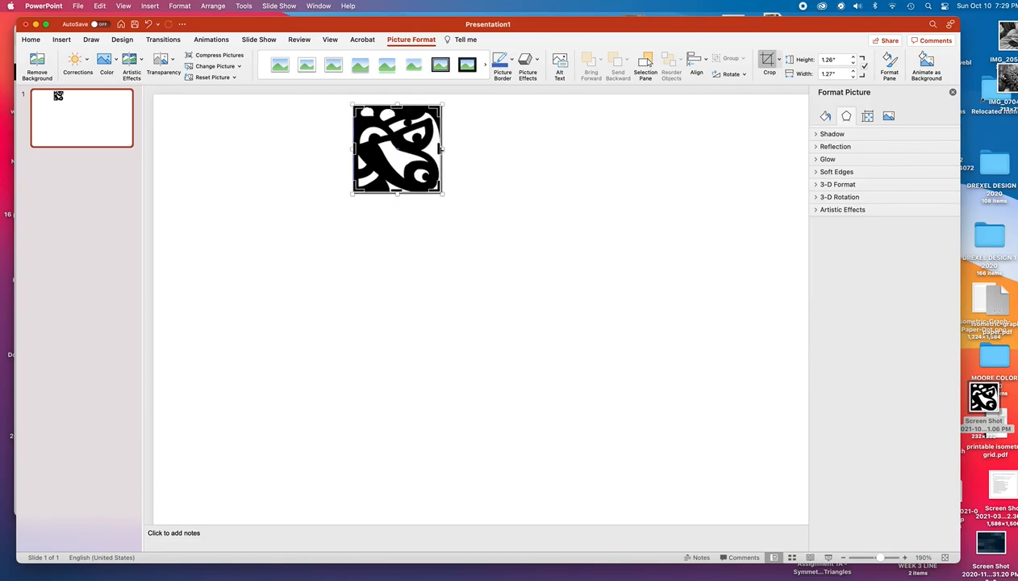
pyautogui.moveTo(350, 149); pyautogui.dragTo(360, 148)
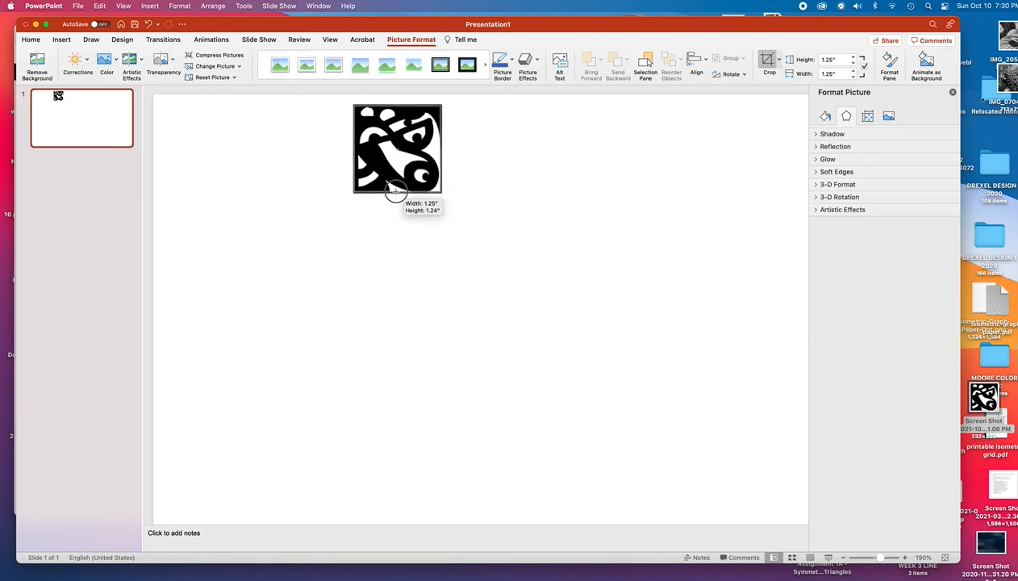
pyautogui.moveTo(482, 161)
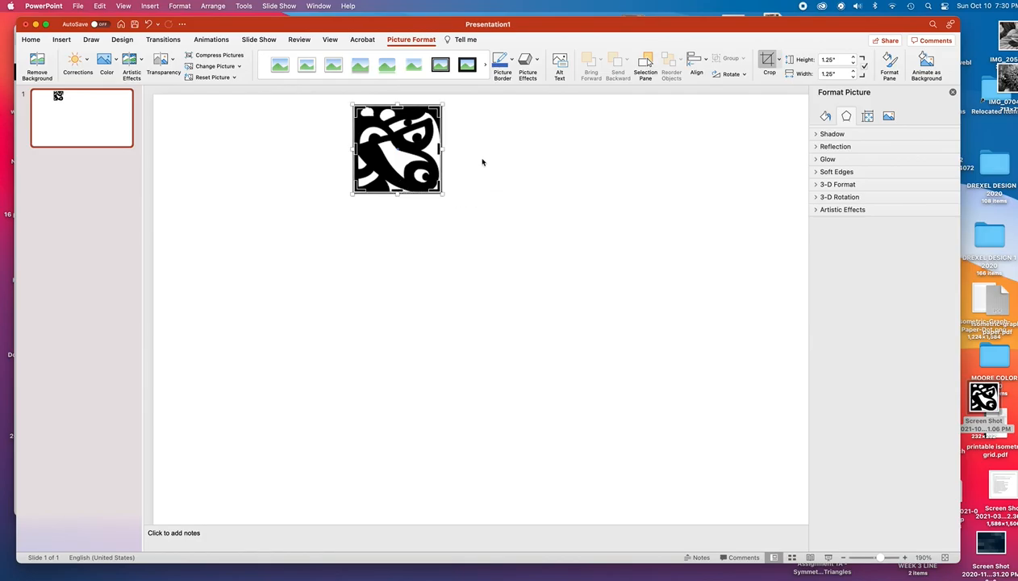
pyautogui.click(768, 59)
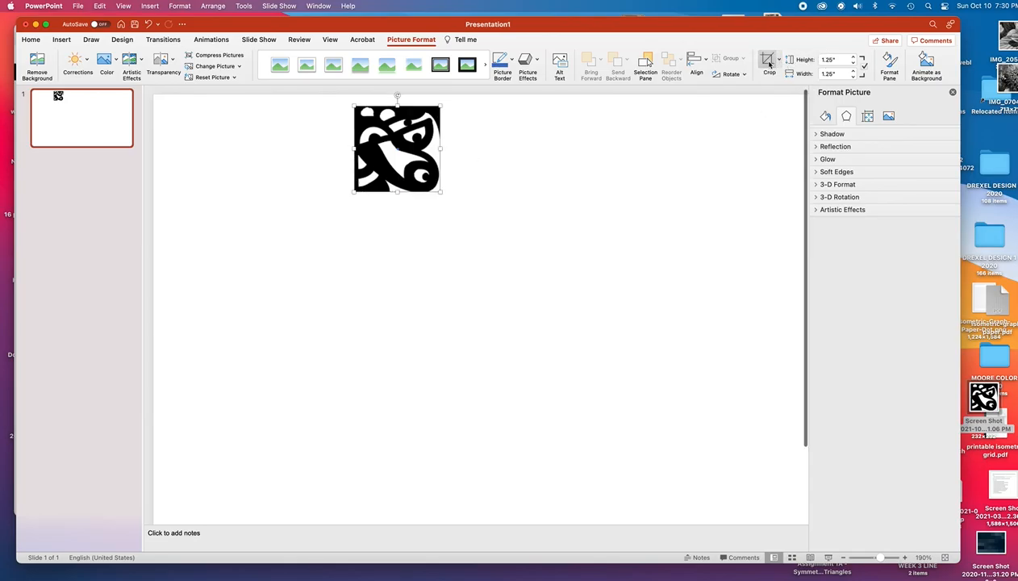
pyautogui.click(497, 193)
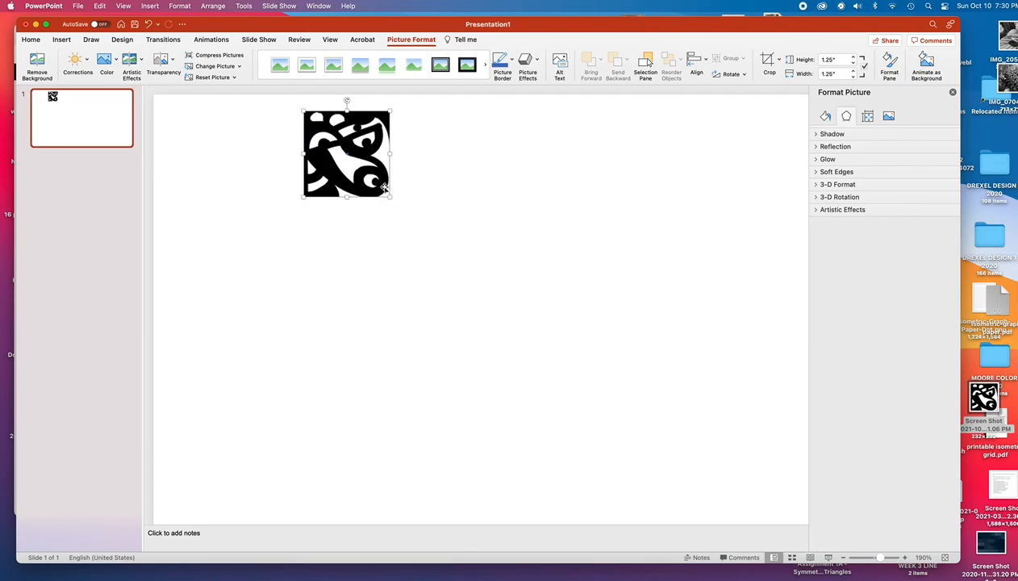
pyautogui.moveTo(371, 194)
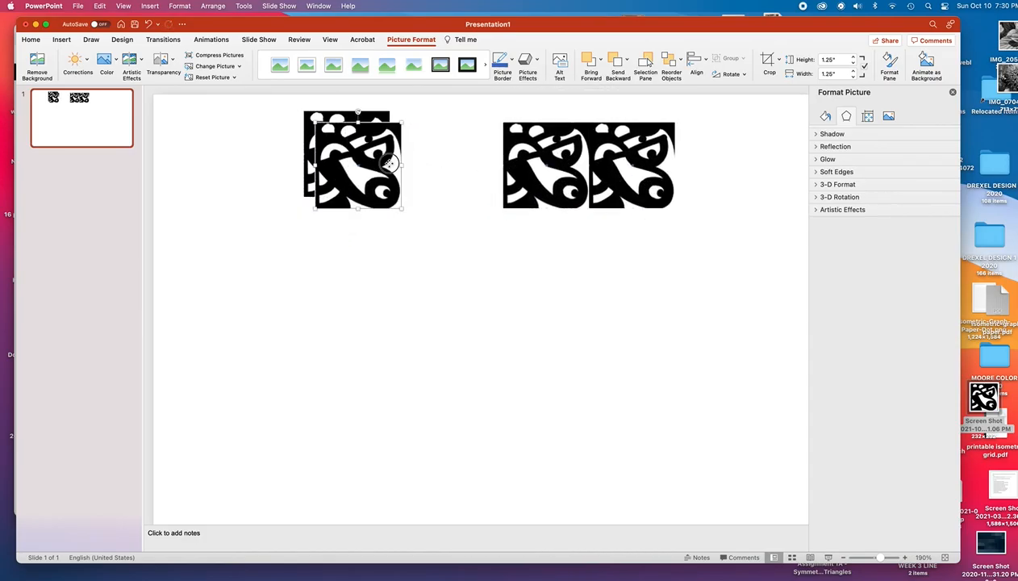
# - Drag the trimmed tile copies flush against each other to form a four-tile row
pyautogui.moveTo(355, 162); pyautogui.dragTo(484, 162)
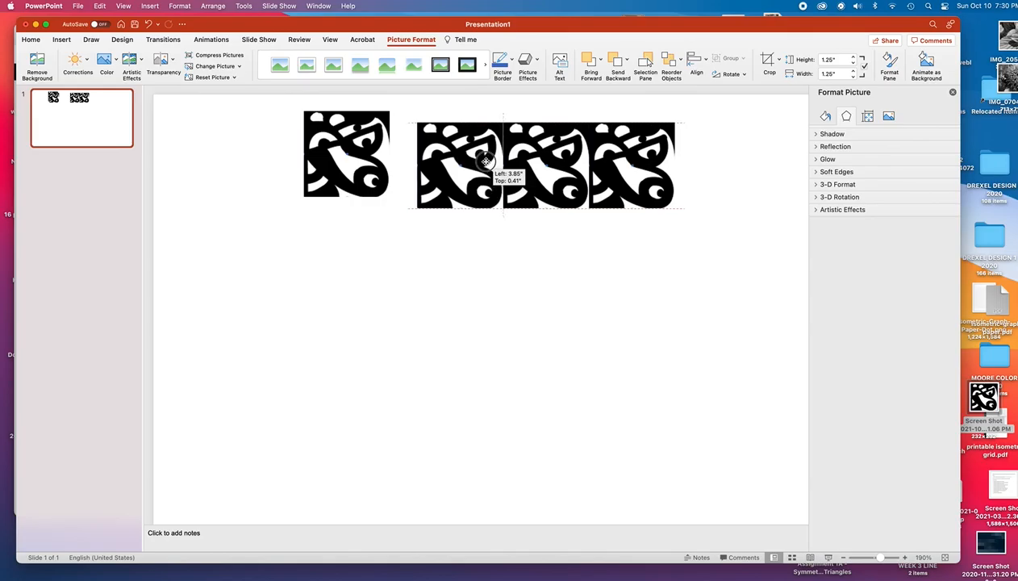
pyautogui.moveTo(484, 160); pyautogui.dragTo(371, 166)
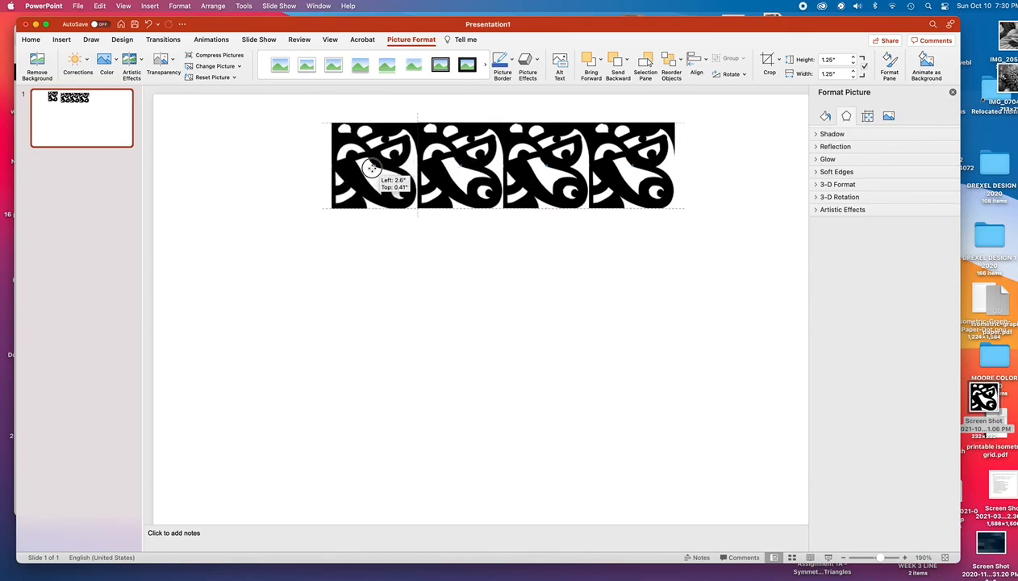
pyautogui.moveTo(373, 168); pyautogui.dragTo(371, 165)
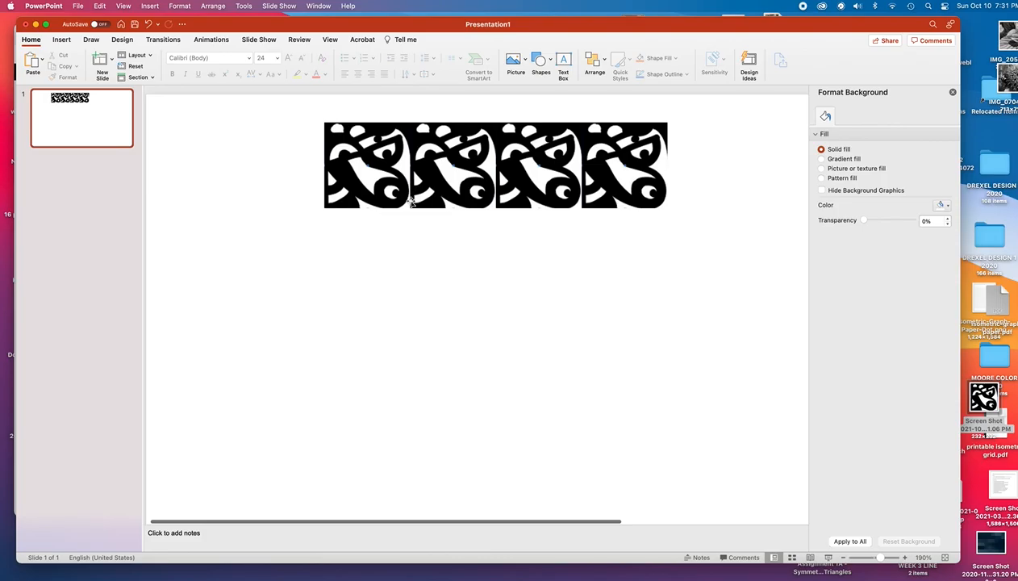
pyautogui.moveTo(412, 126)
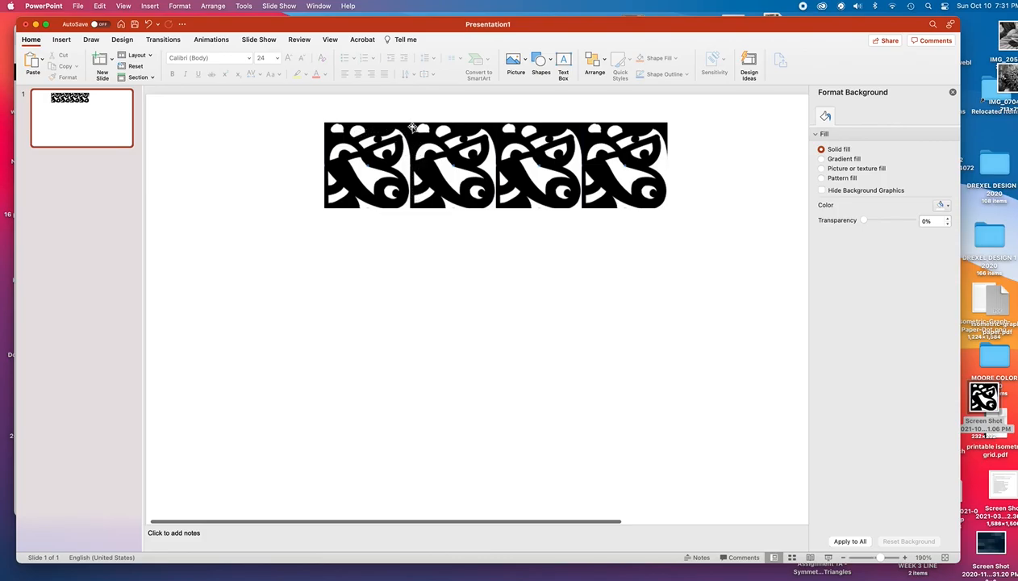
pyautogui.moveTo(413, 202)
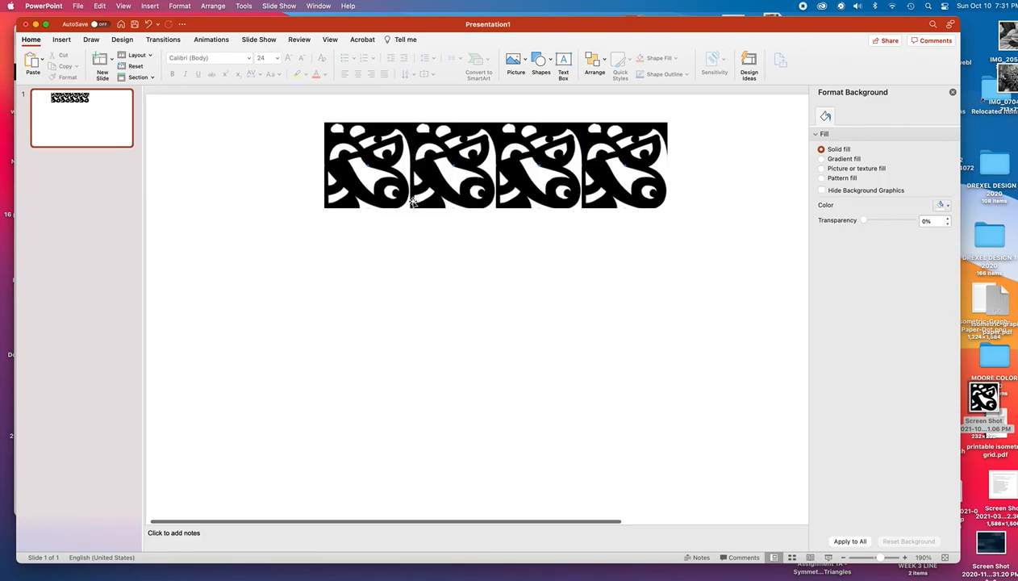
pyautogui.moveTo(464, 201)
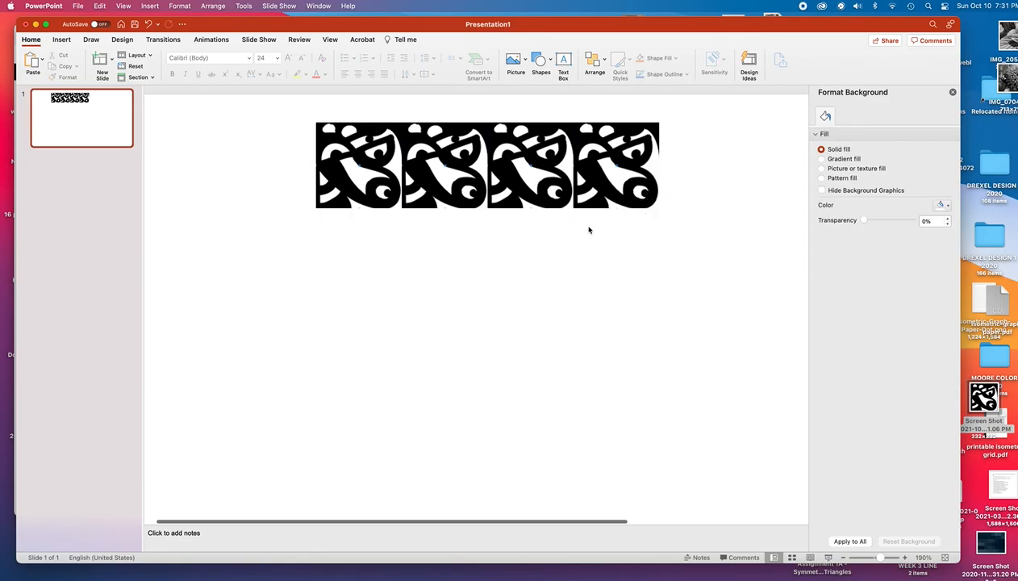
pyautogui.moveTo(635, 194)
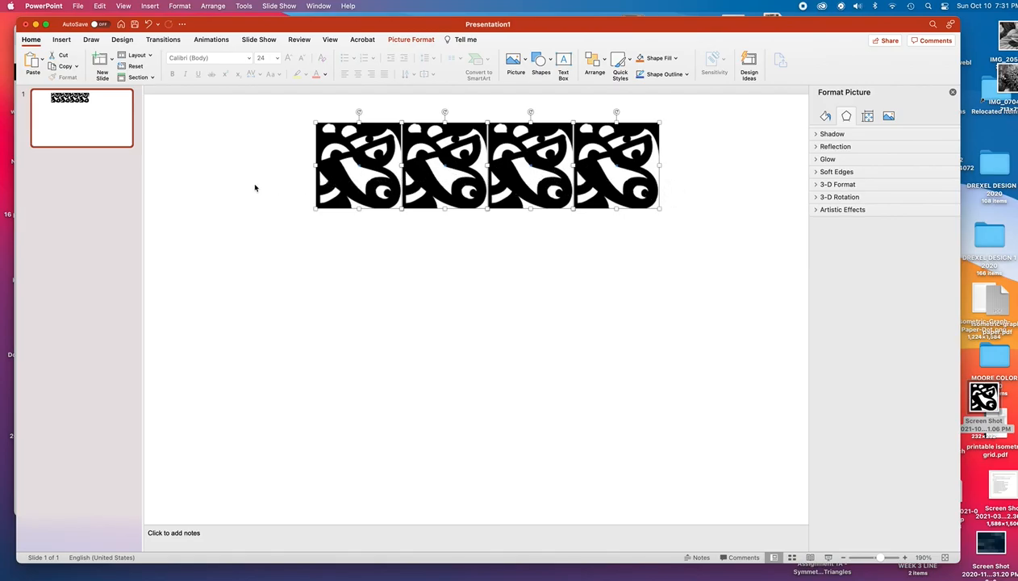
pyautogui.moveTo(649, 176)
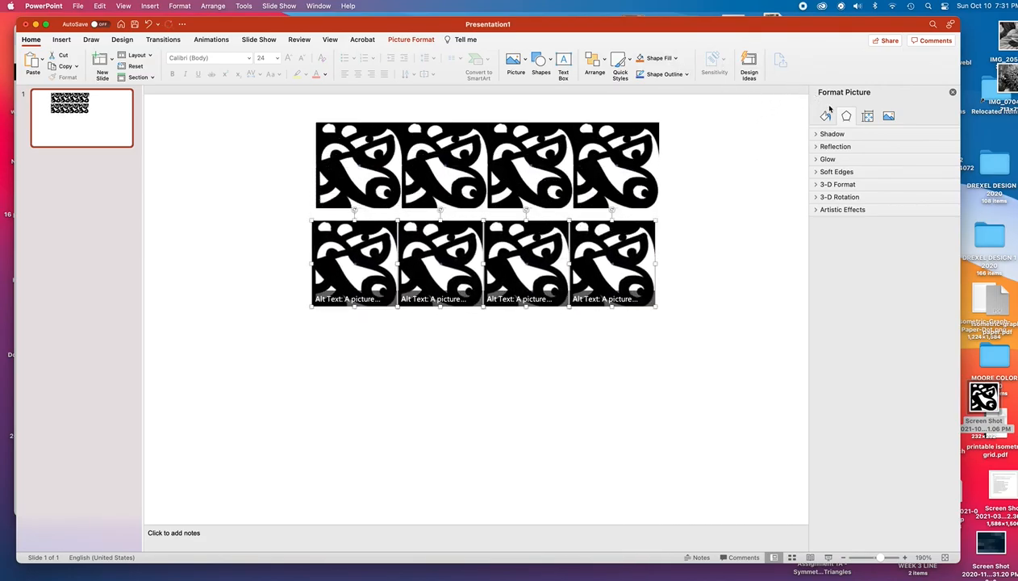
pyautogui.moveTo(126, 293)
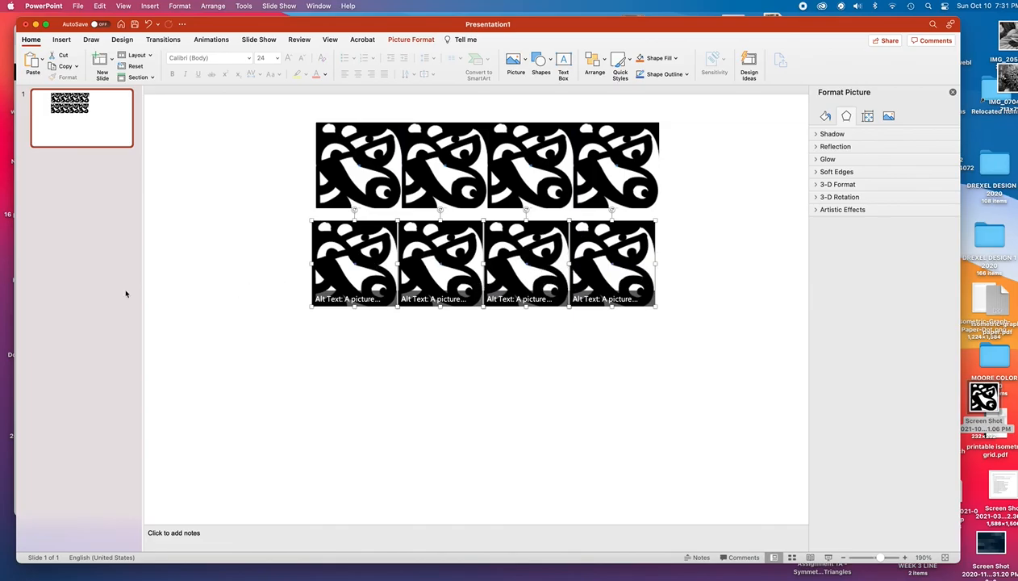
pyautogui.moveTo(585, 63)
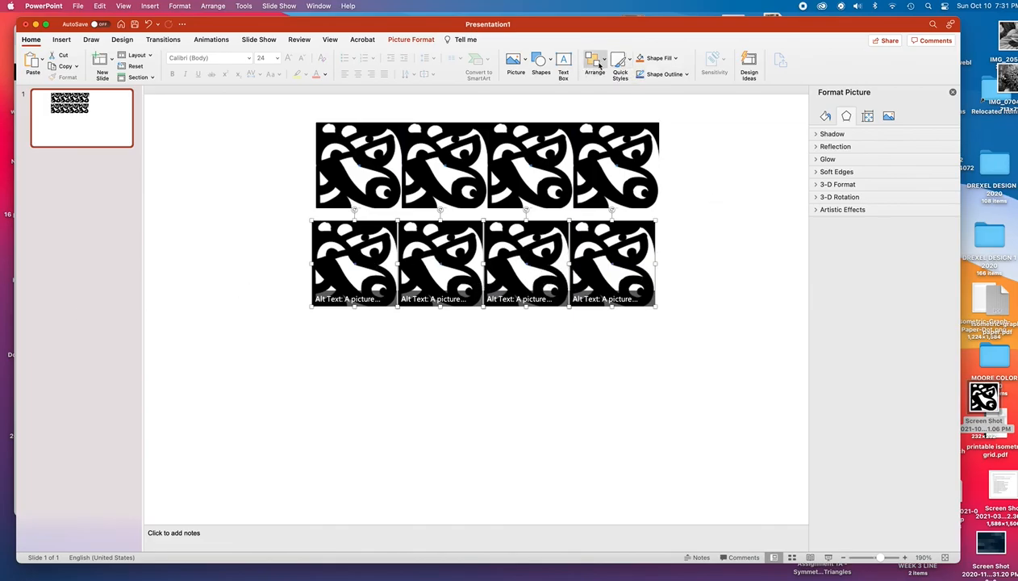
pyautogui.moveTo(592, 62)
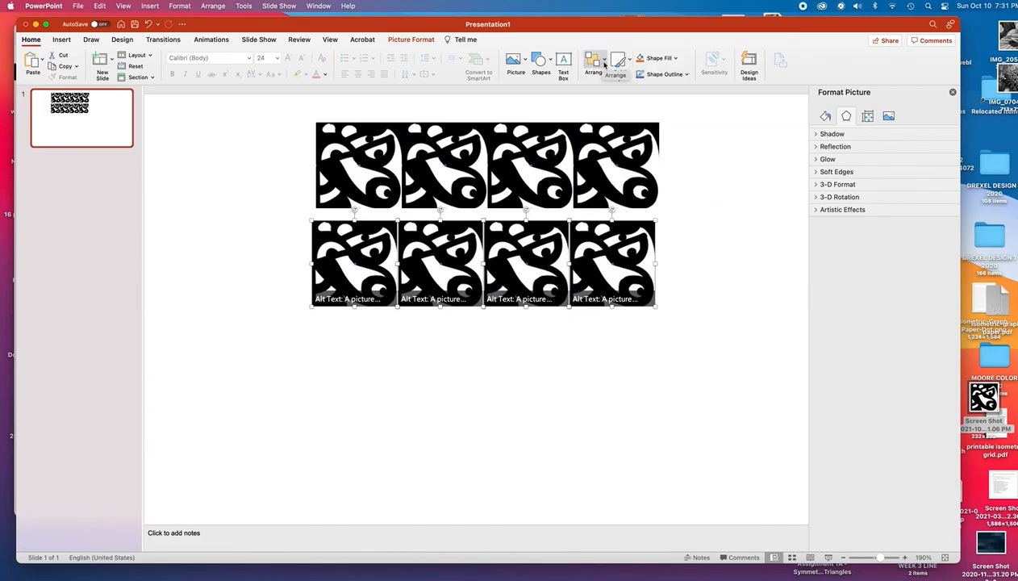
pyautogui.moveTo(616, 63)
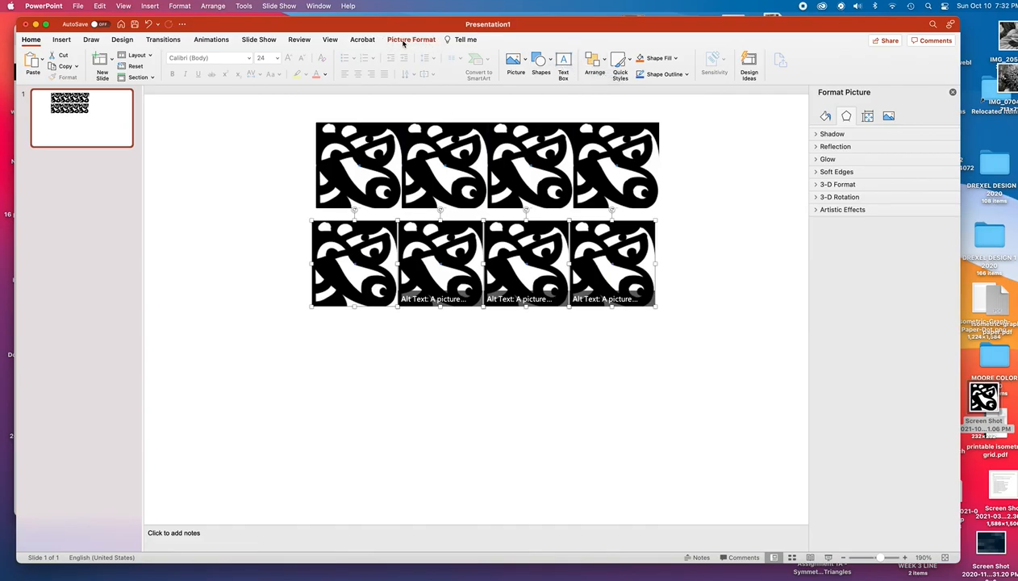
pyautogui.moveTo(428, 44)
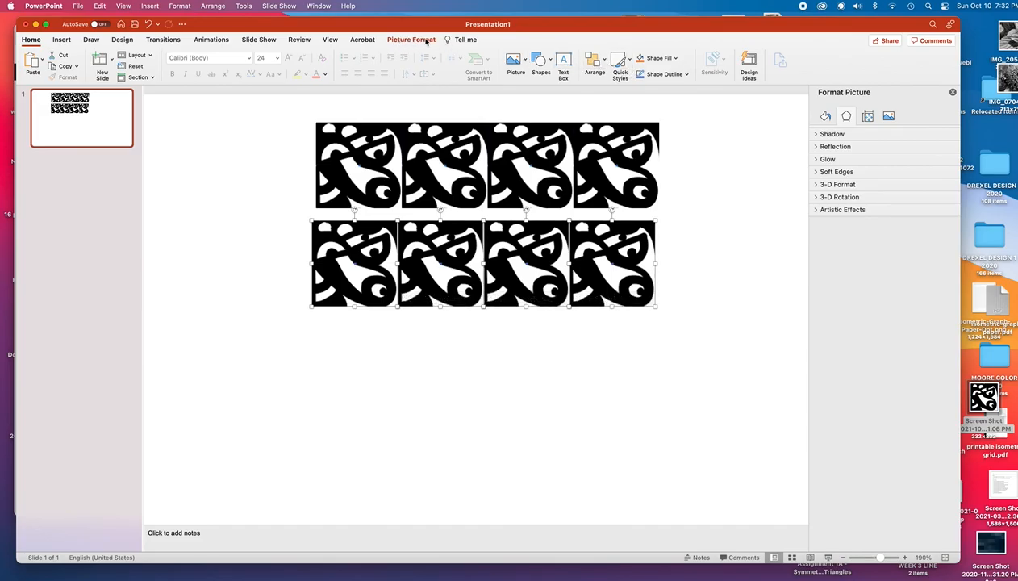
# - Flip the second row of tiles horizontally via Arrange > Rotate and deselect to check it
pyautogui.click(590, 61)
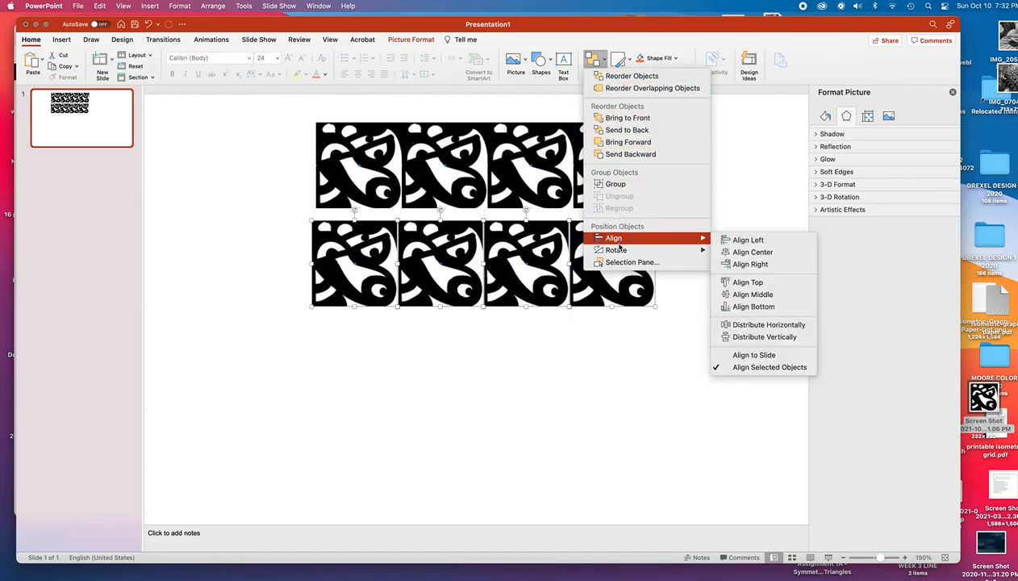
pyautogui.moveTo(616, 250)
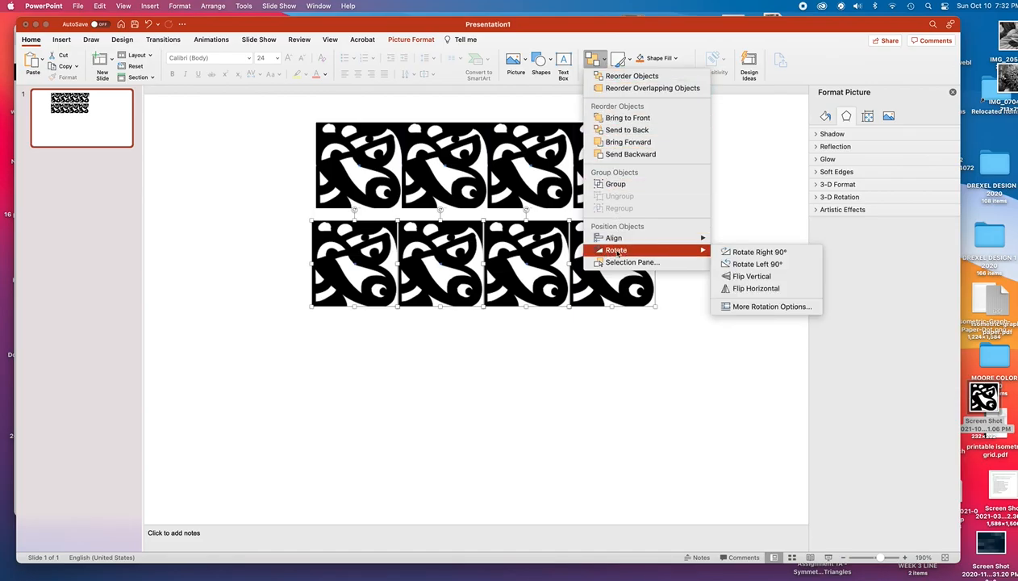
pyautogui.moveTo(756, 287)
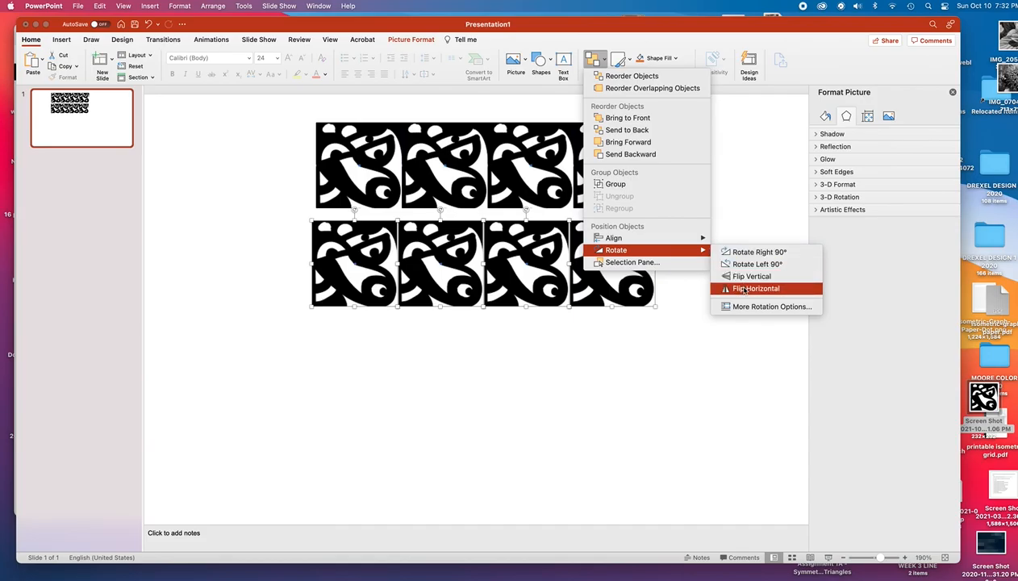
pyautogui.click(757, 288)
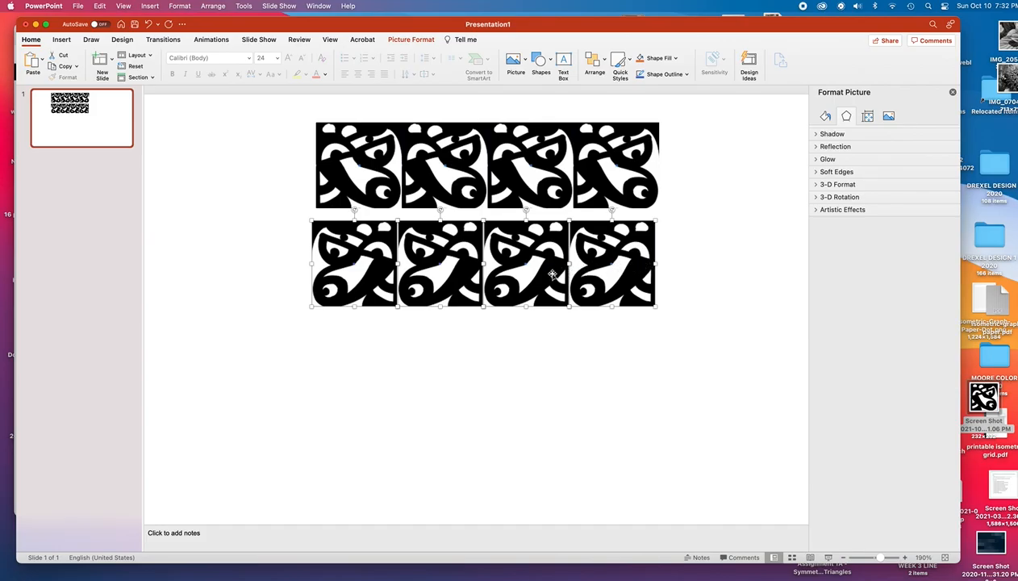
pyautogui.moveTo(524, 264)
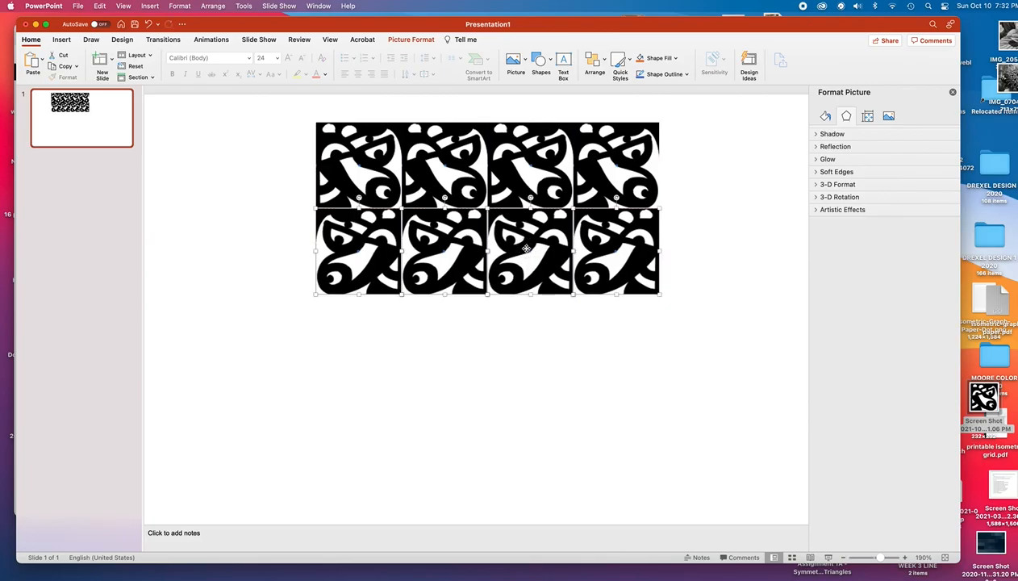
pyautogui.moveTo(455, 433)
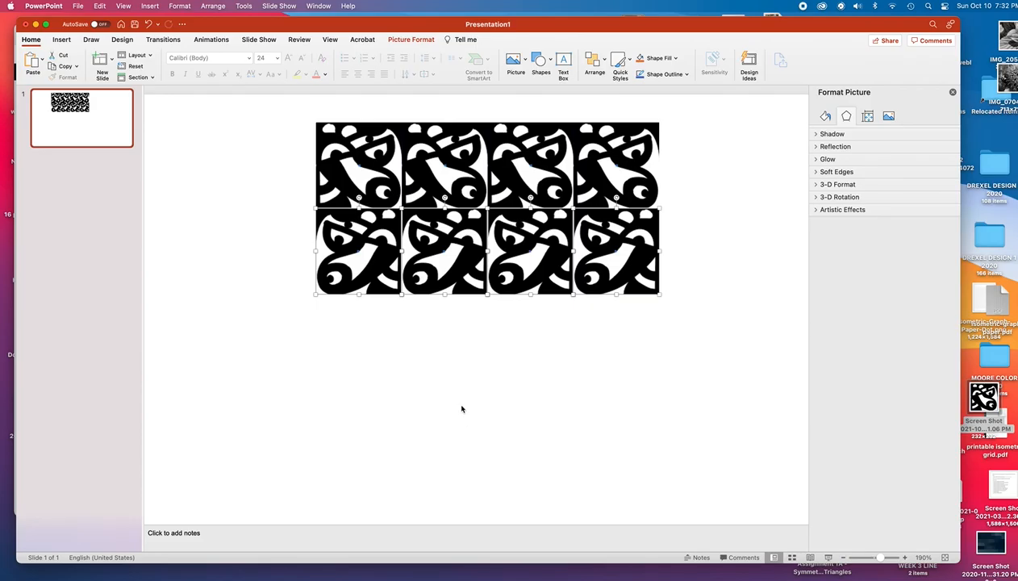
pyautogui.moveTo(465, 404)
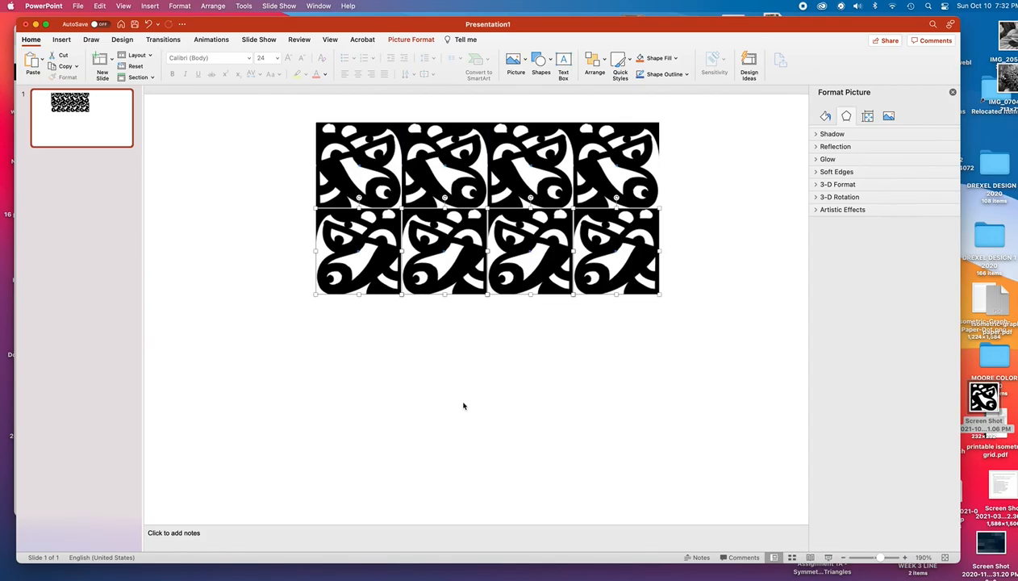
pyautogui.click(463, 405)
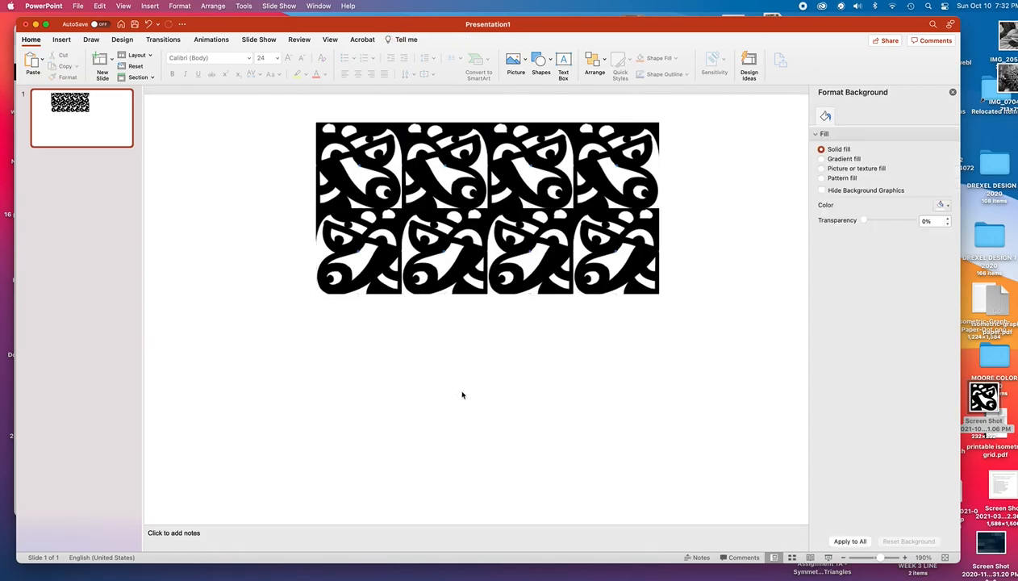
pyautogui.moveTo(674, 357)
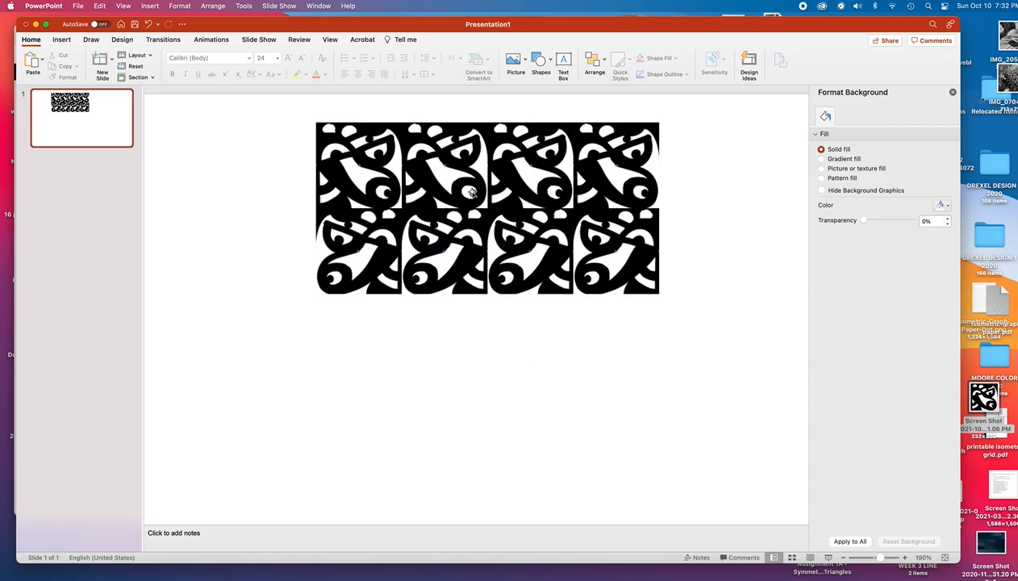
pyautogui.moveTo(574, 205)
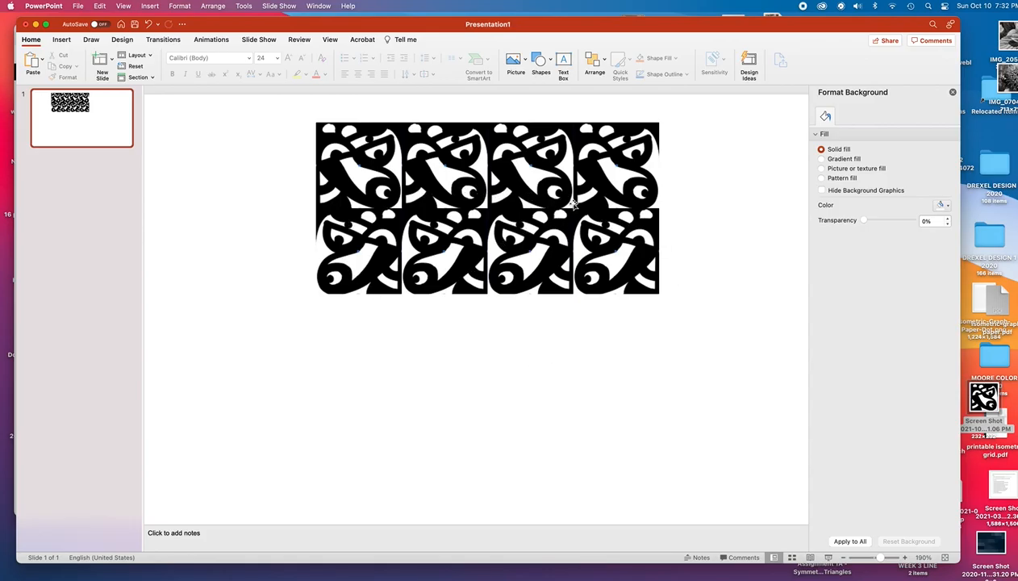
pyautogui.moveTo(326, 145)
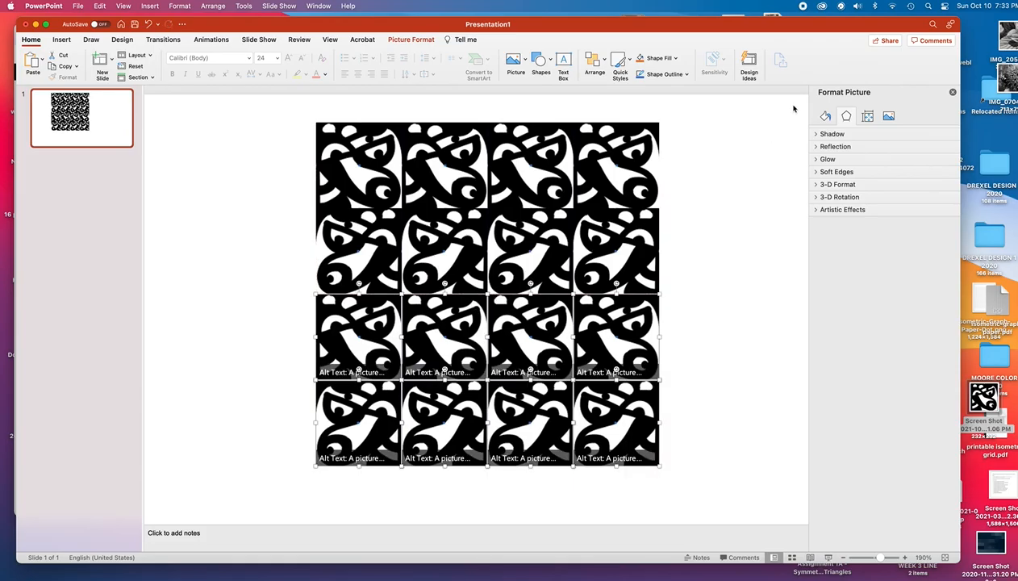
# - Flip the lower two rows vertically, then the bottom row again, and deselect the grid
pyautogui.click(587, 60)
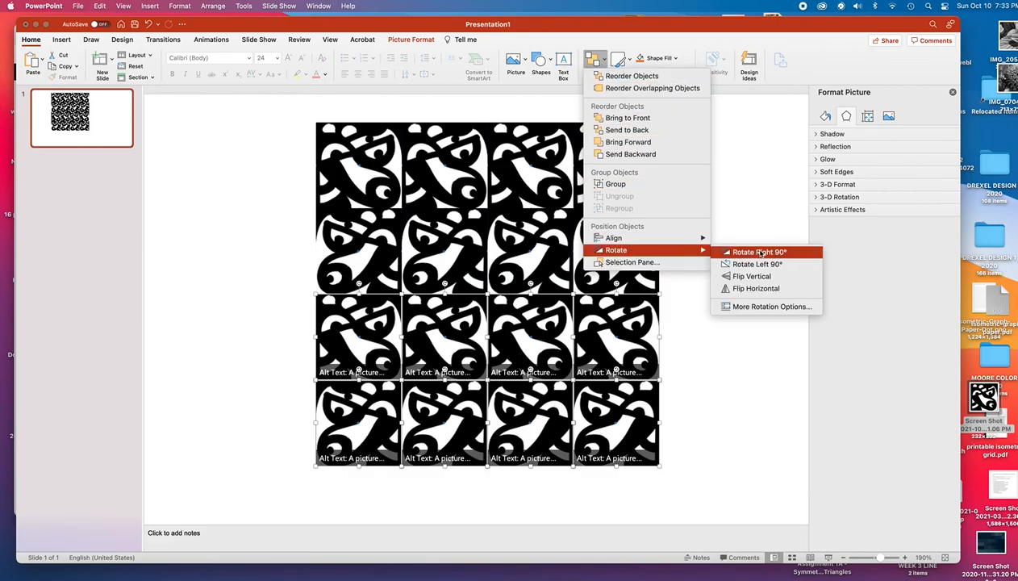
pyautogui.moveTo(752, 276)
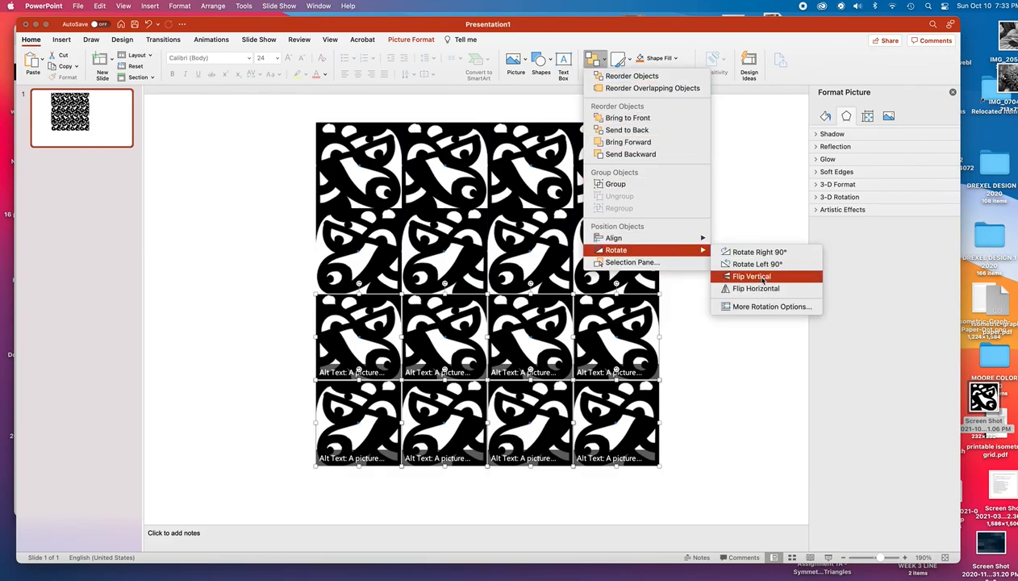
pyautogui.click(752, 276)
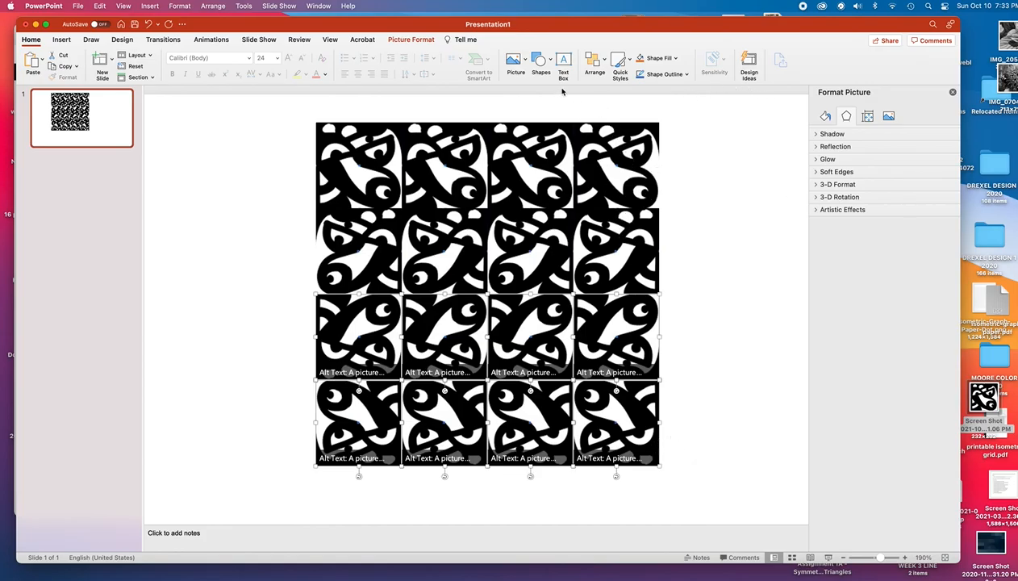
pyautogui.click(589, 62)
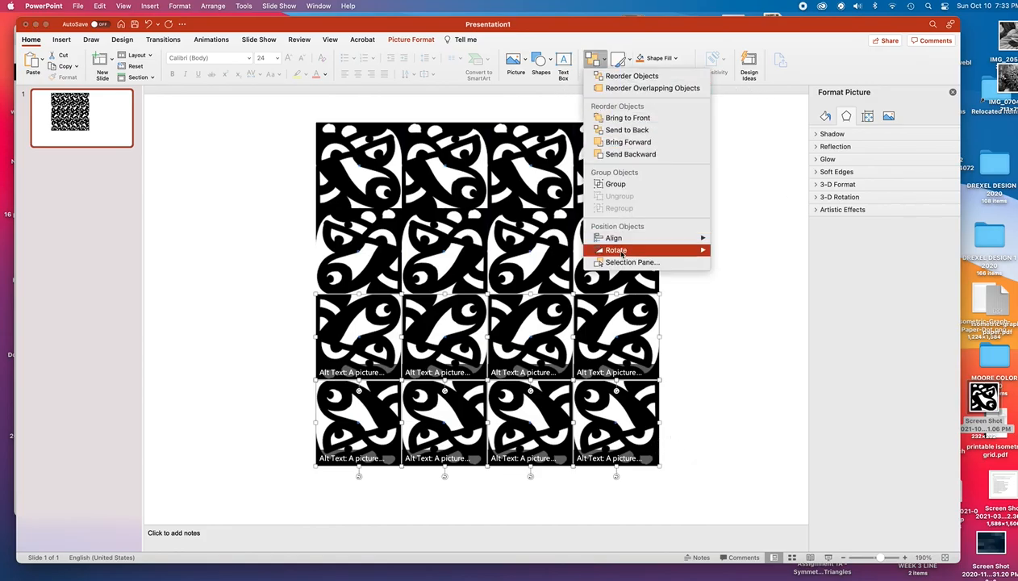
pyautogui.click(616, 250)
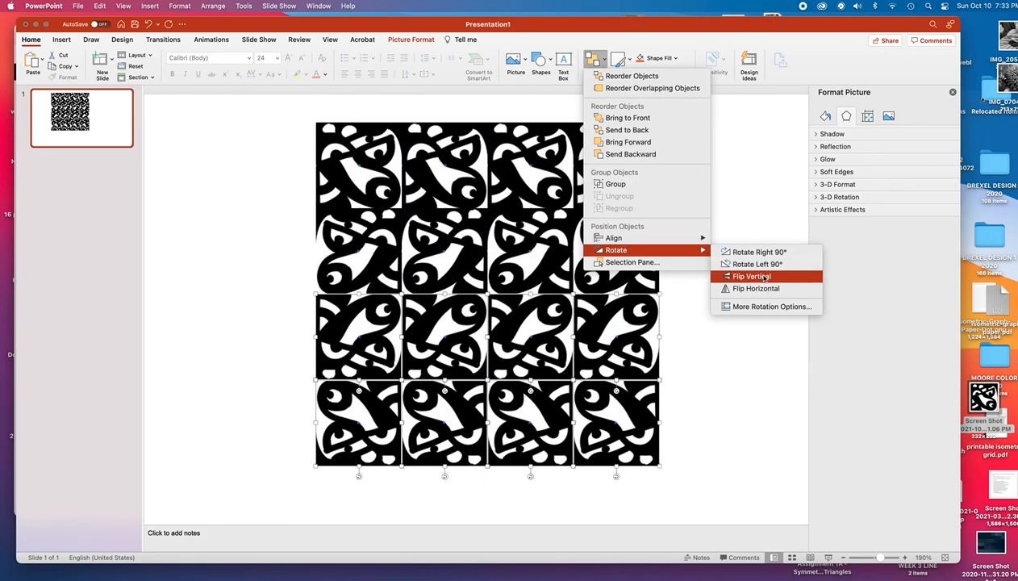
pyautogui.click(752, 276)
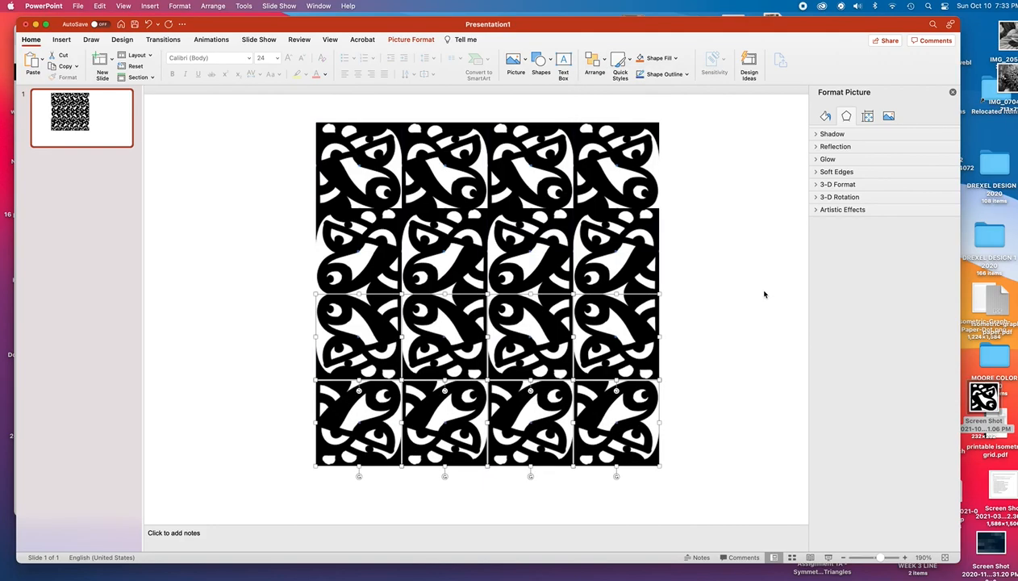
pyautogui.click(719, 434)
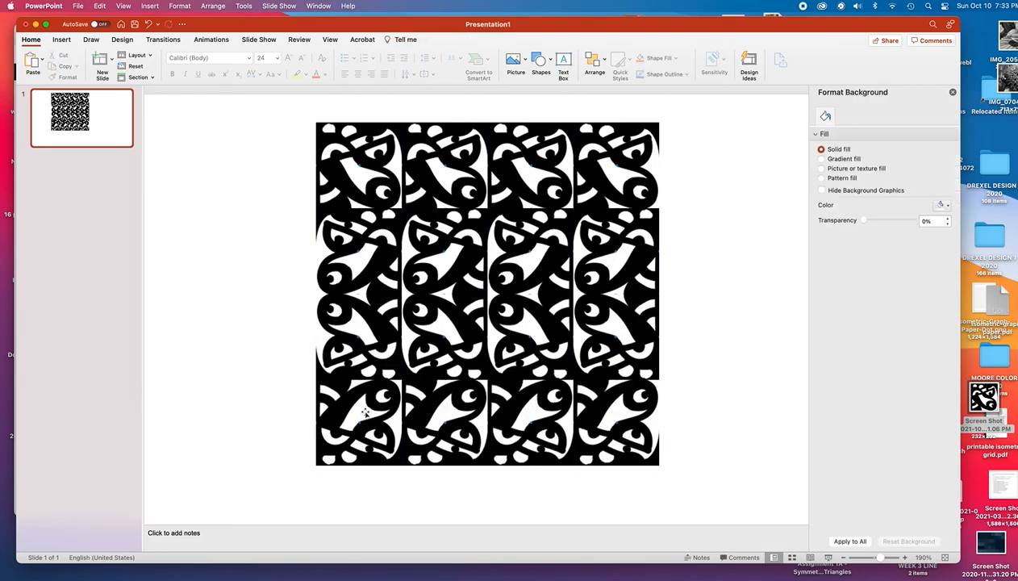
pyautogui.moveTo(650, 261)
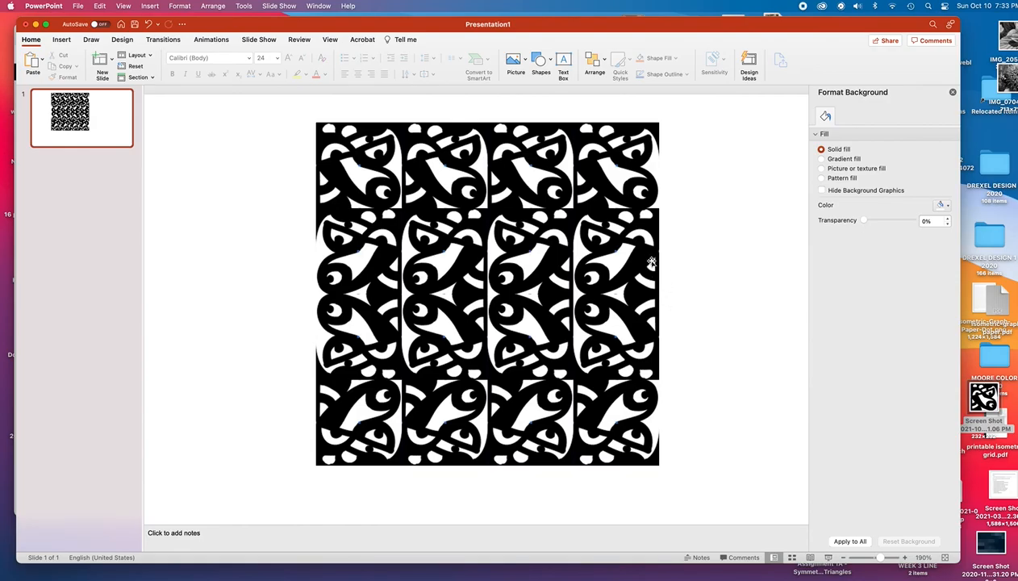
pyautogui.moveTo(526, 367)
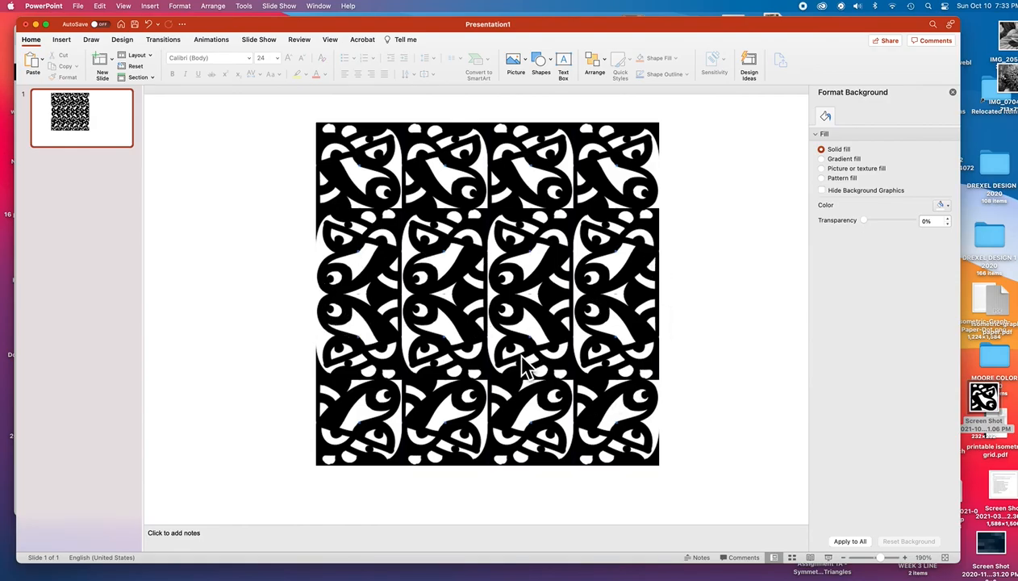
pyautogui.moveTo(518, 361)
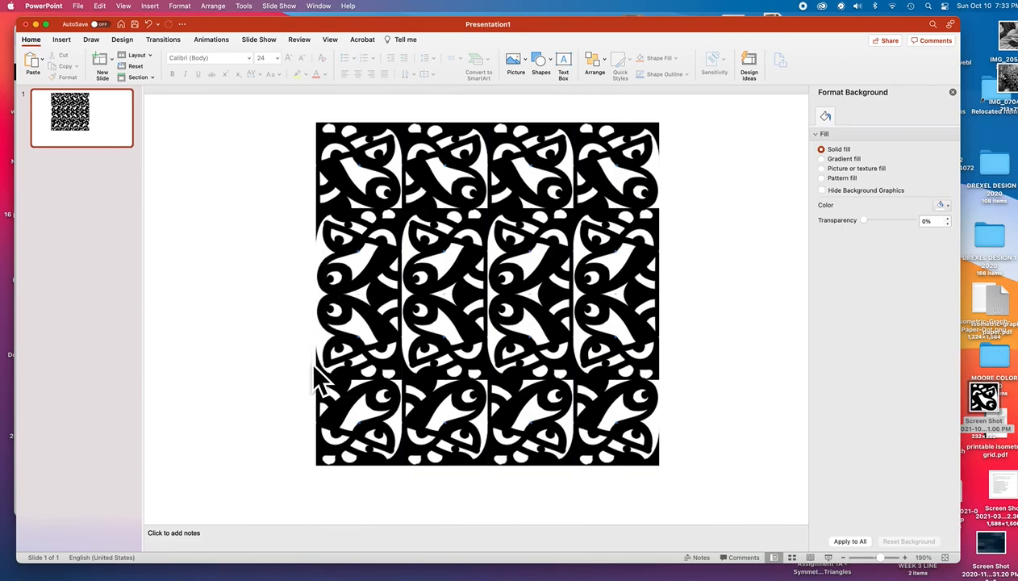
pyautogui.moveTo(324, 264)
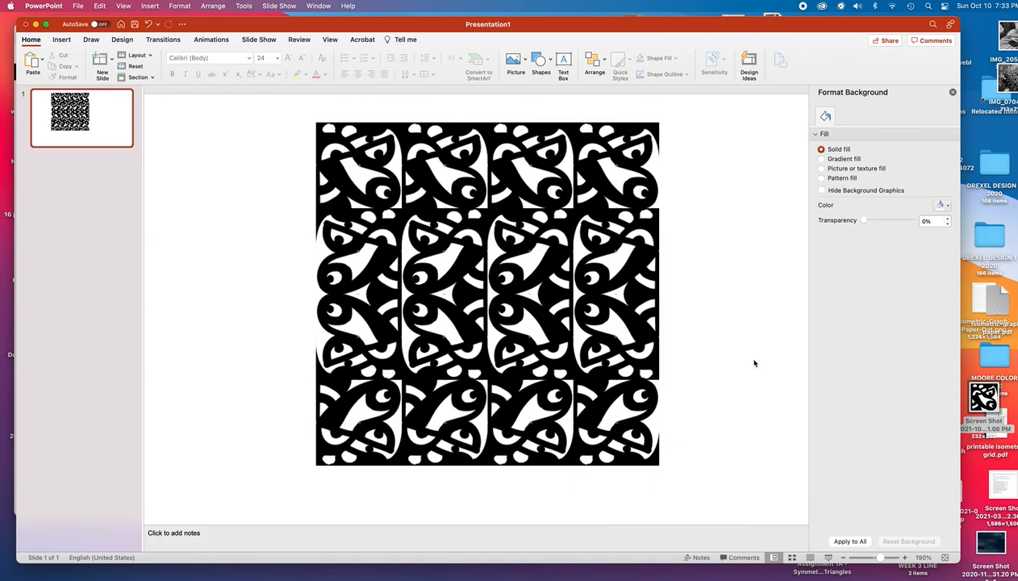
pyautogui.moveTo(745, 364)
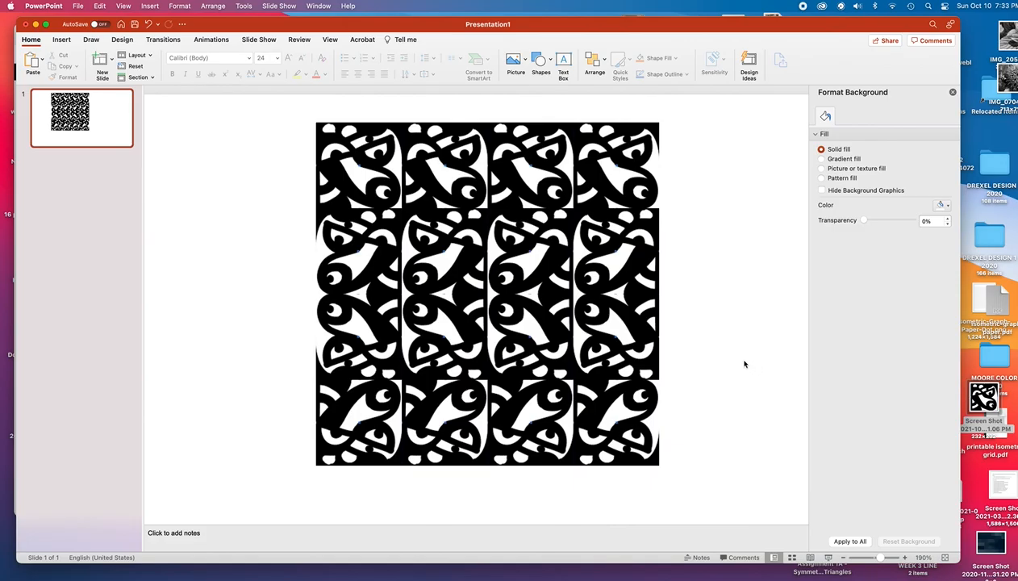
pyautogui.moveTo(719, 365)
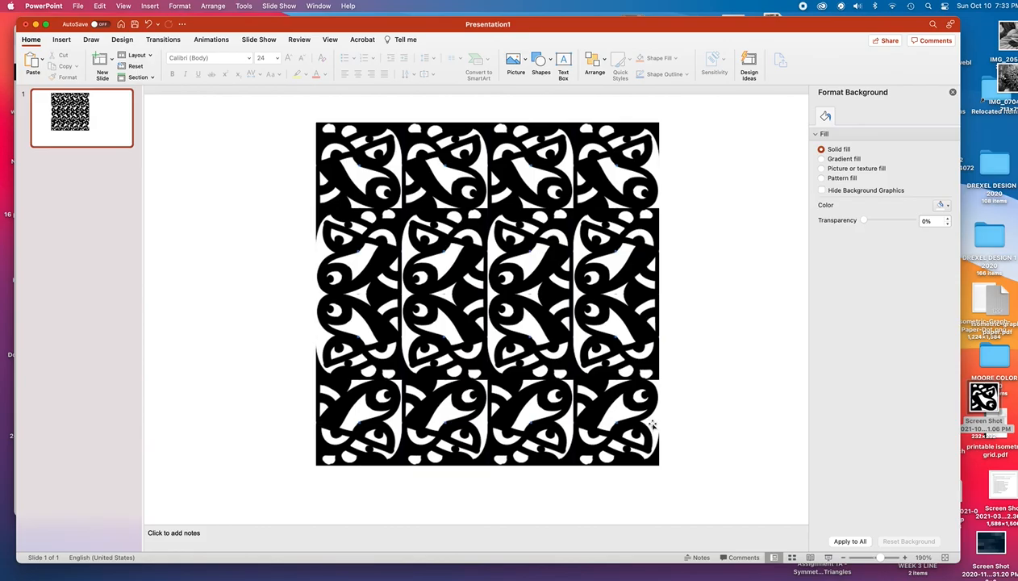
pyautogui.moveTo(701, 451)
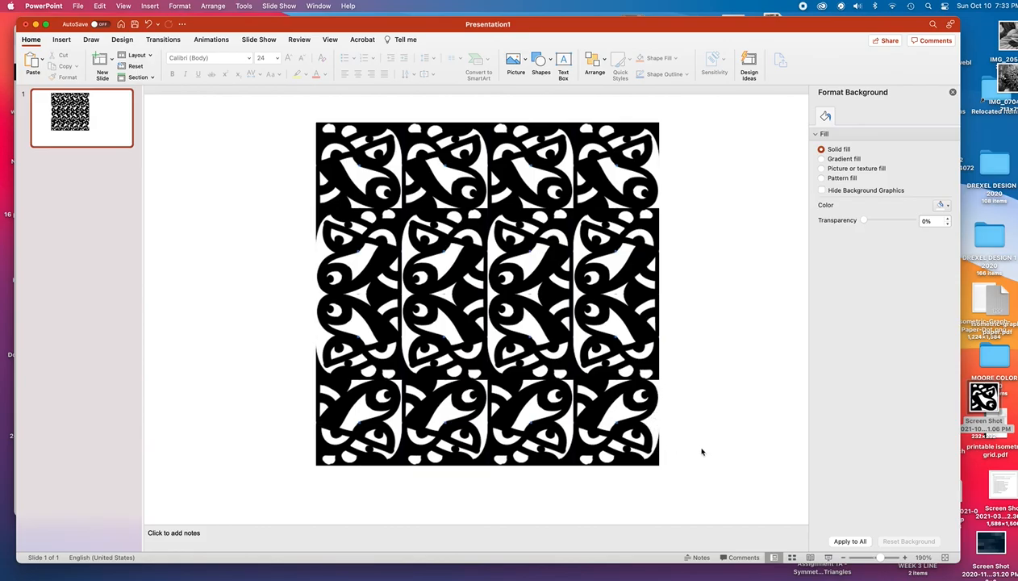
pyautogui.moveTo(297, 117)
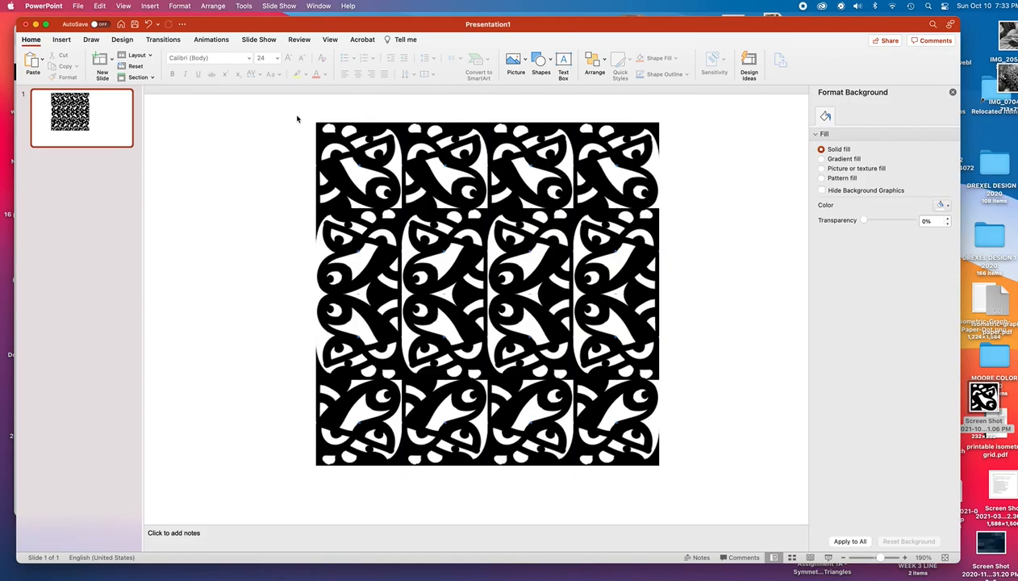
pyautogui.moveTo(341, 148)
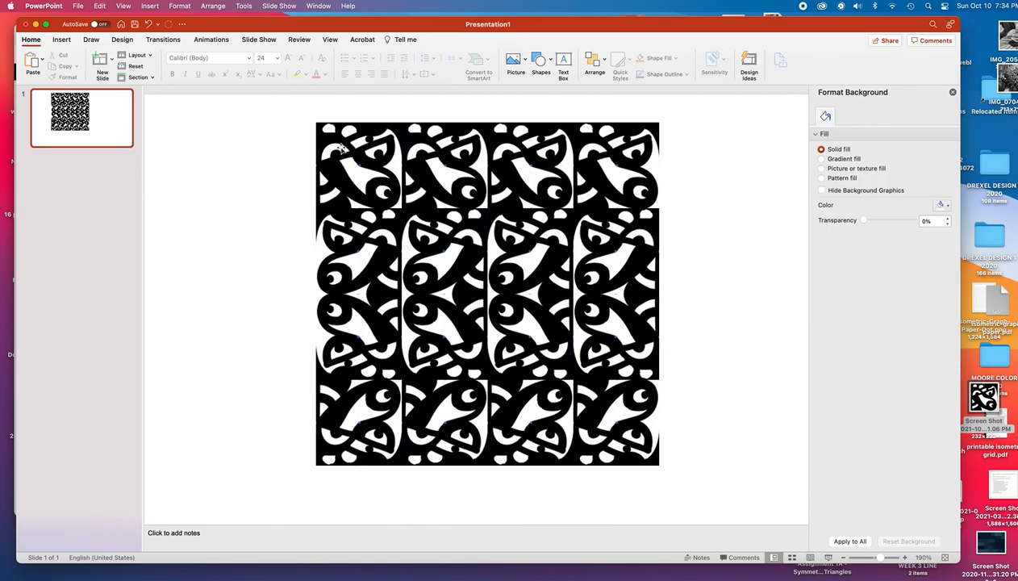
pyautogui.moveTo(359, 516)
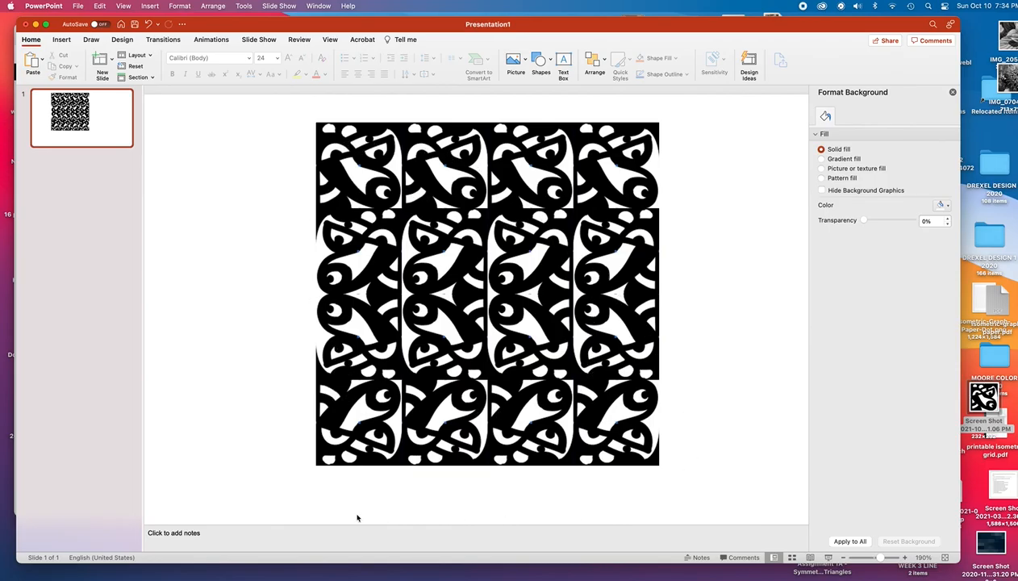
pyautogui.moveTo(644, 197)
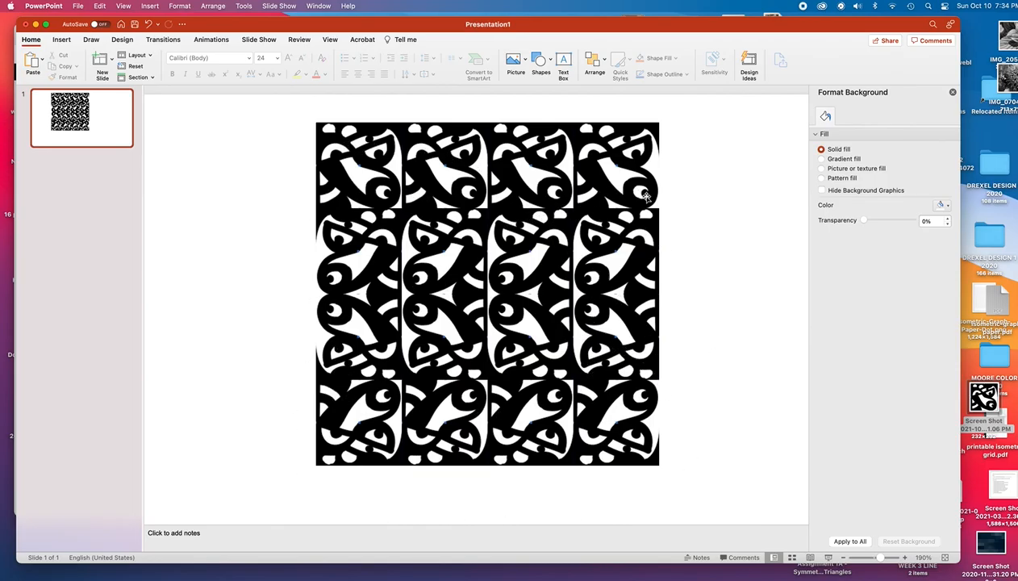
pyautogui.moveTo(663, 358)
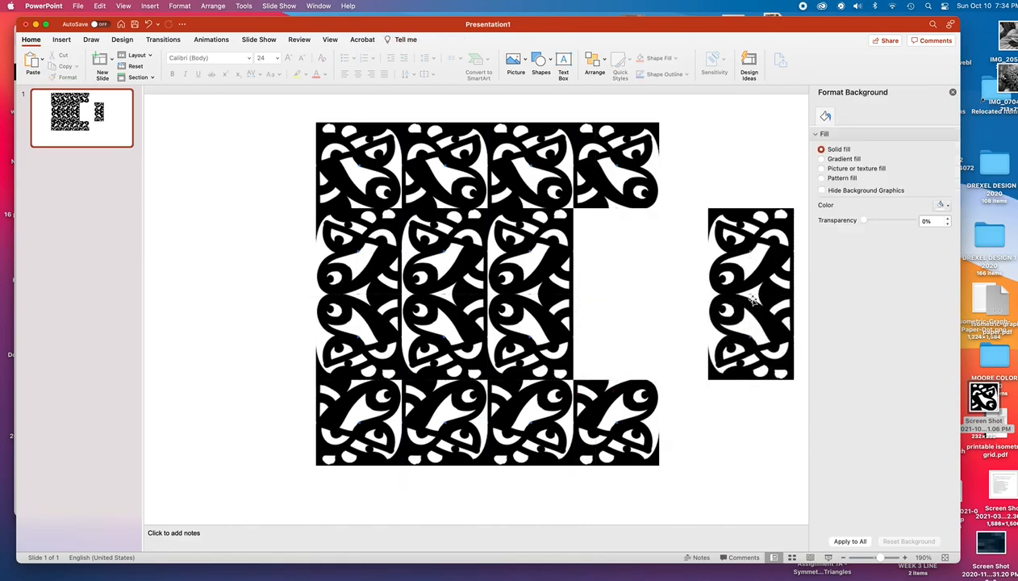
# - Flip the pulled-out tile pair horizontally and drag it back into the right-column gap
pyautogui.click(752, 299)
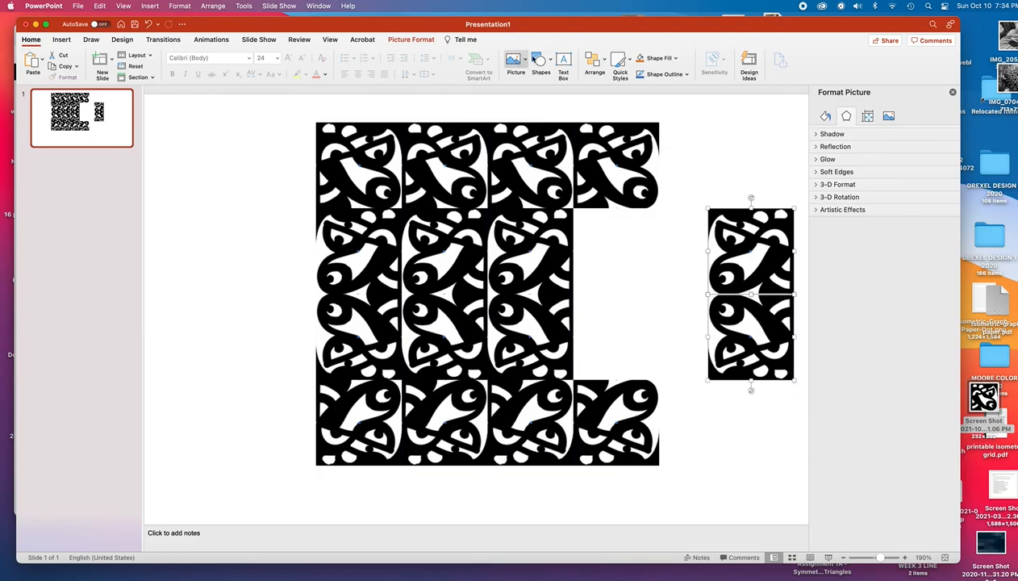
pyautogui.click(587, 62)
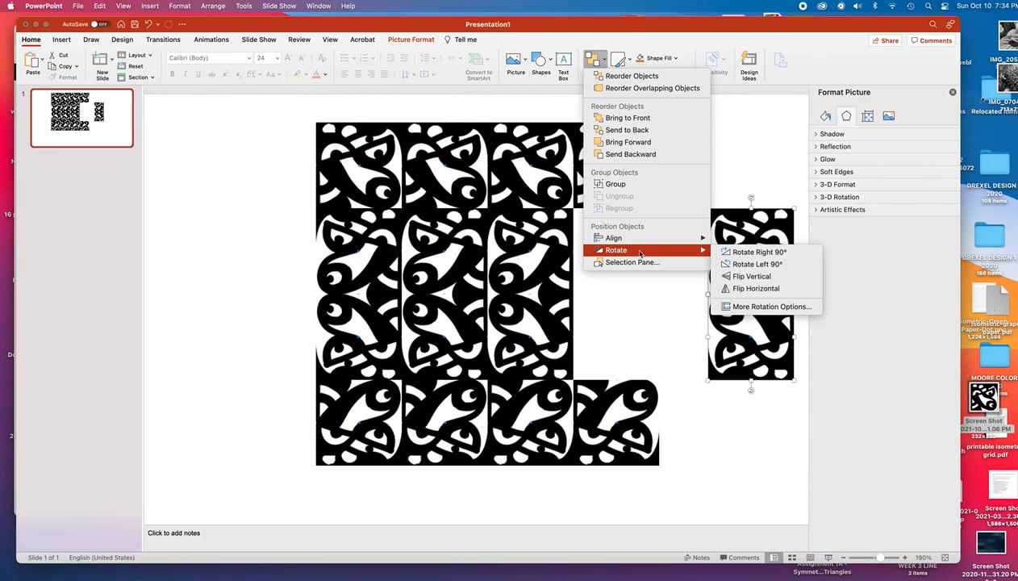
pyautogui.moveTo(755, 288)
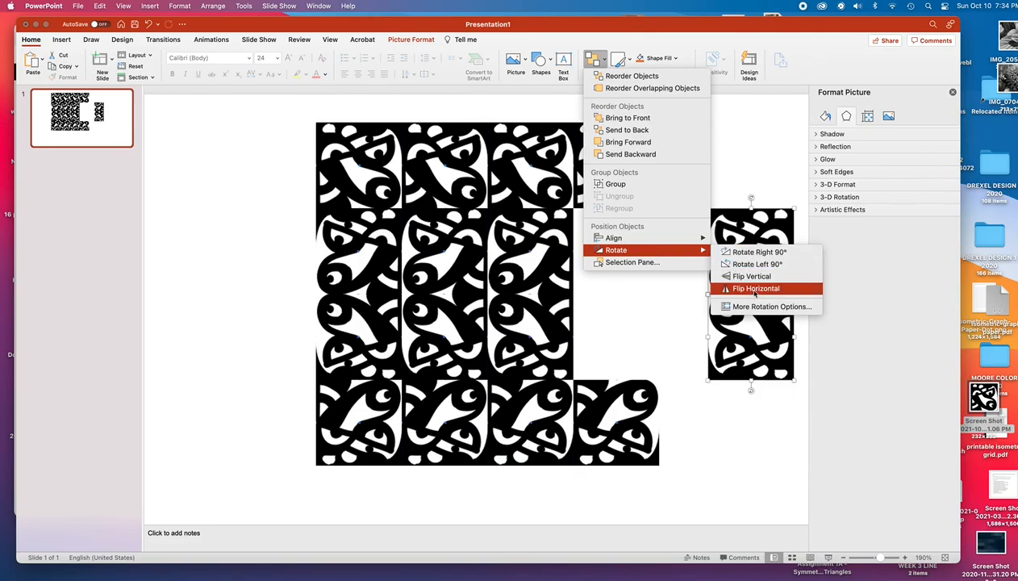
pyautogui.click(755, 287)
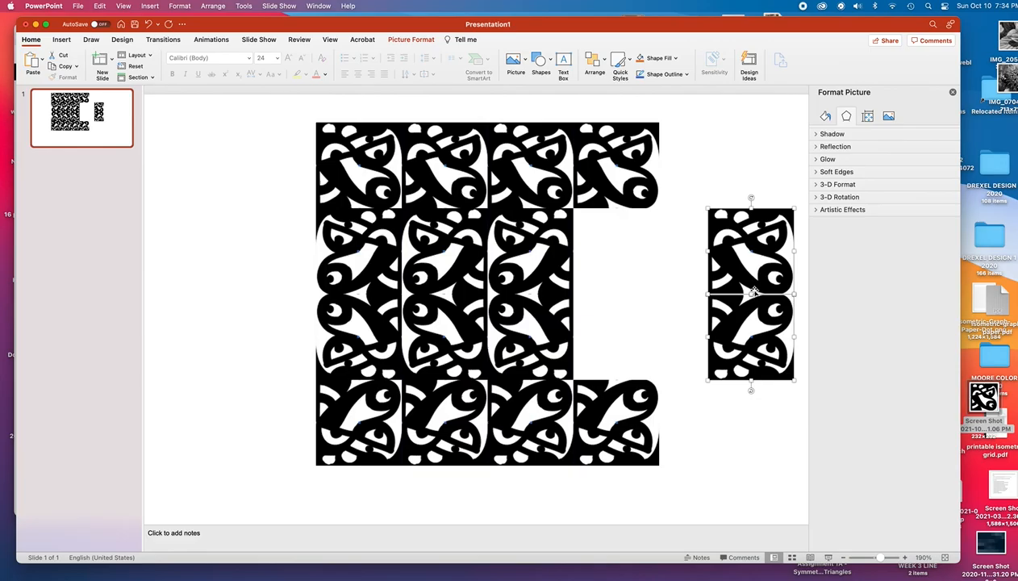
pyautogui.moveTo(750, 294); pyautogui.dragTo(637, 281)
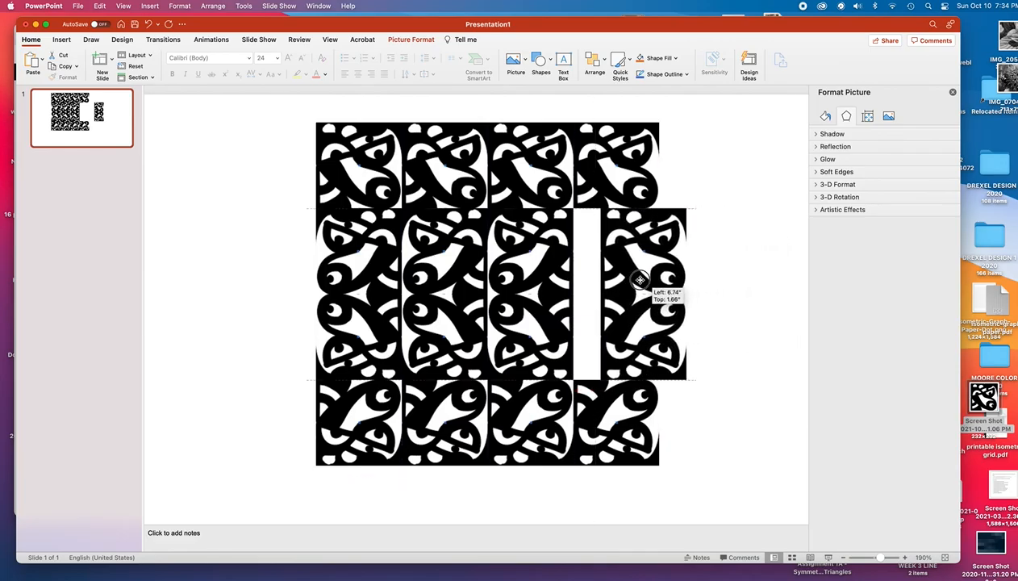
pyautogui.moveTo(638, 280); pyautogui.dragTo(616, 278)
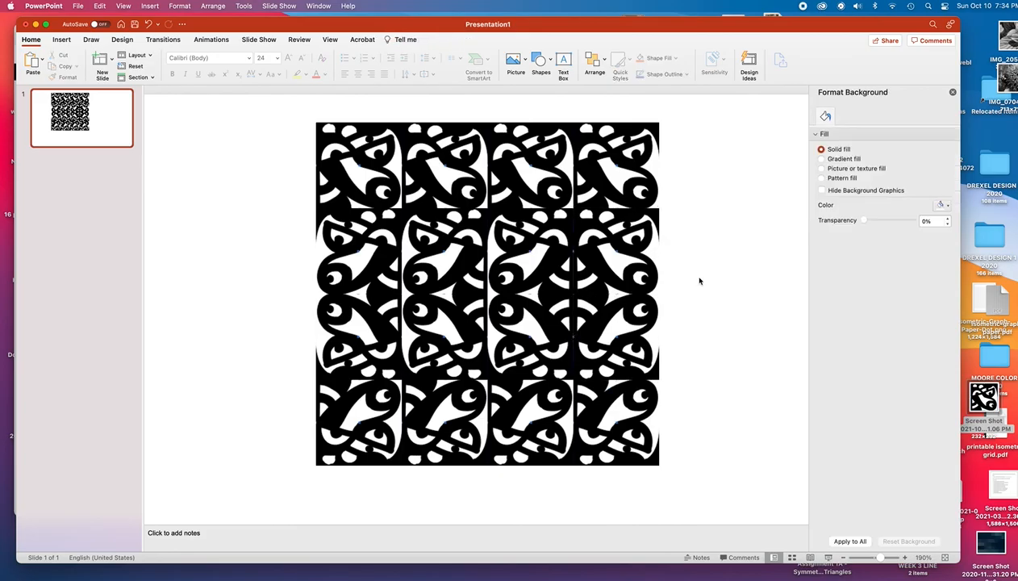
pyautogui.moveTo(604, 423)
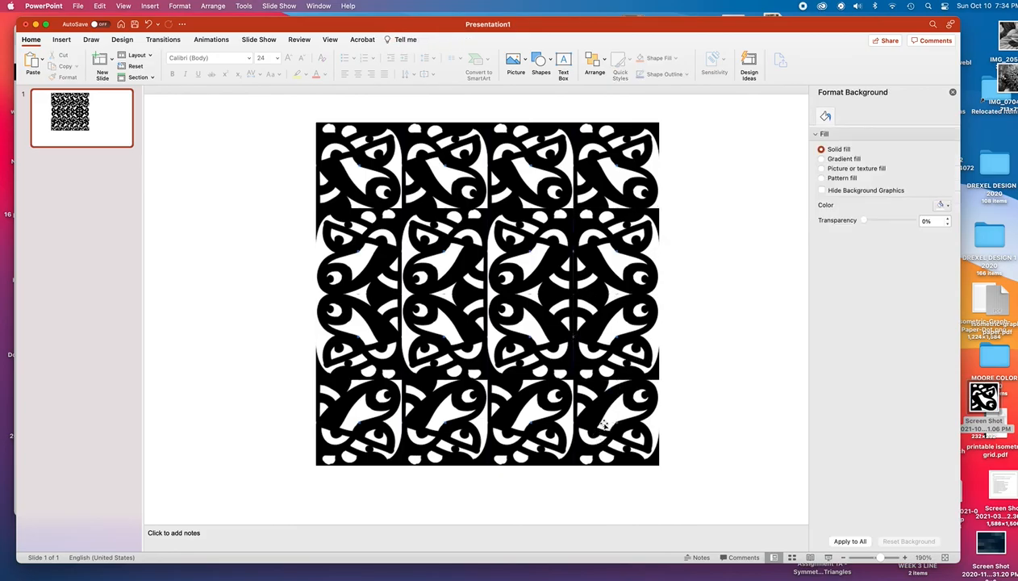
# - Flip the bottom-right tile vertically and then horizontally
pyautogui.click(604, 422)
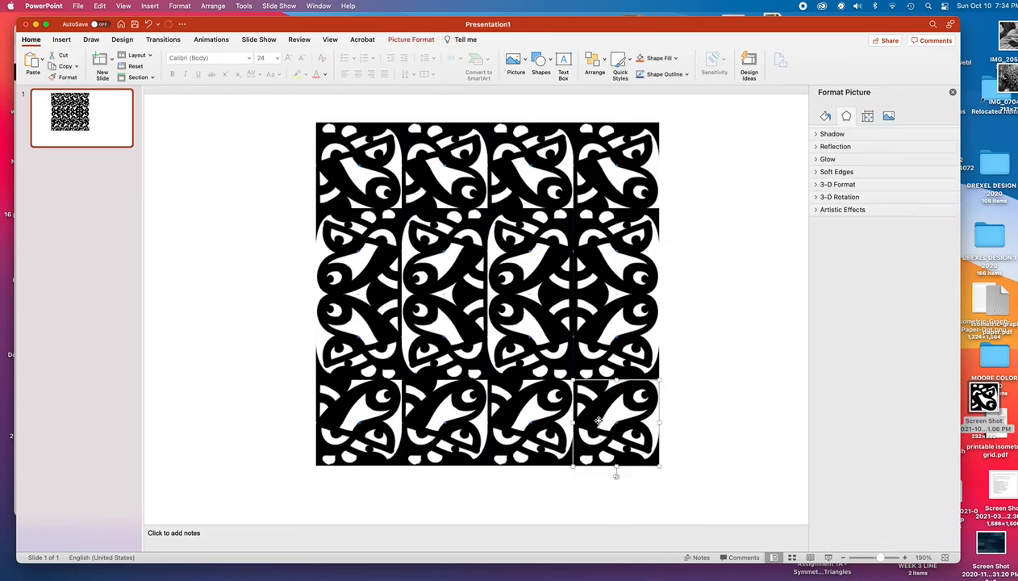
pyautogui.moveTo(532, 400)
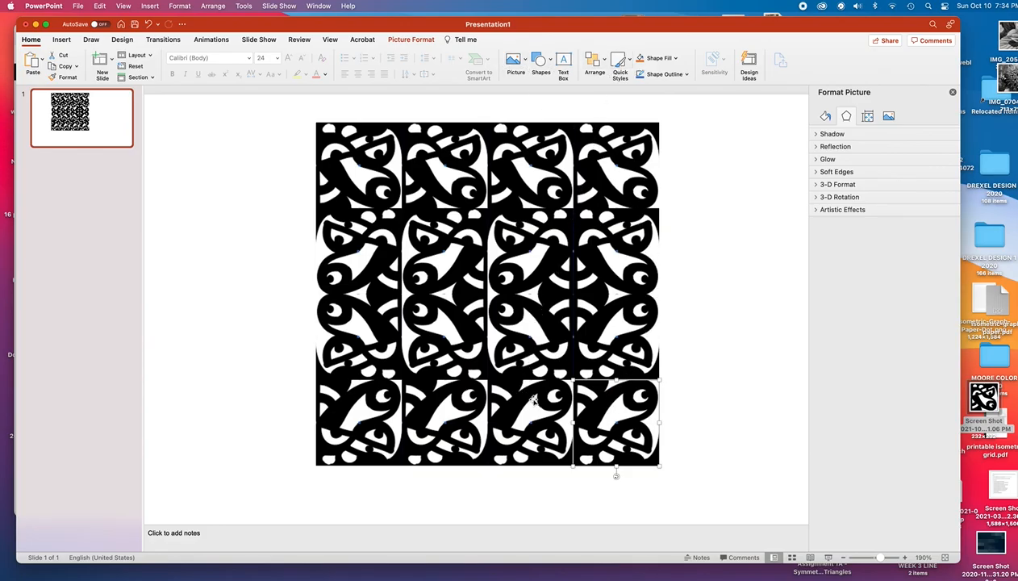
pyautogui.click(589, 61)
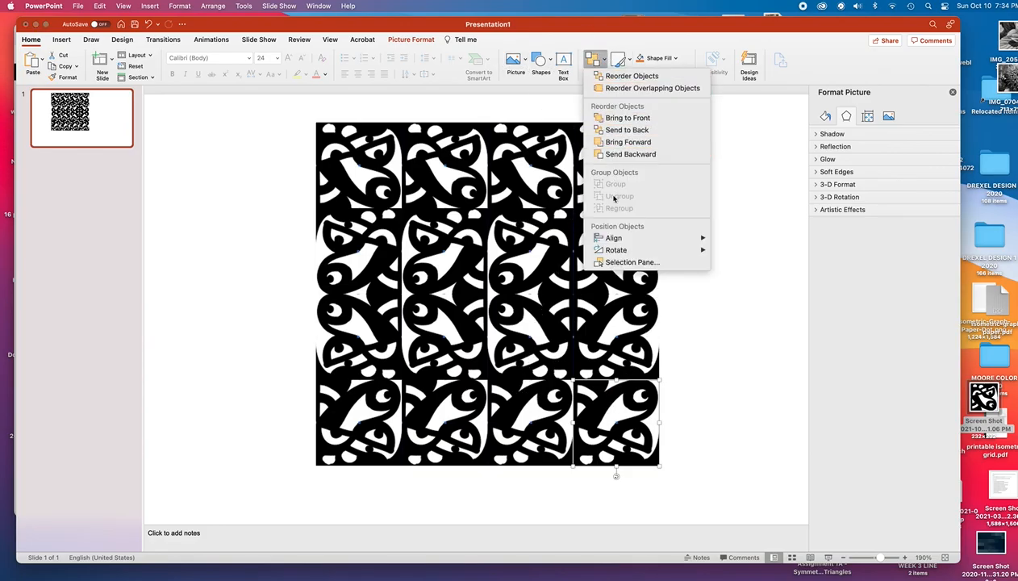
pyautogui.moveTo(616, 249)
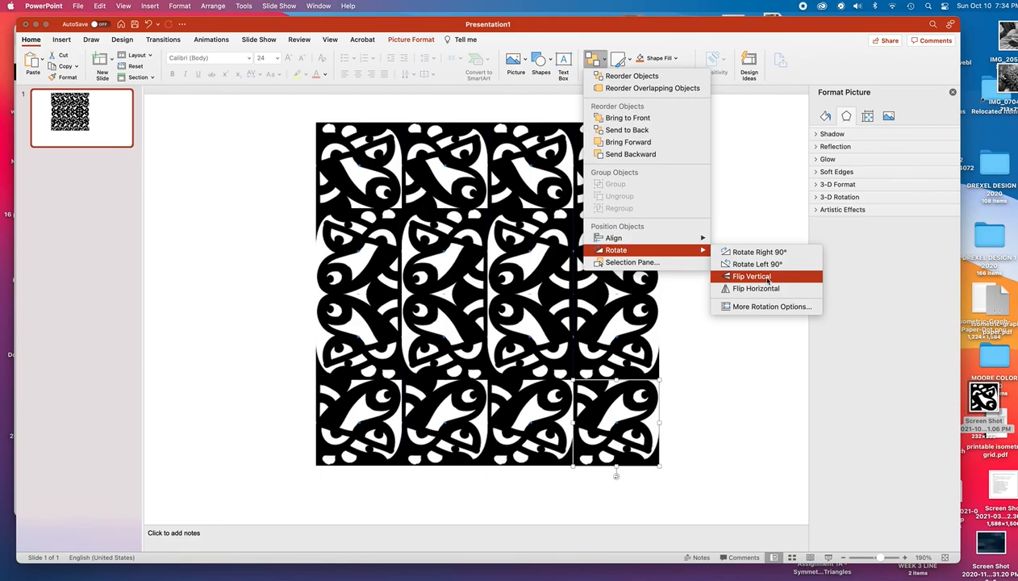
pyautogui.click(752, 276)
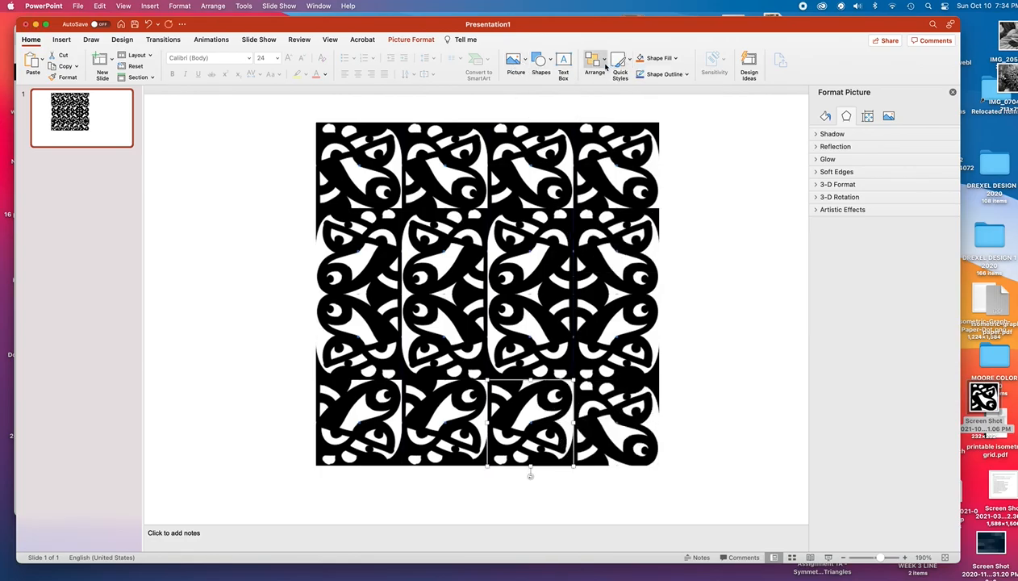
pyautogui.click(590, 61)
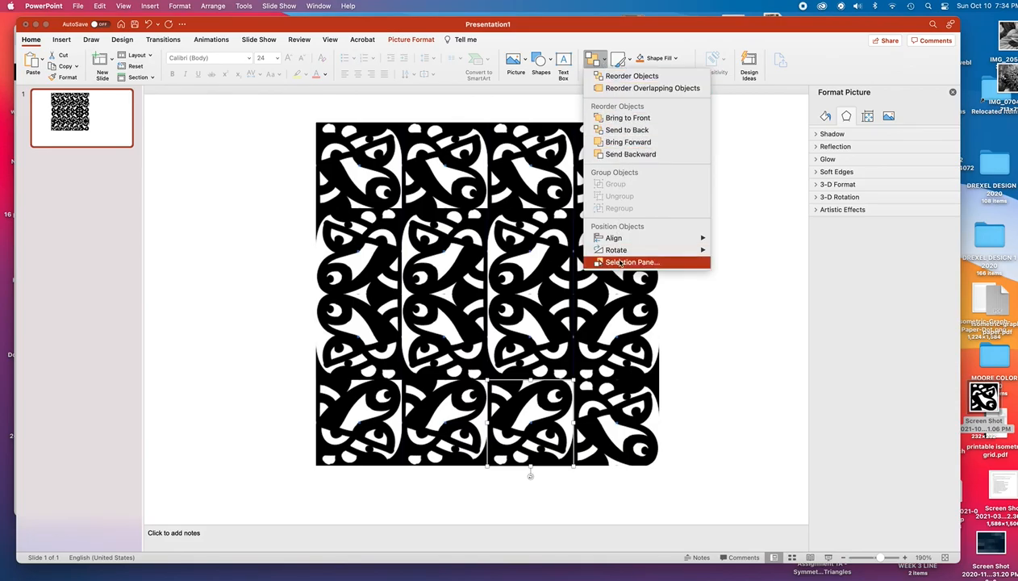
pyautogui.moveTo(618, 248)
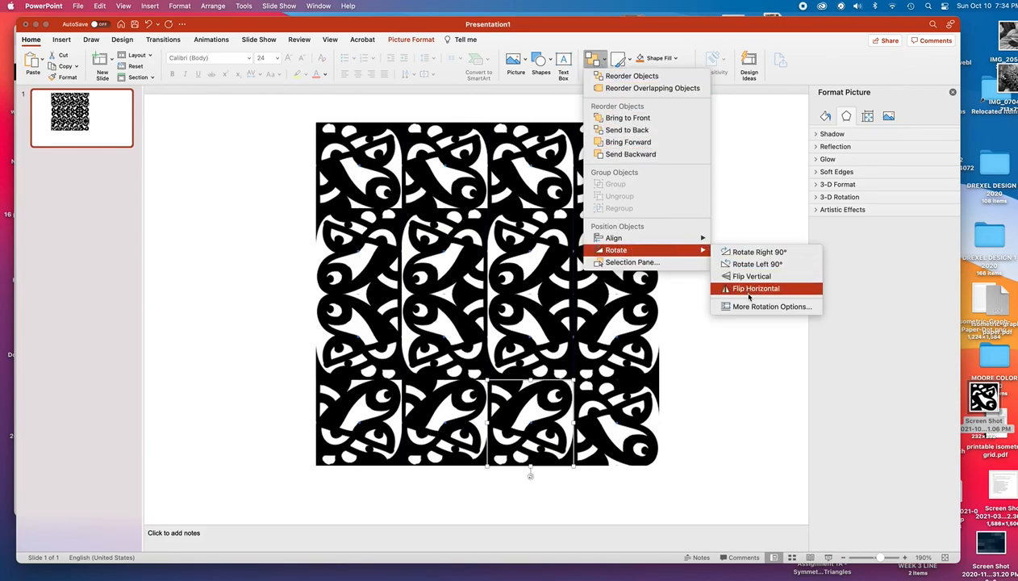
pyautogui.click(755, 287)
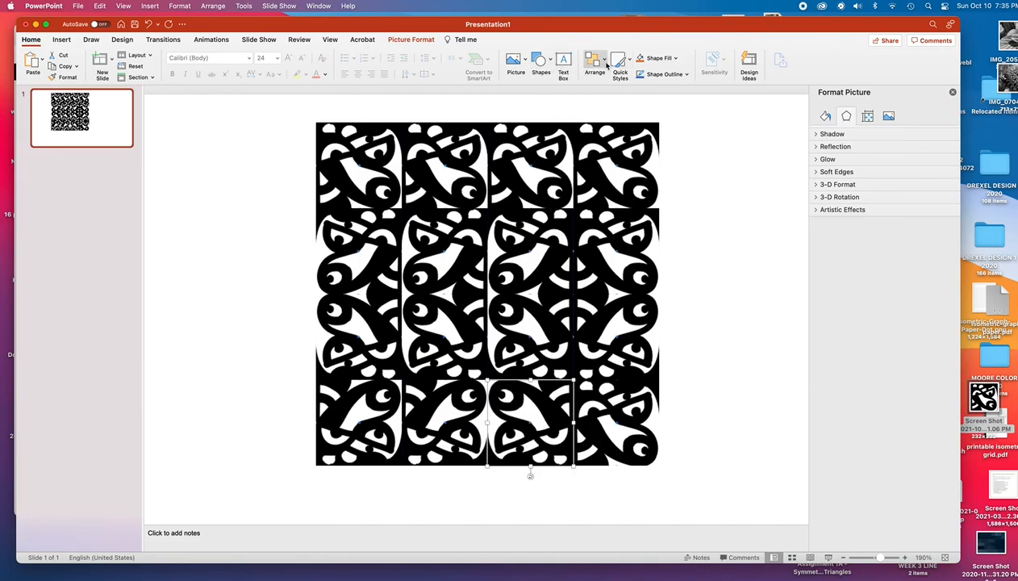
# - Flip the bottom third-column tile horizontally and then vertically
pyautogui.click(594, 63)
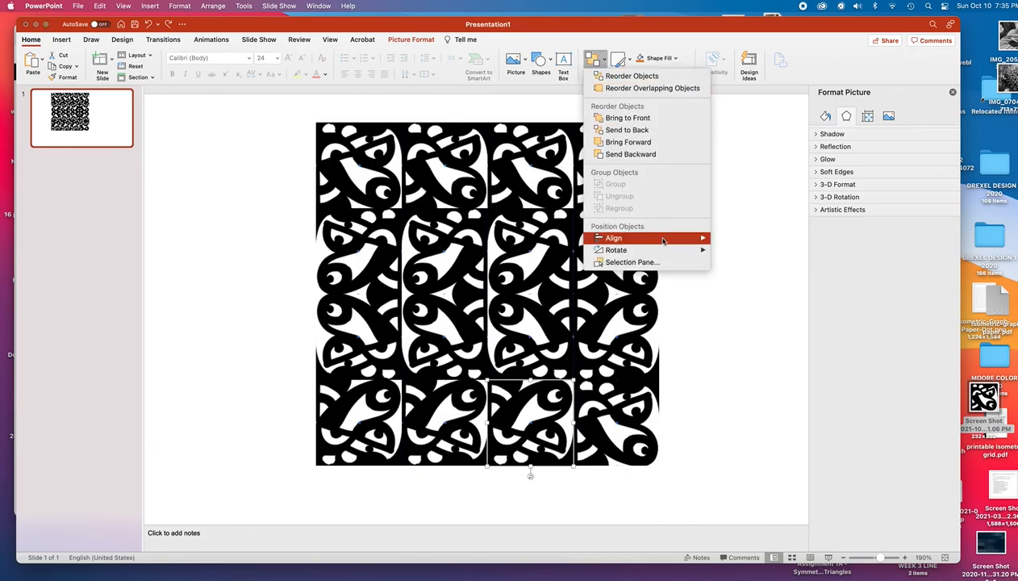
pyautogui.moveTo(617, 249)
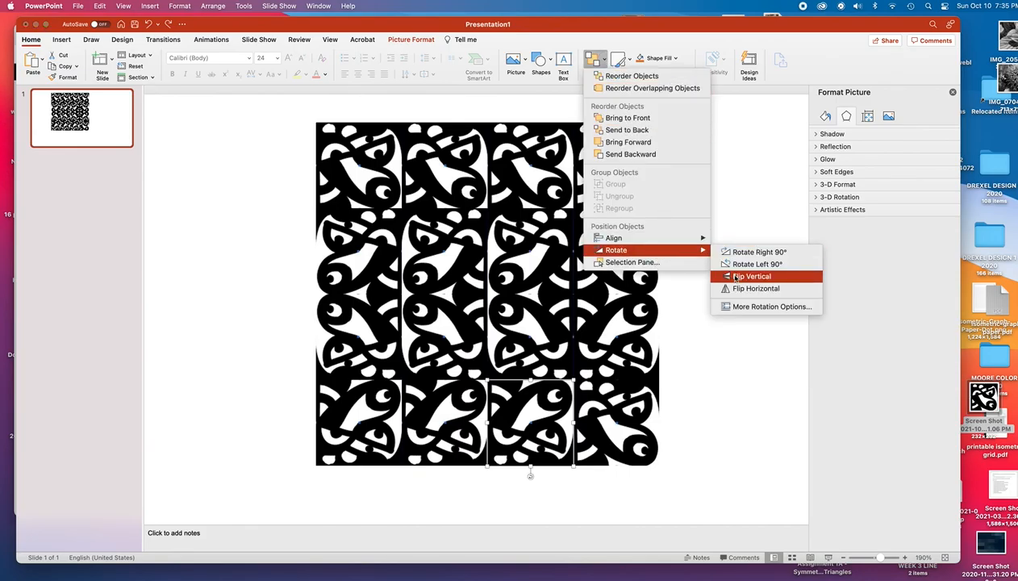
pyautogui.moveTo(761, 287)
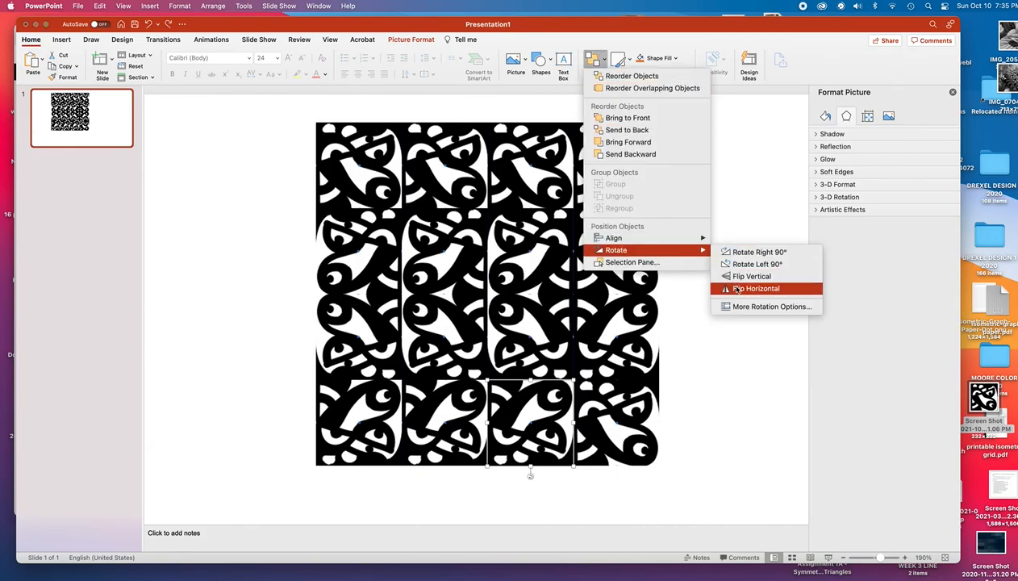
pyautogui.click(761, 287)
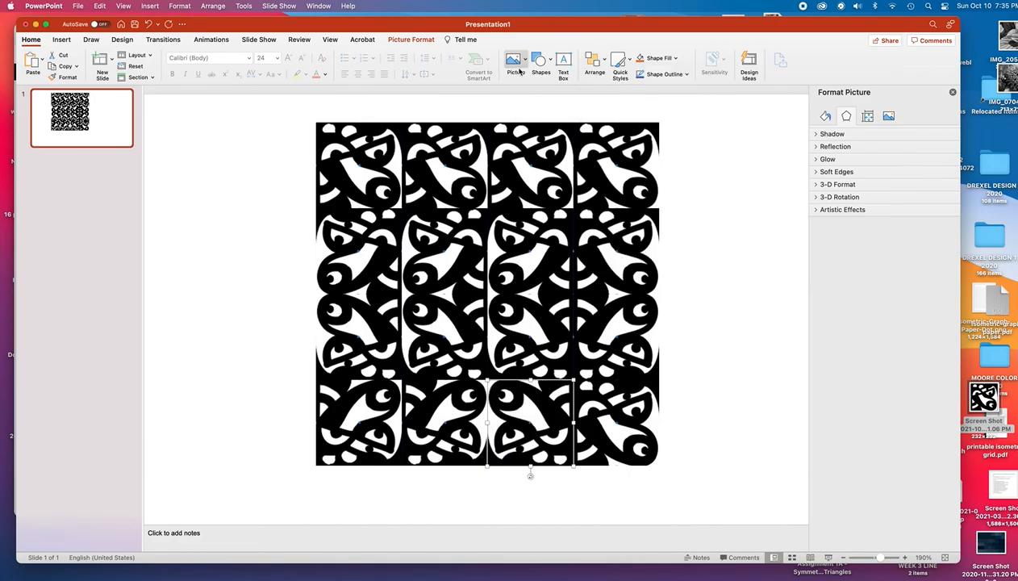
pyautogui.click(590, 61)
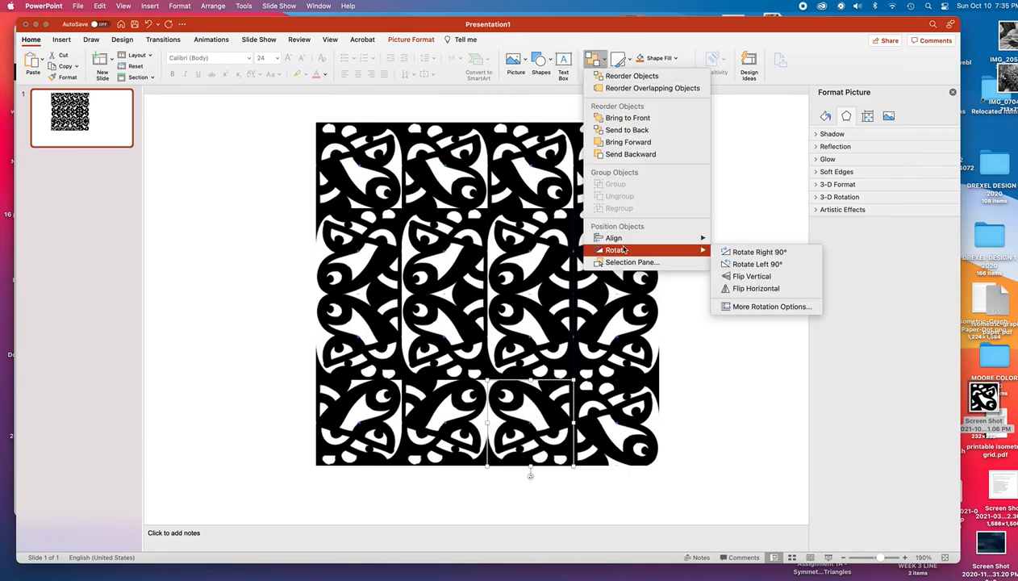
pyautogui.moveTo(752, 276)
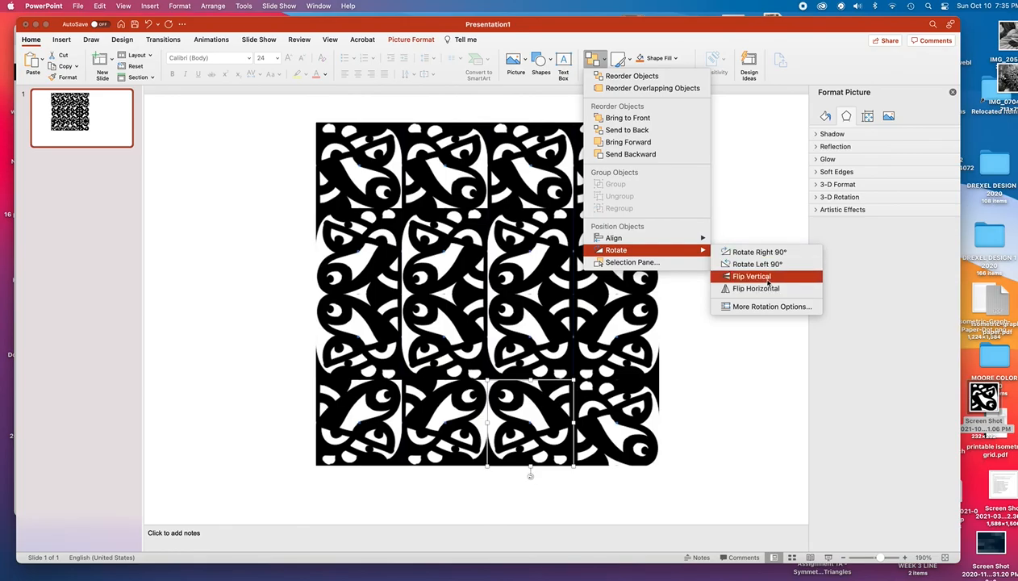
pyautogui.click(749, 275)
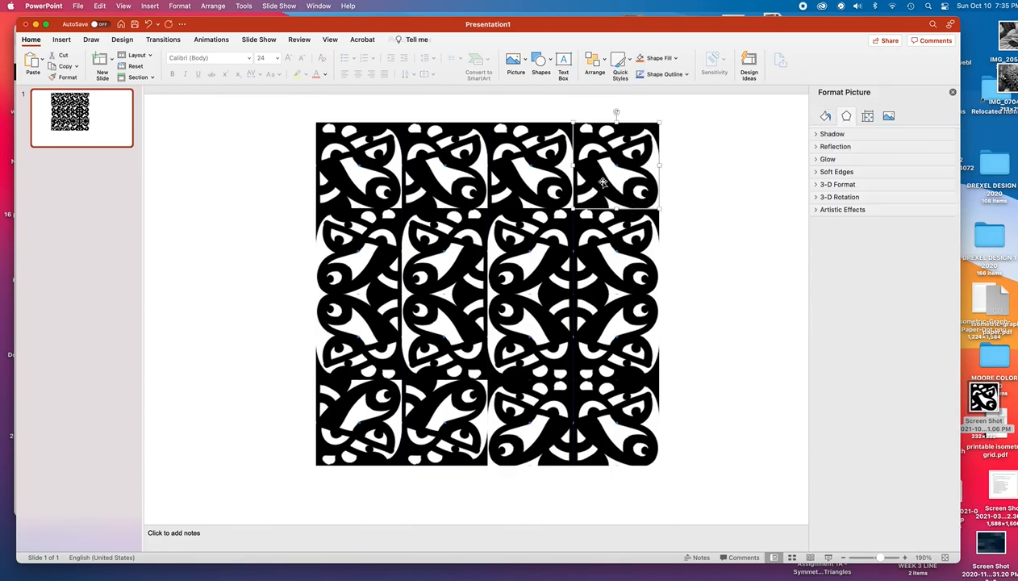
# - Flip the top-right tile horizontally twice and select the third tile in the top row
pyautogui.click(587, 61)
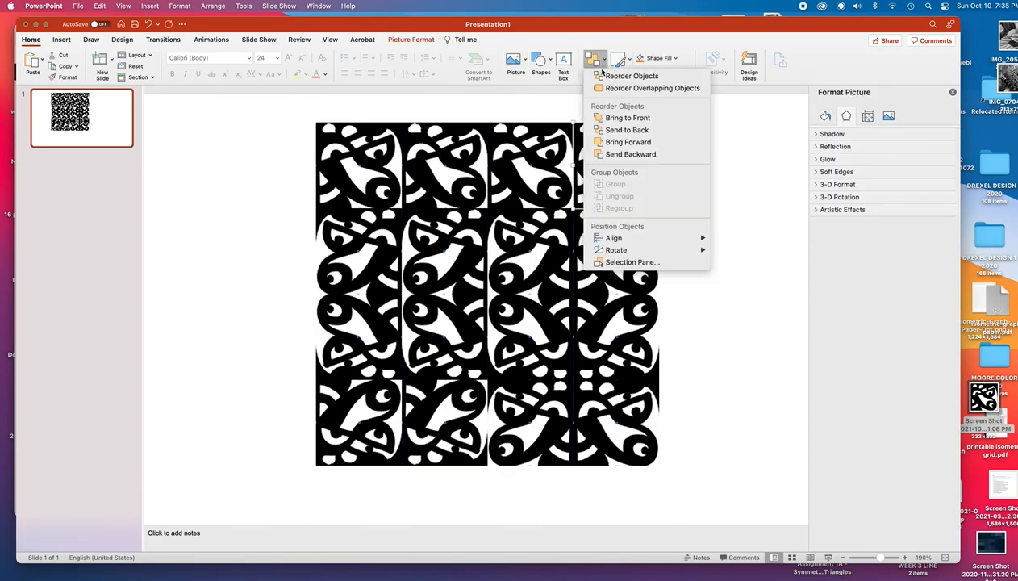
pyautogui.moveTo(616, 249)
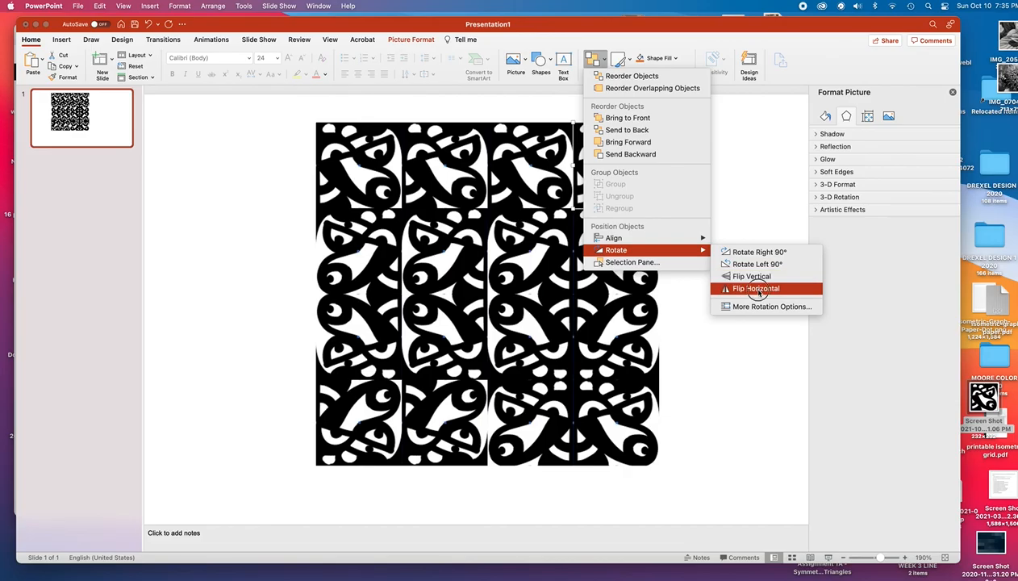
pyautogui.click(755, 287)
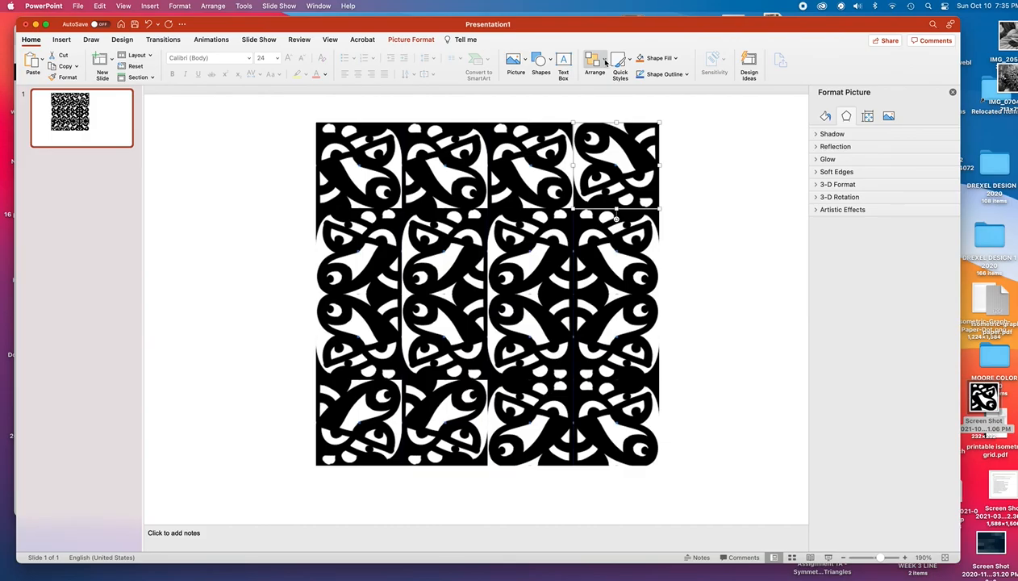
pyautogui.click(590, 62)
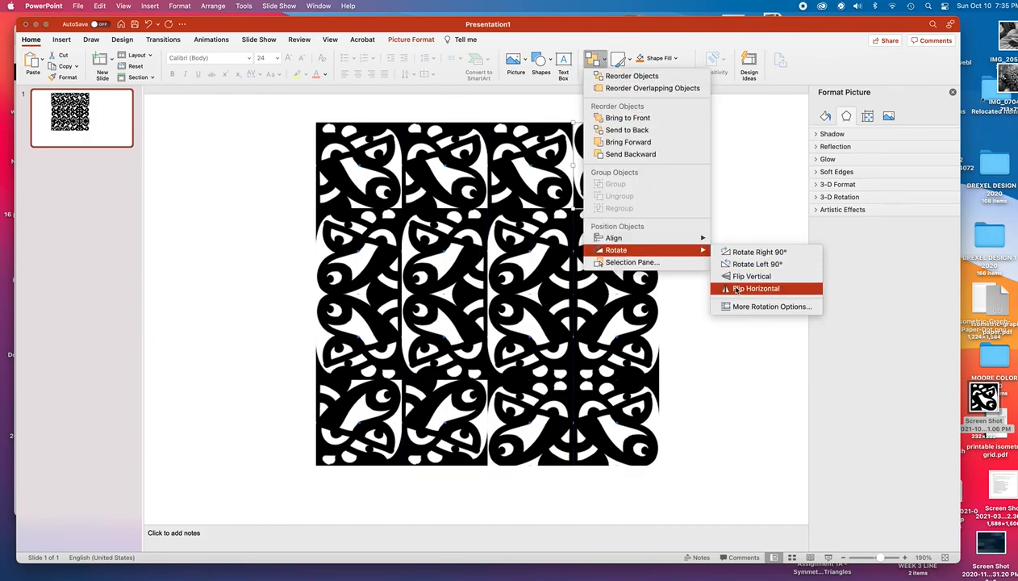
pyautogui.click(757, 287)
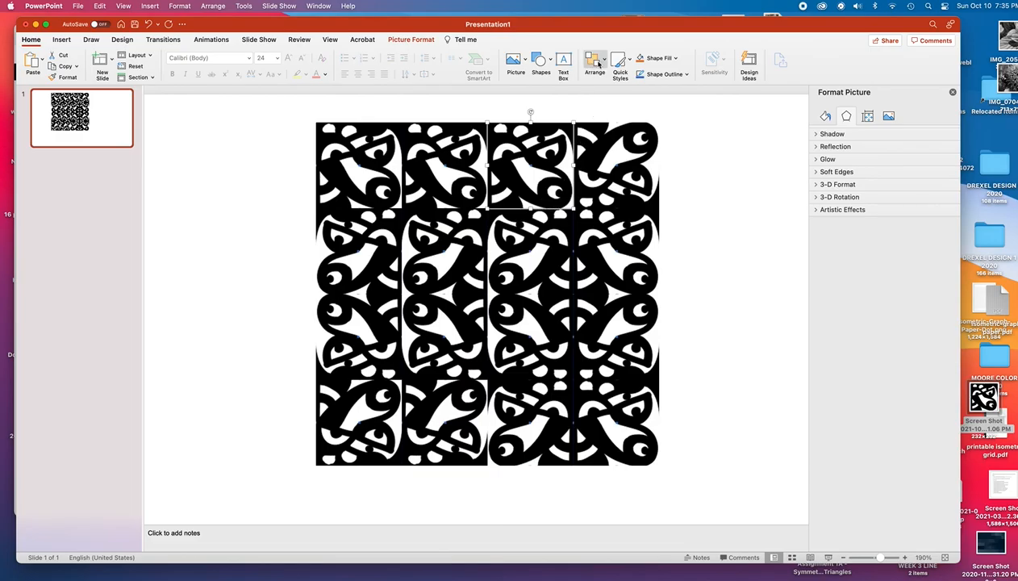
pyautogui.click(592, 60)
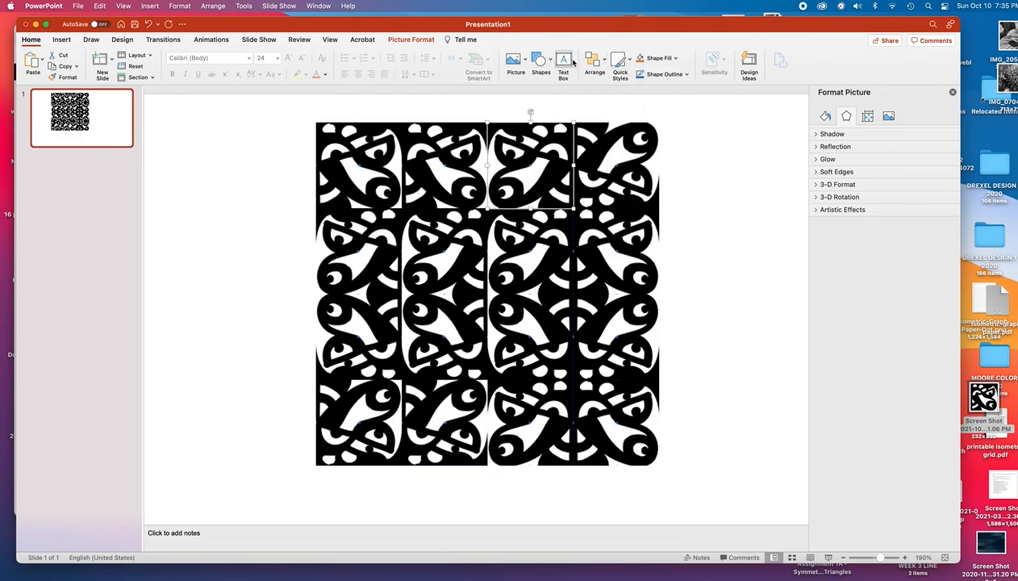
pyautogui.click(587, 60)
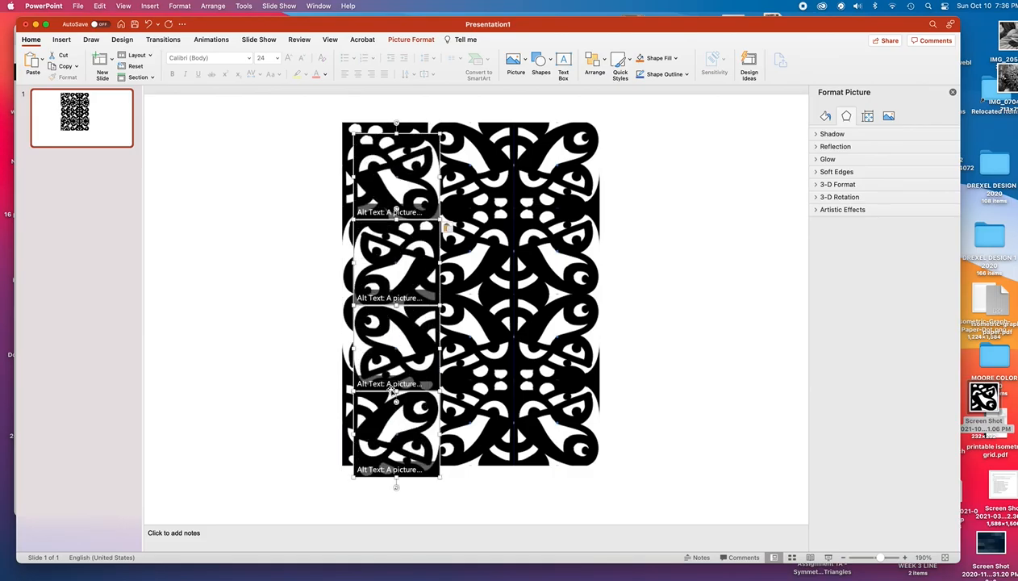
pyautogui.moveTo(381, 264)
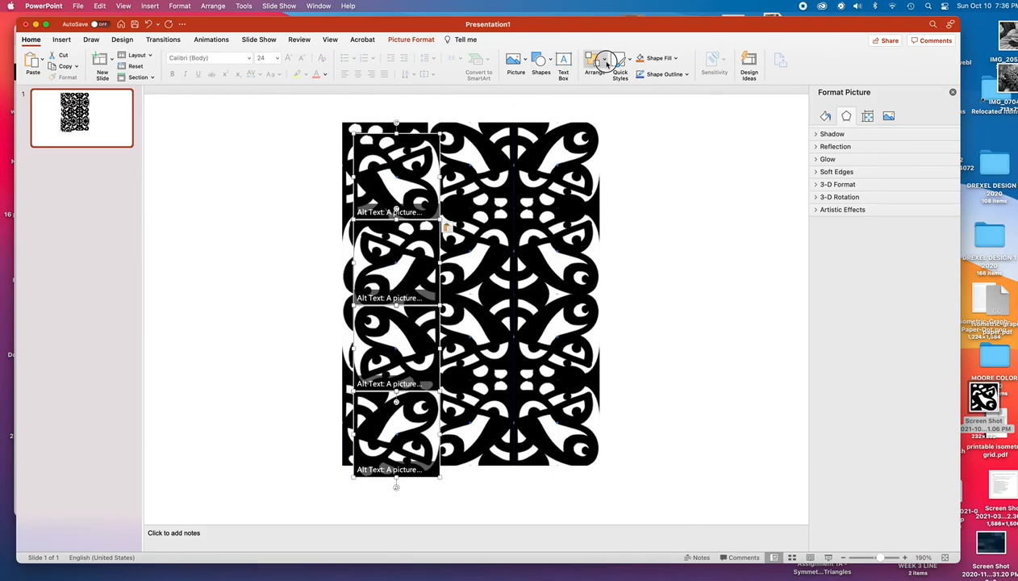
# - Flip the left column of four tiles horizontally via Arrange > Rotate
pyautogui.click(589, 61)
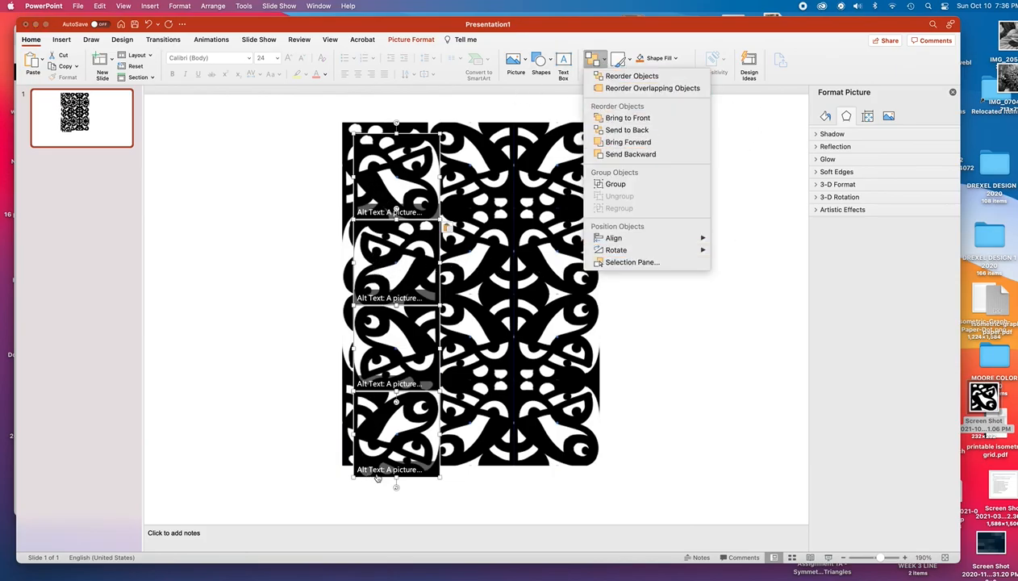
pyautogui.moveTo(616, 250)
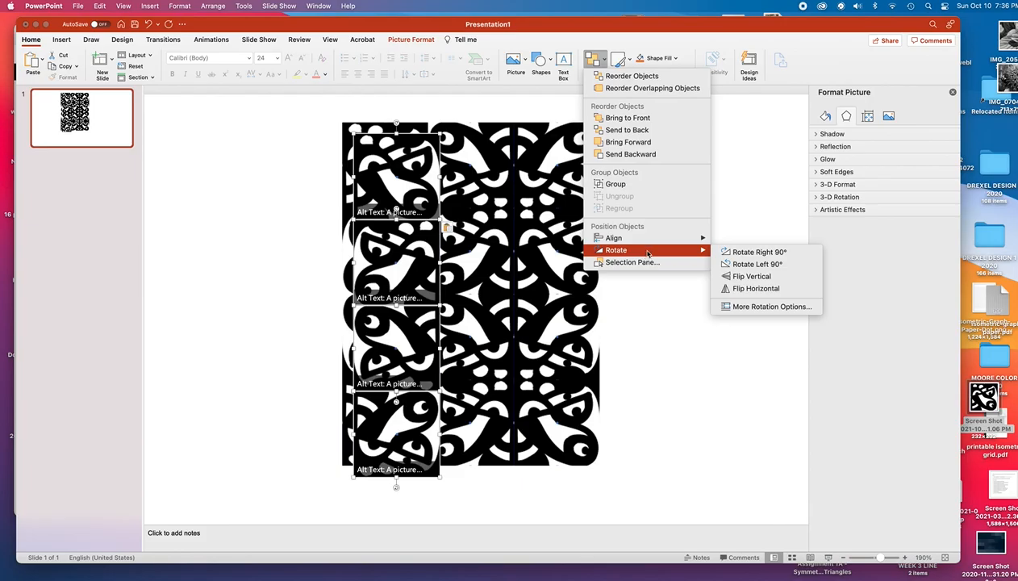
pyautogui.moveTo(756, 287)
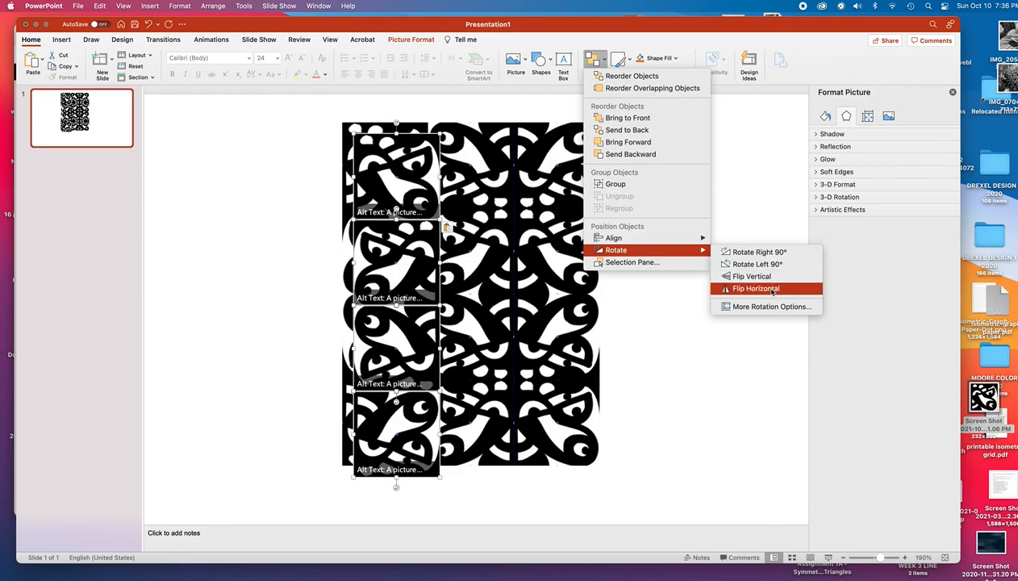
pyautogui.click(755, 287)
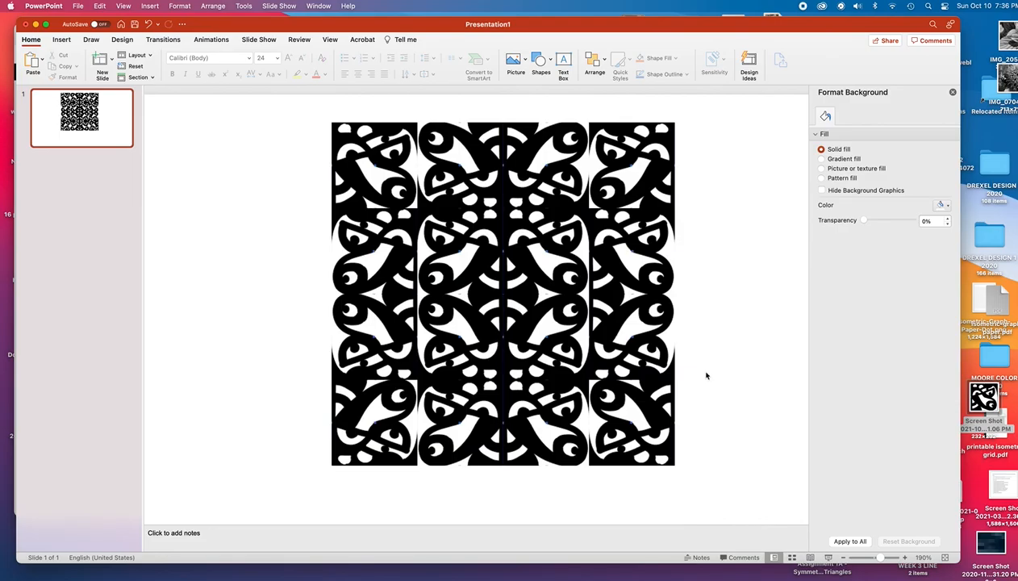
pyautogui.moveTo(409, 435)
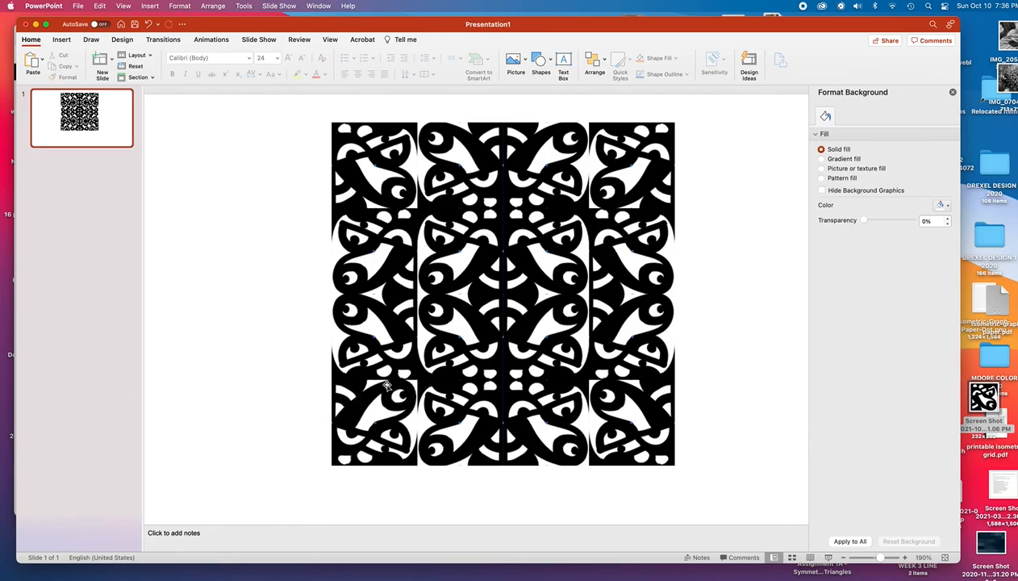
pyautogui.moveTo(669, 460)
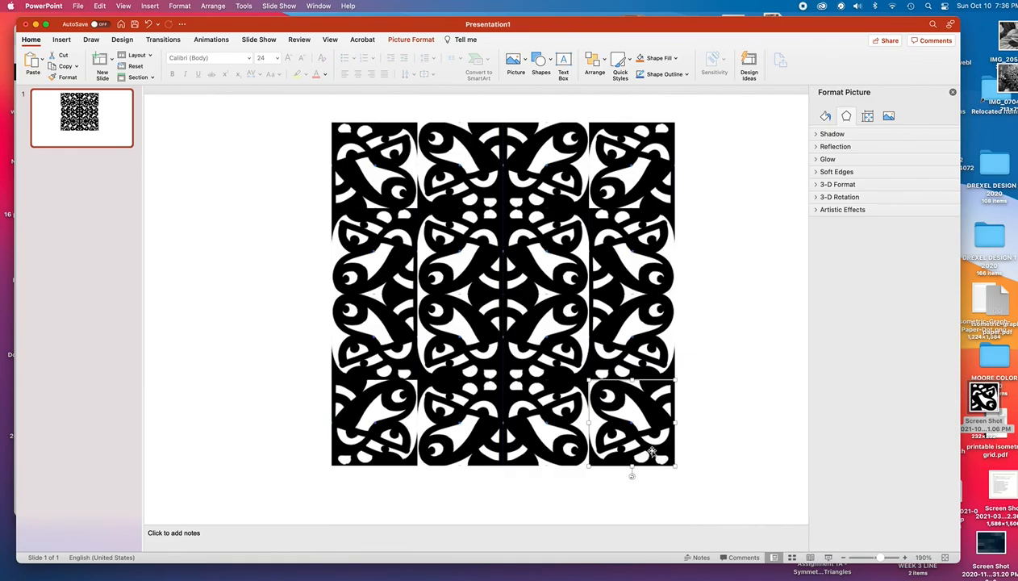
# - Flip the bottom-right tile horizontally, check it, then flip it vertically
pyautogui.click(587, 63)
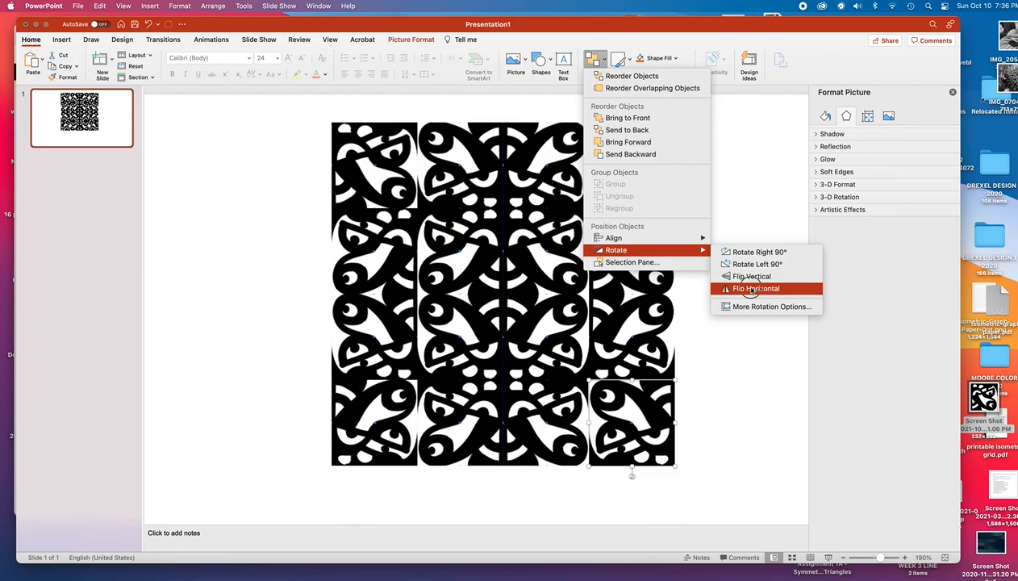
pyautogui.click(757, 287)
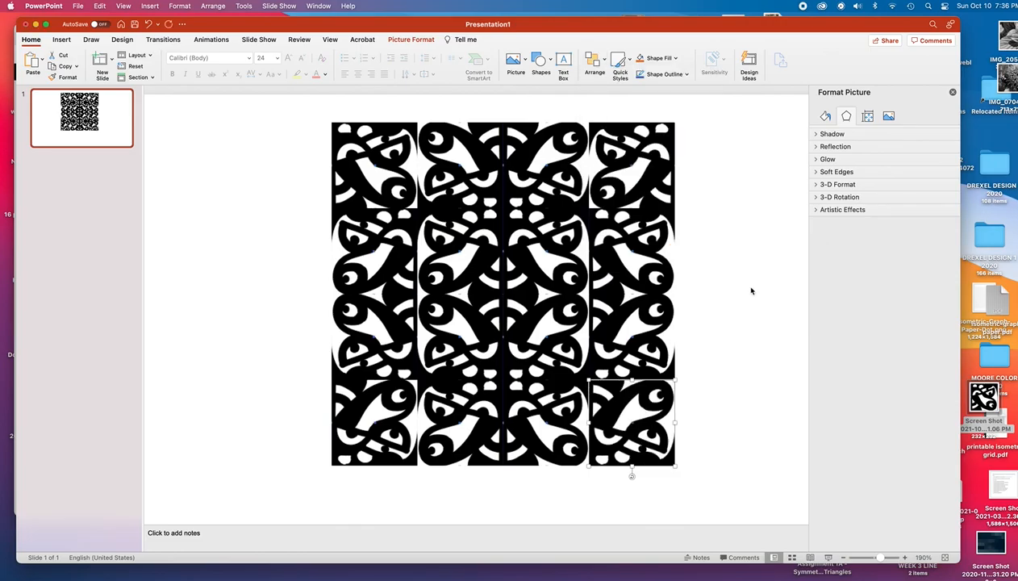
pyautogui.click(308, 471)
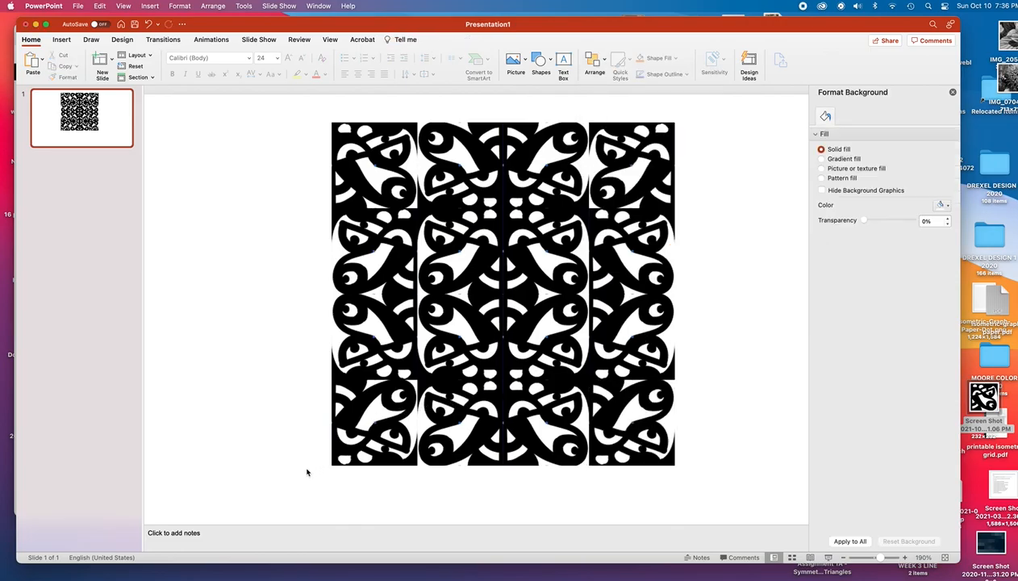
pyautogui.click(632, 168)
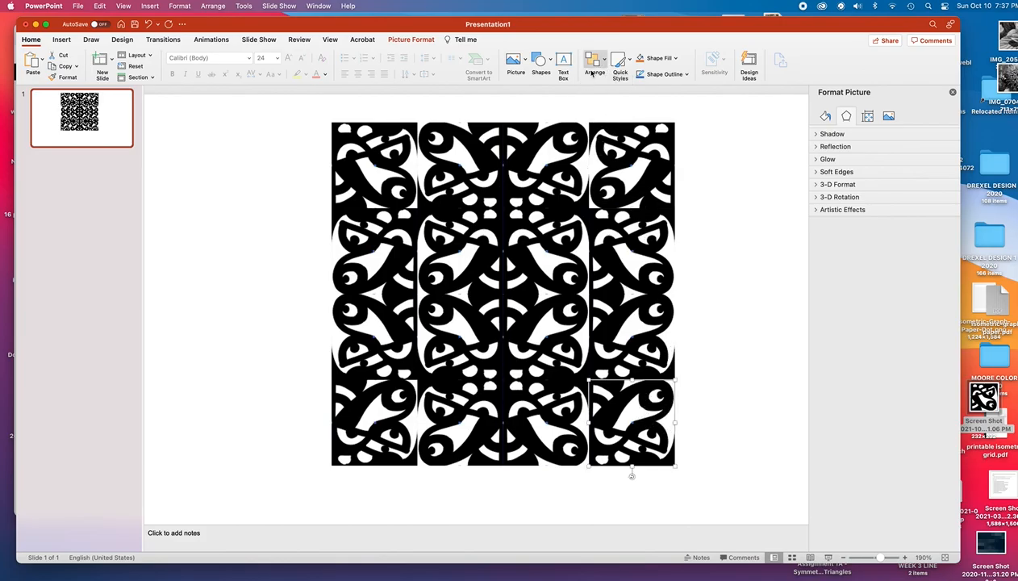
pyautogui.click(590, 64)
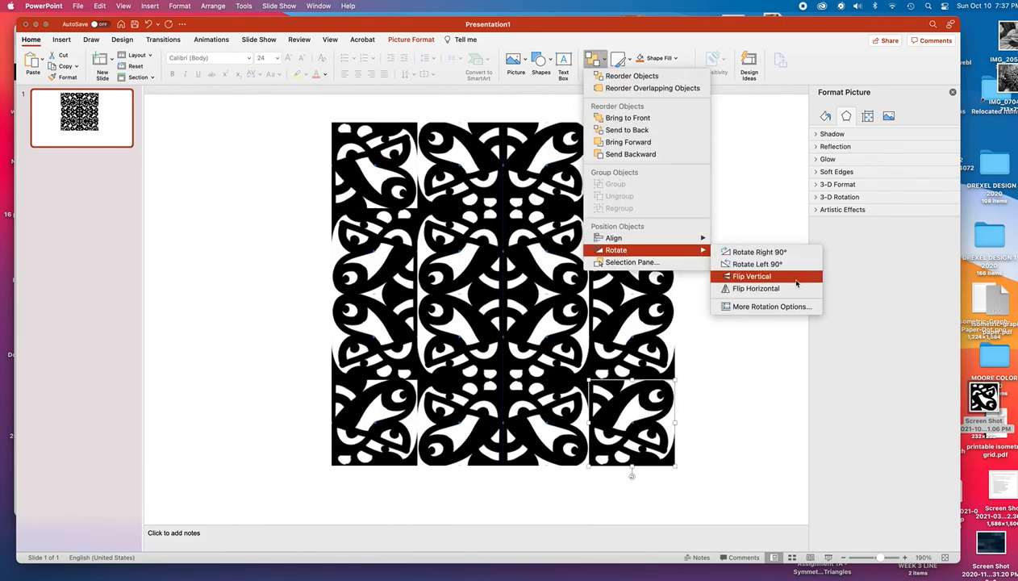
pyautogui.click(752, 276)
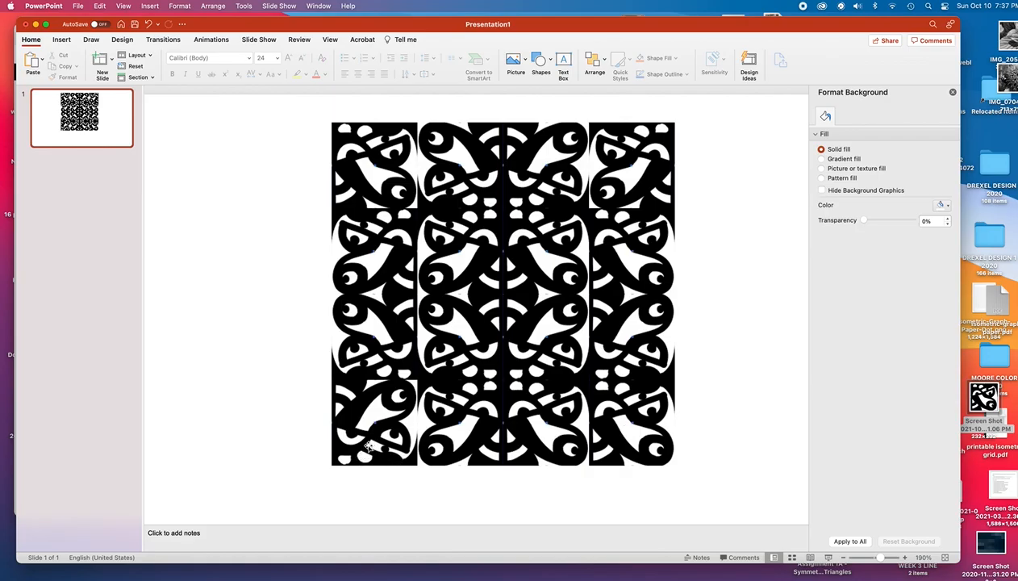
# - Flip the bottom-left tile horizontally and vertically to match the pattern
pyautogui.click(369, 444)
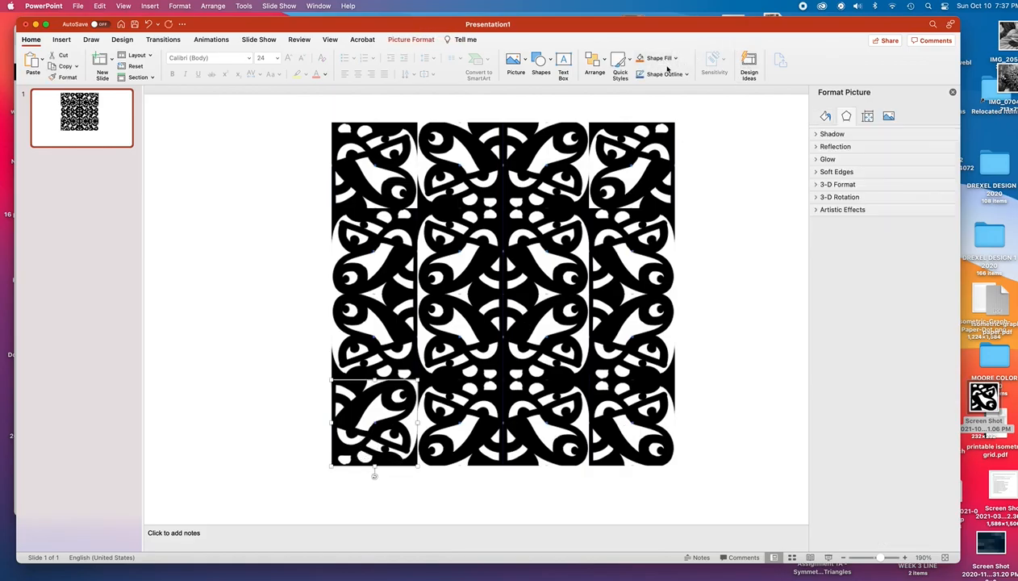
pyautogui.click(588, 62)
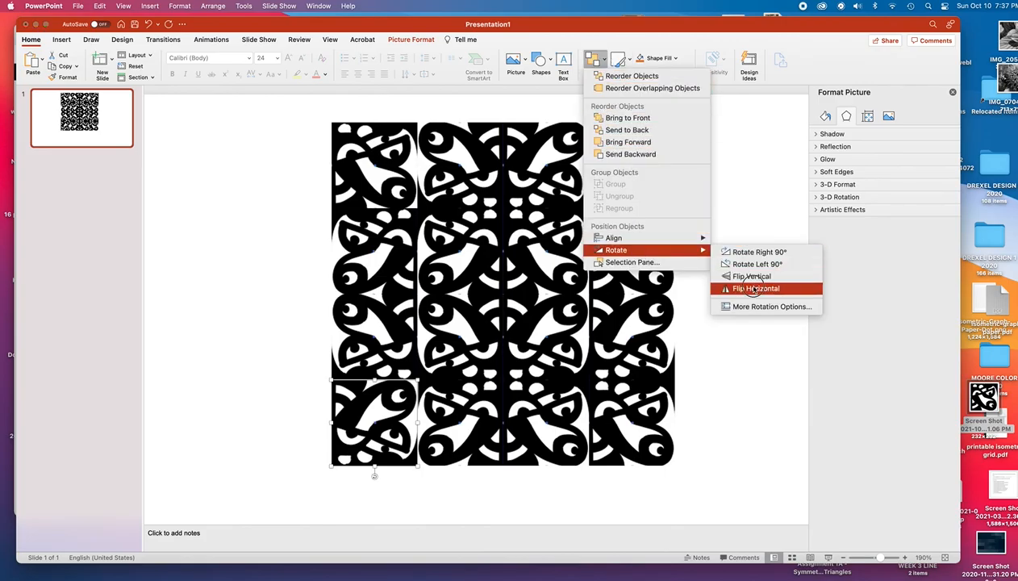
pyautogui.click(755, 287)
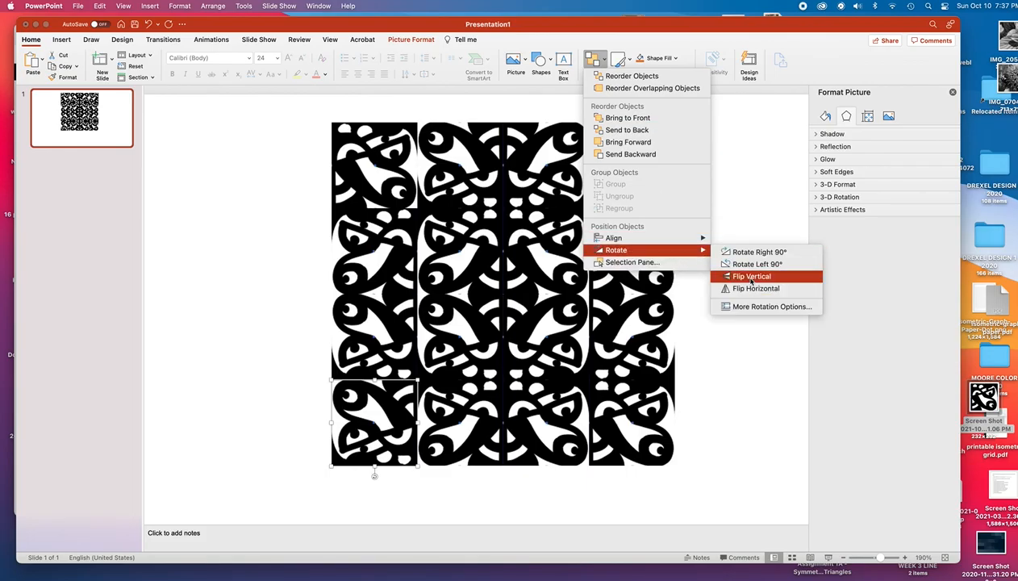
pyautogui.click(754, 276)
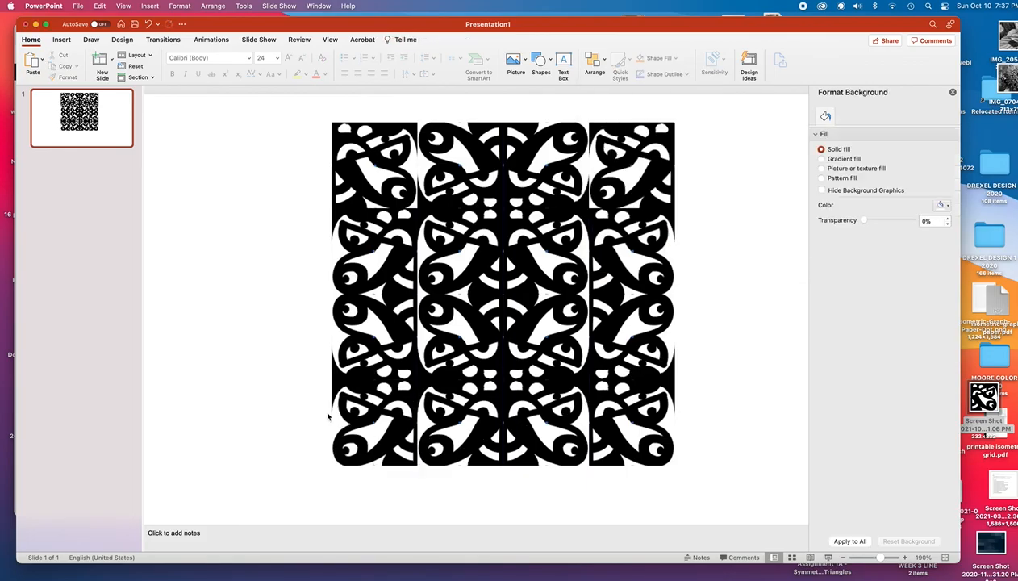
pyautogui.moveTo(666, 381)
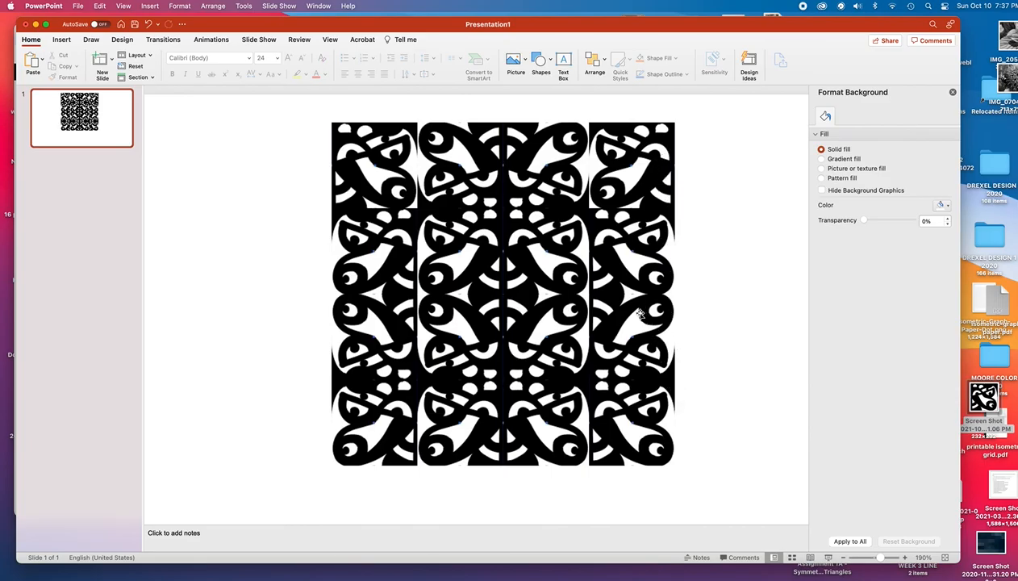
pyautogui.moveTo(658, 277)
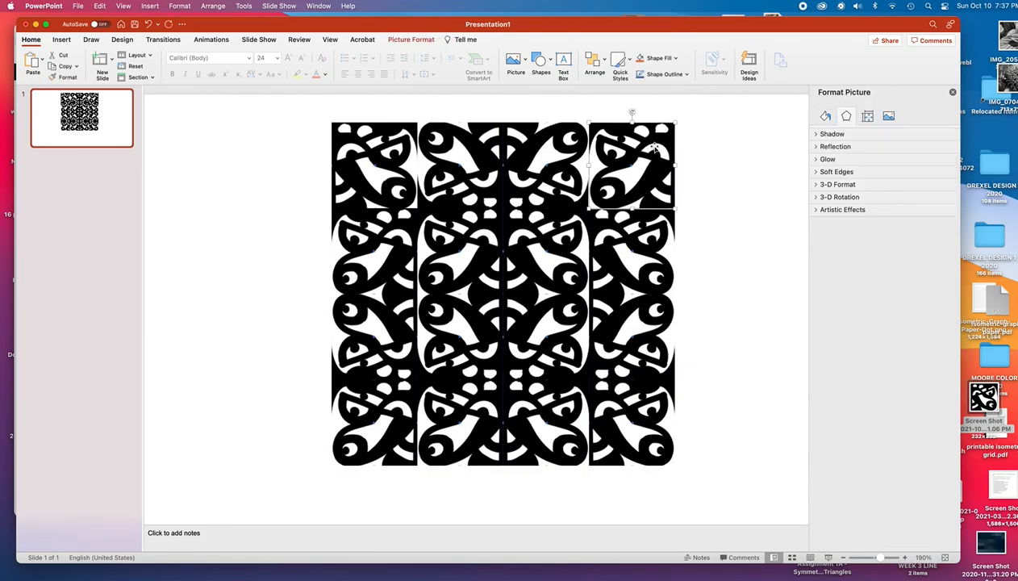
pyautogui.moveTo(590, 66)
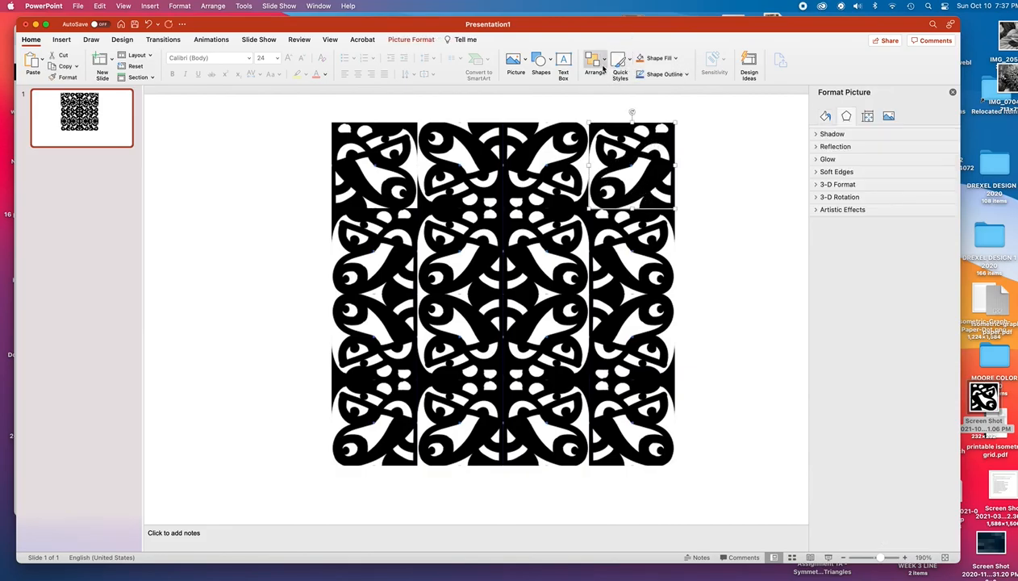
# - Flip the top-right and top-left corner tiles vertically via Arrange > Rotate > Flip Vertical
pyautogui.click(591, 65)
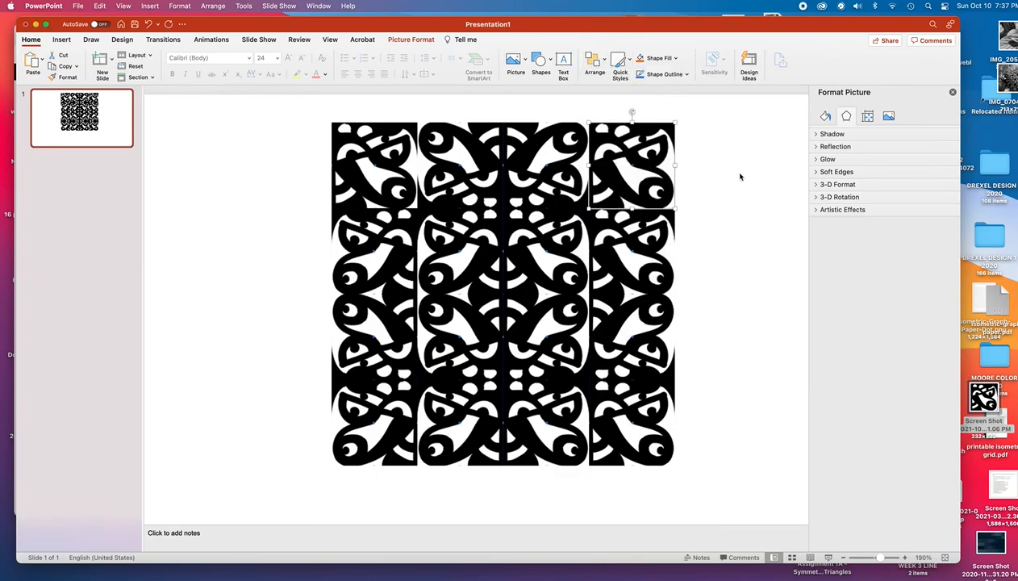
pyautogui.click(586, 64)
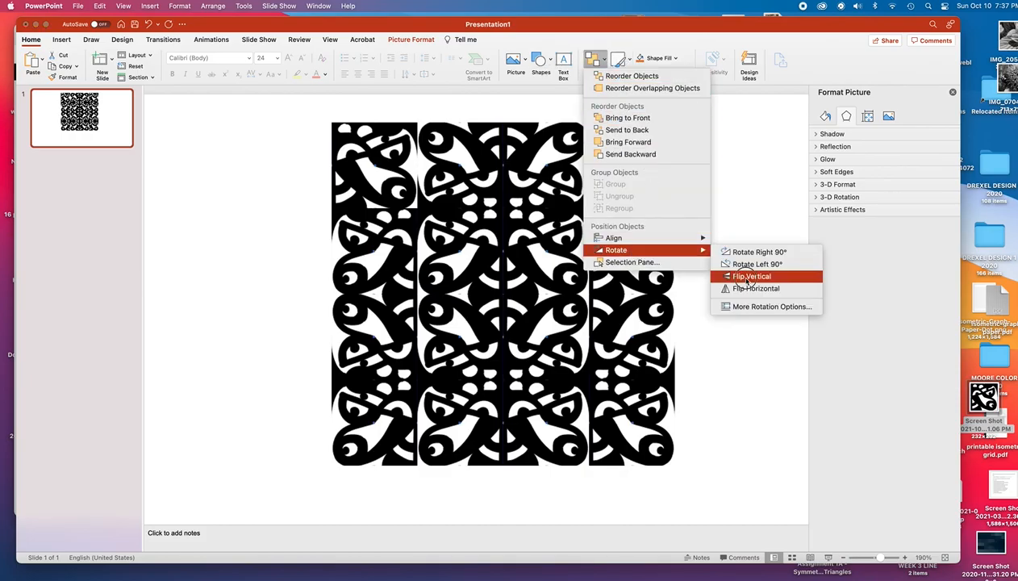
pyautogui.click(752, 276)
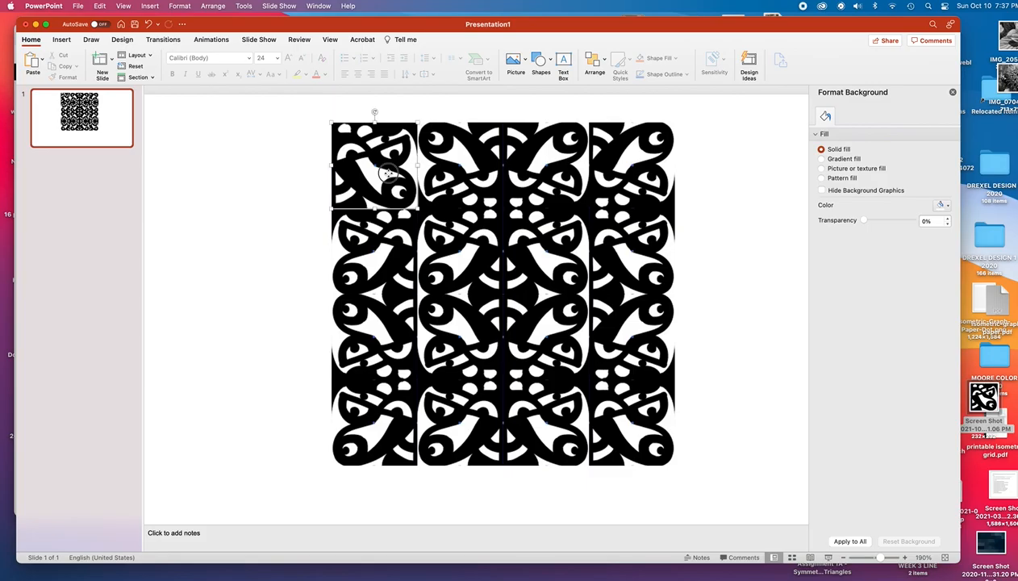
pyautogui.click(587, 64)
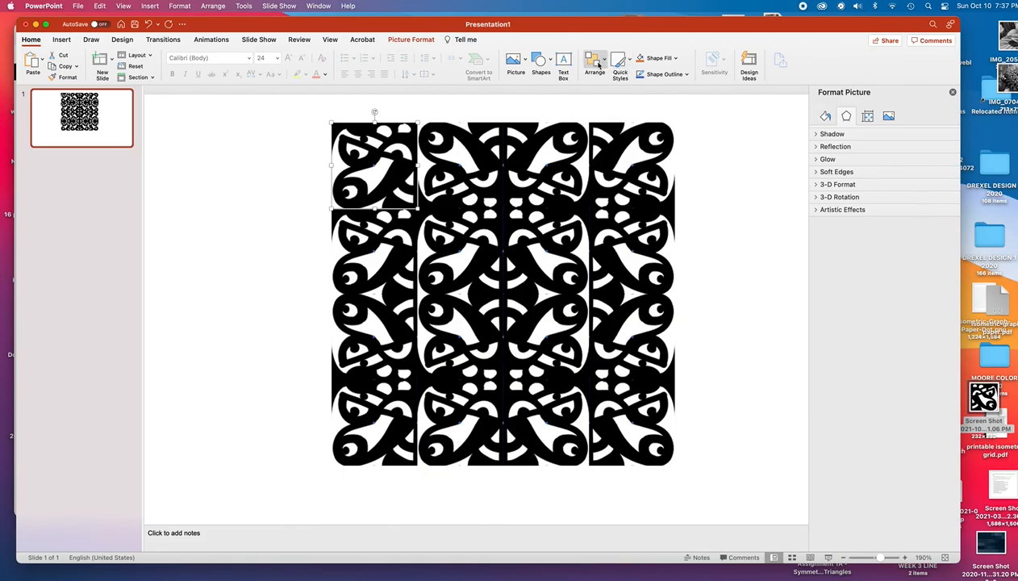
pyautogui.click(591, 61)
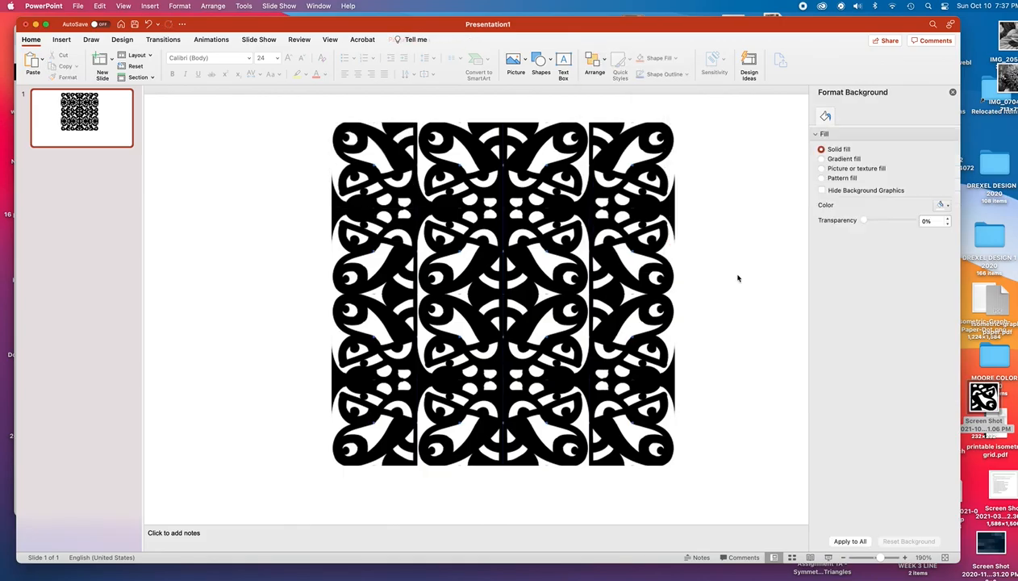
pyautogui.moveTo(732, 197)
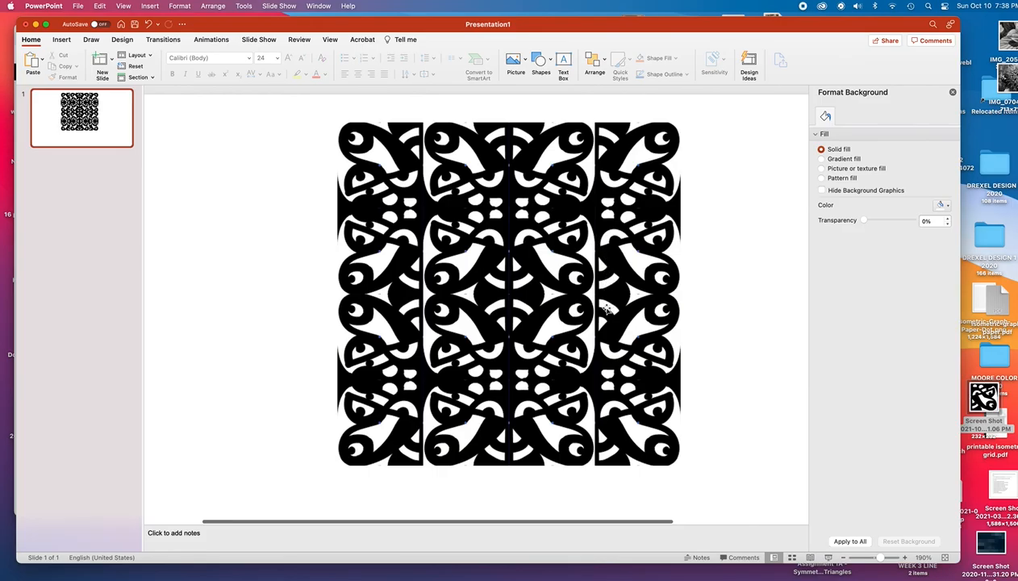
pyautogui.moveTo(679, 245)
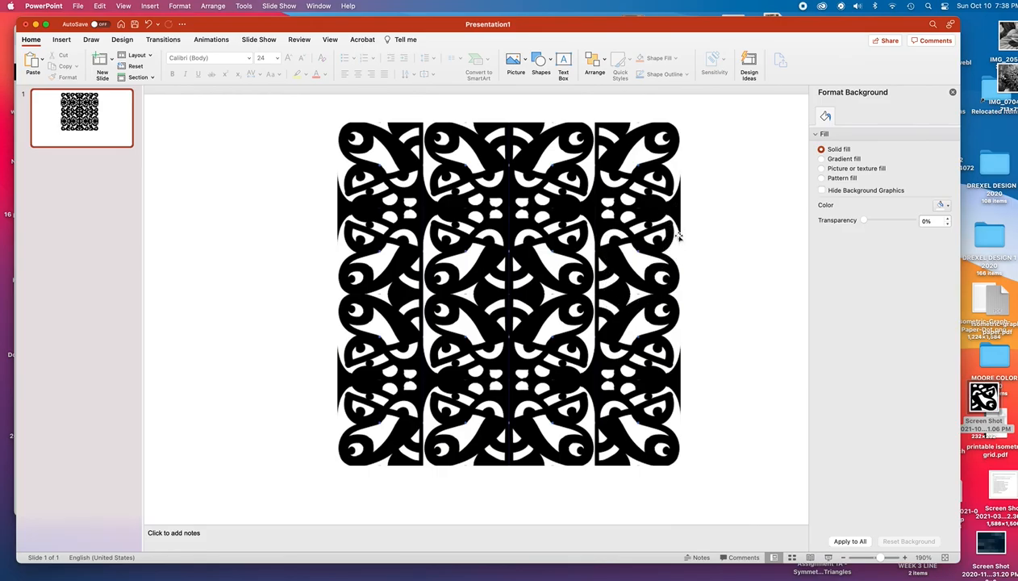
pyautogui.moveTo(678, 273)
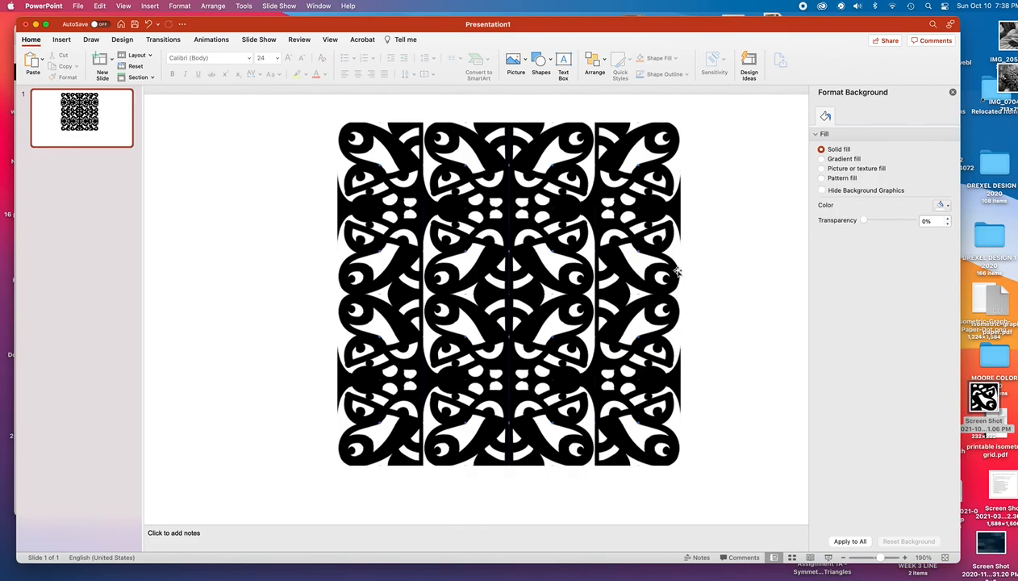
pyautogui.moveTo(681, 294)
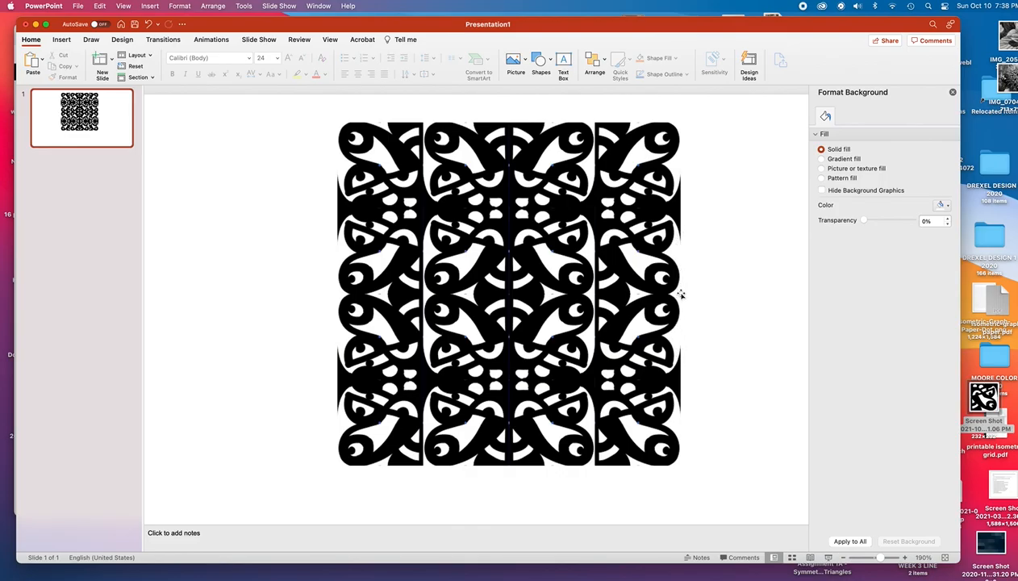
pyautogui.moveTo(683, 326)
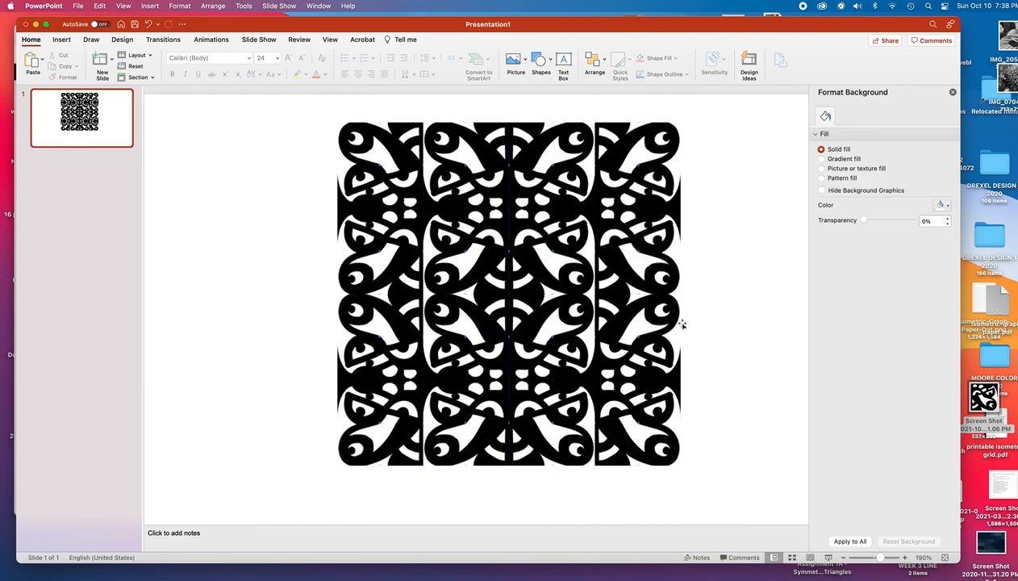
pyautogui.moveTo(673, 266)
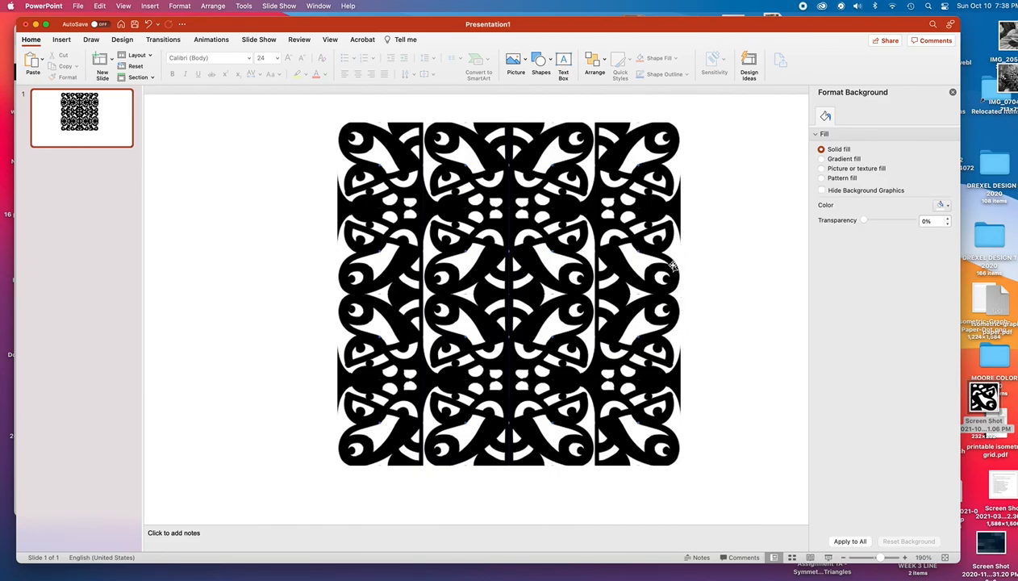
pyautogui.moveTo(634, 235)
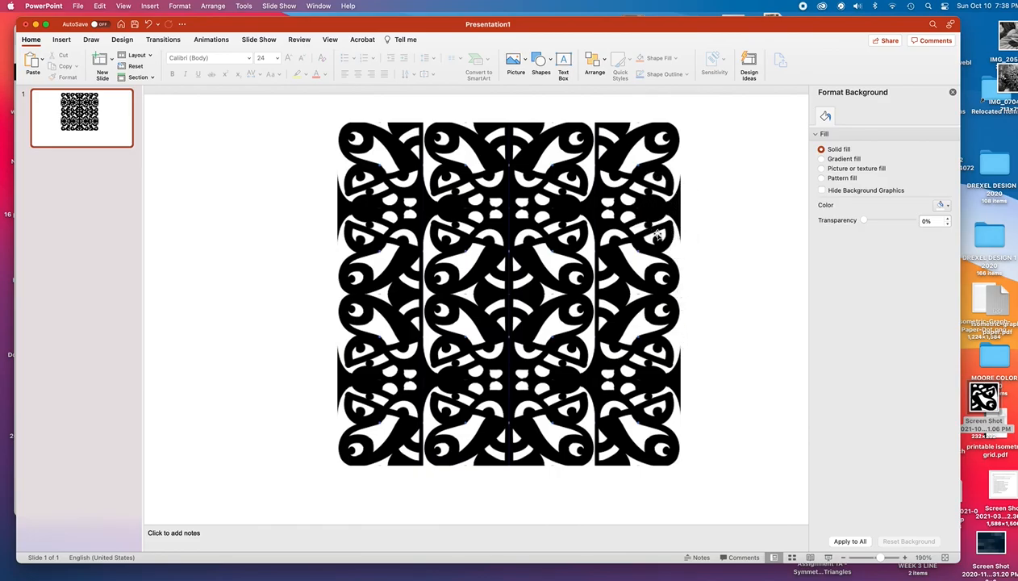
pyautogui.moveTo(615, 252)
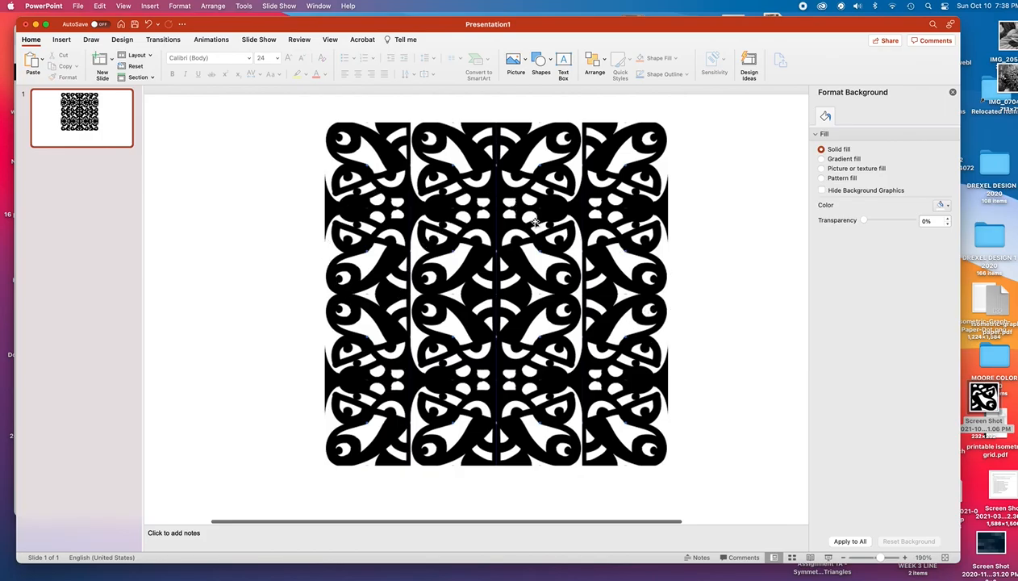
pyautogui.moveTo(575, 242)
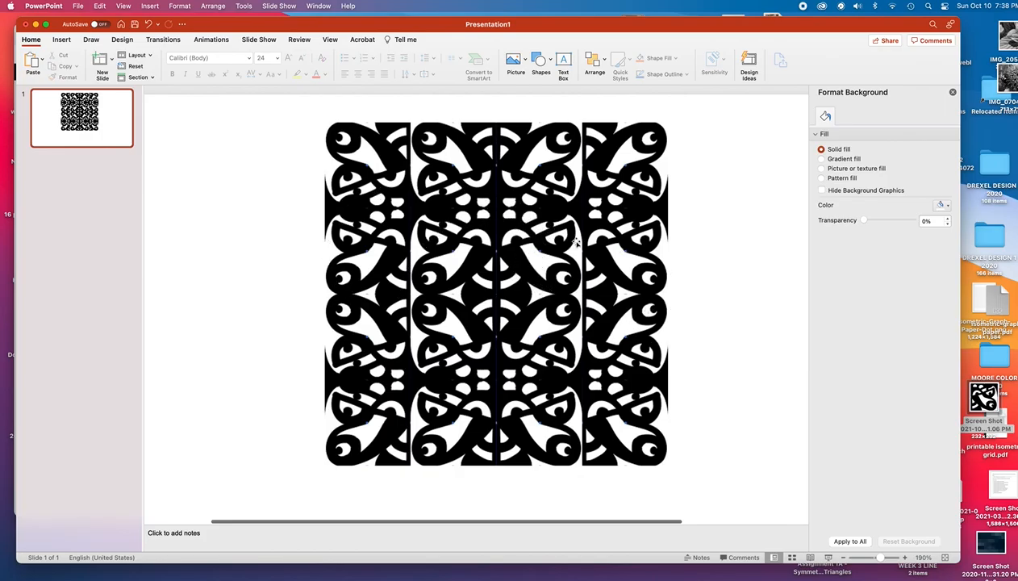
pyautogui.moveTo(548, 358)
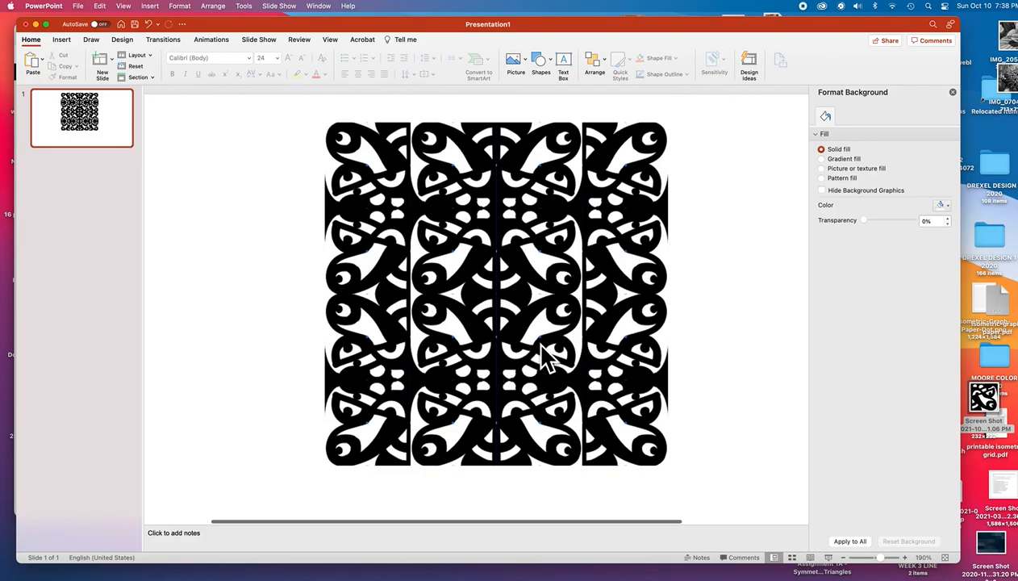
pyautogui.moveTo(433, 307)
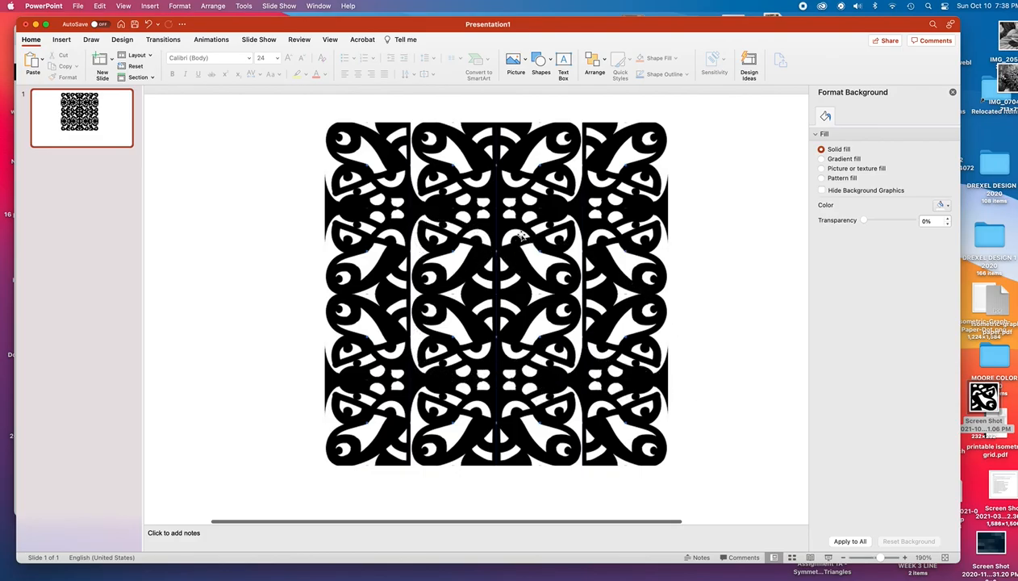
pyautogui.moveTo(445, 249)
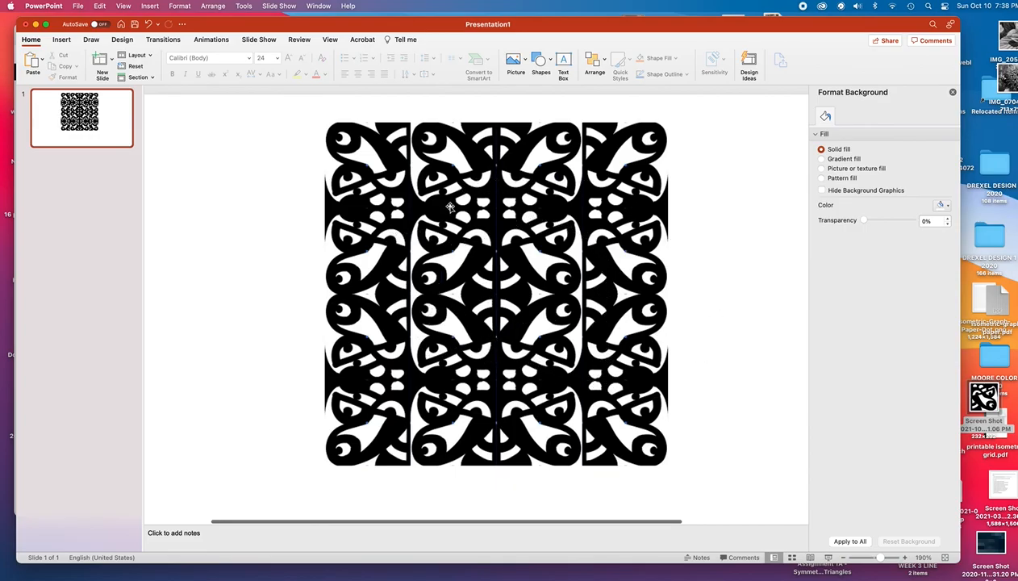
pyautogui.moveTo(506, 357)
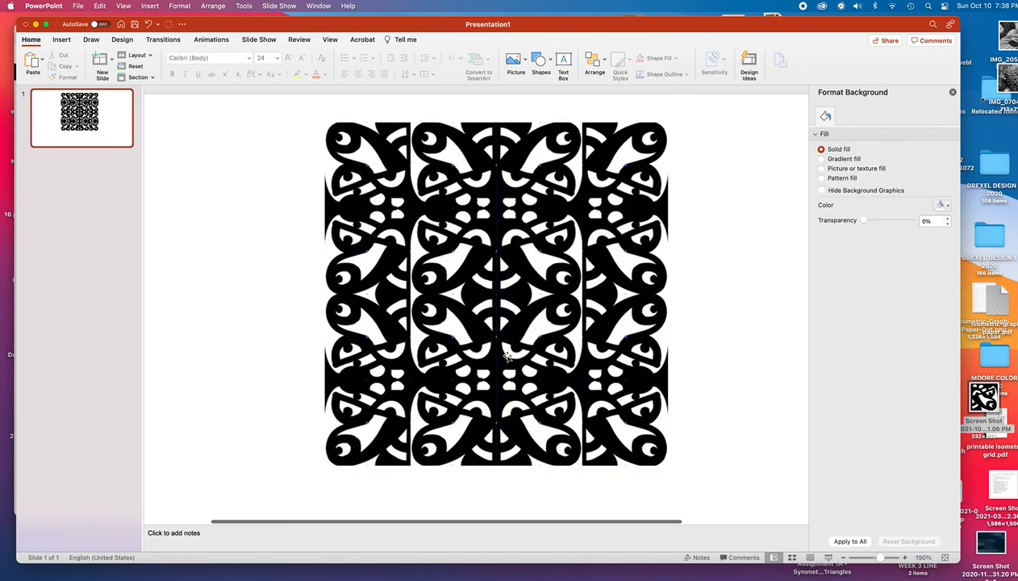
pyautogui.moveTo(419, 224)
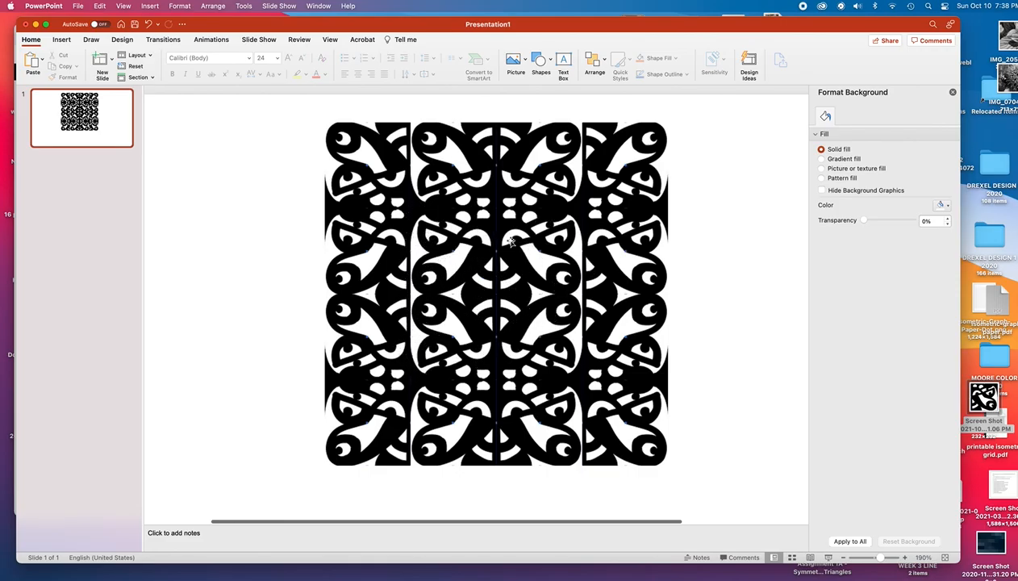
pyautogui.moveTo(595, 310)
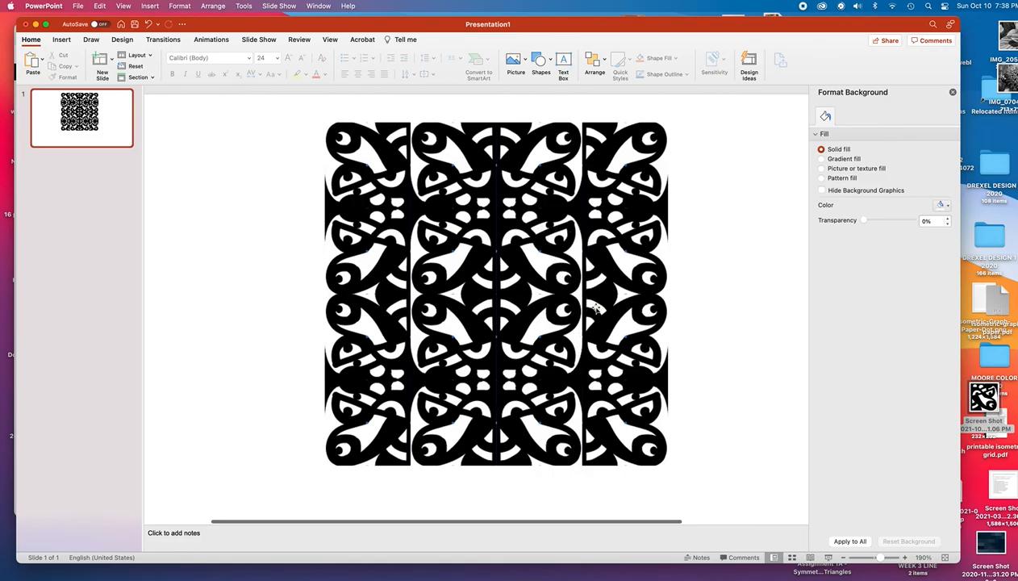
pyautogui.moveTo(731, 381)
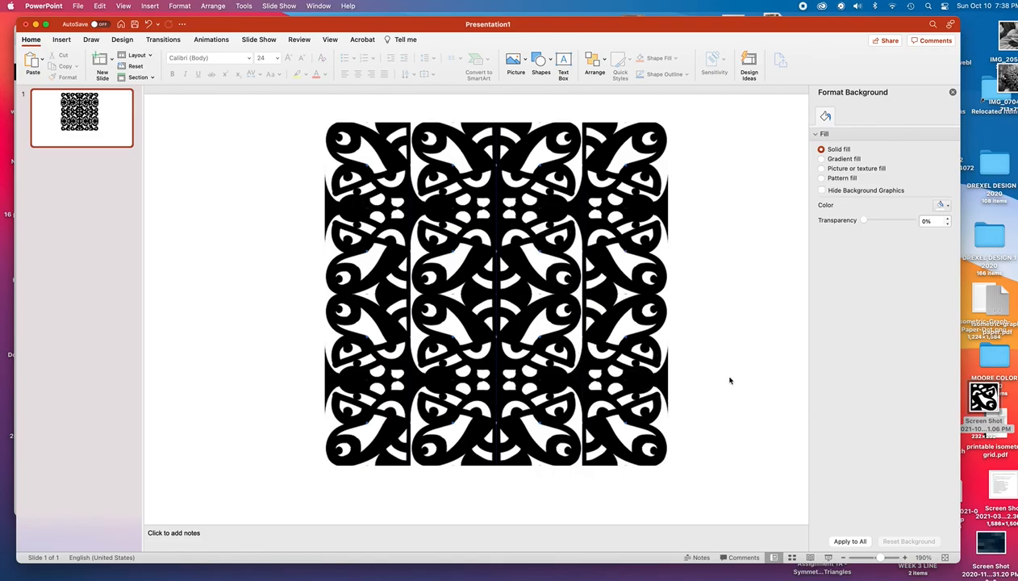
pyautogui.moveTo(671, 374)
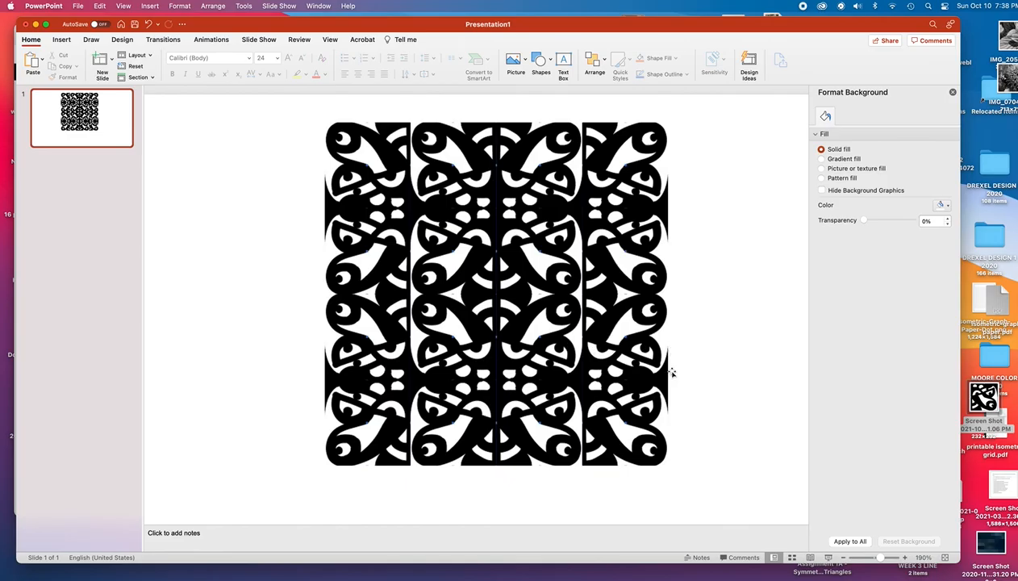
pyautogui.moveTo(688, 351)
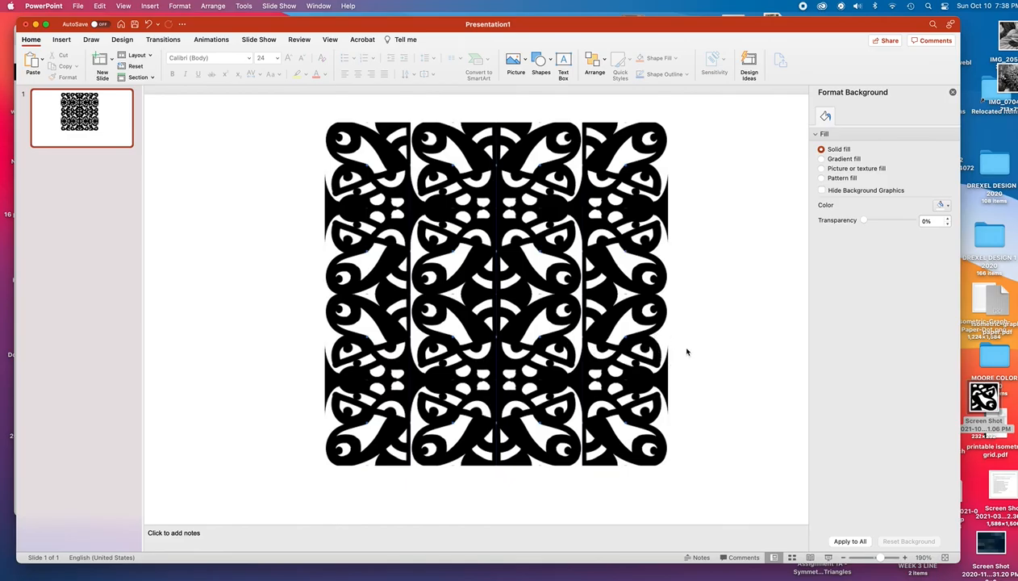
pyautogui.moveTo(684, 340)
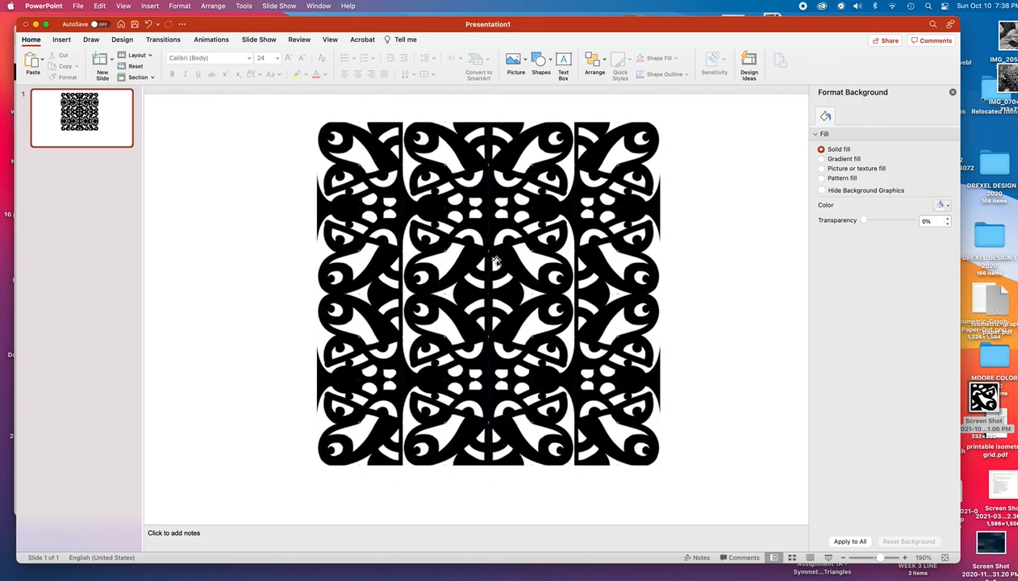
pyautogui.moveTo(593, 353)
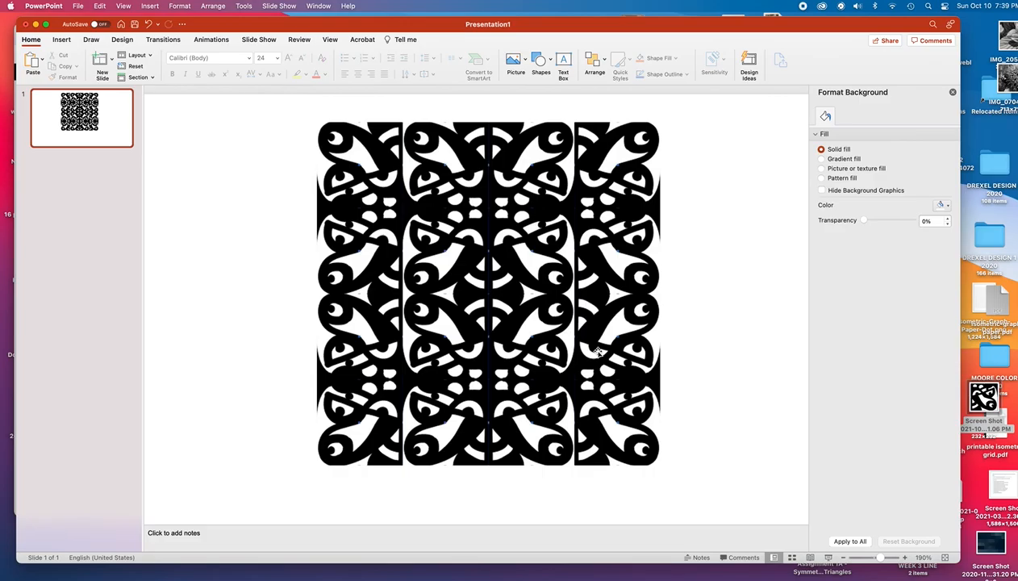
pyautogui.moveTo(658, 365)
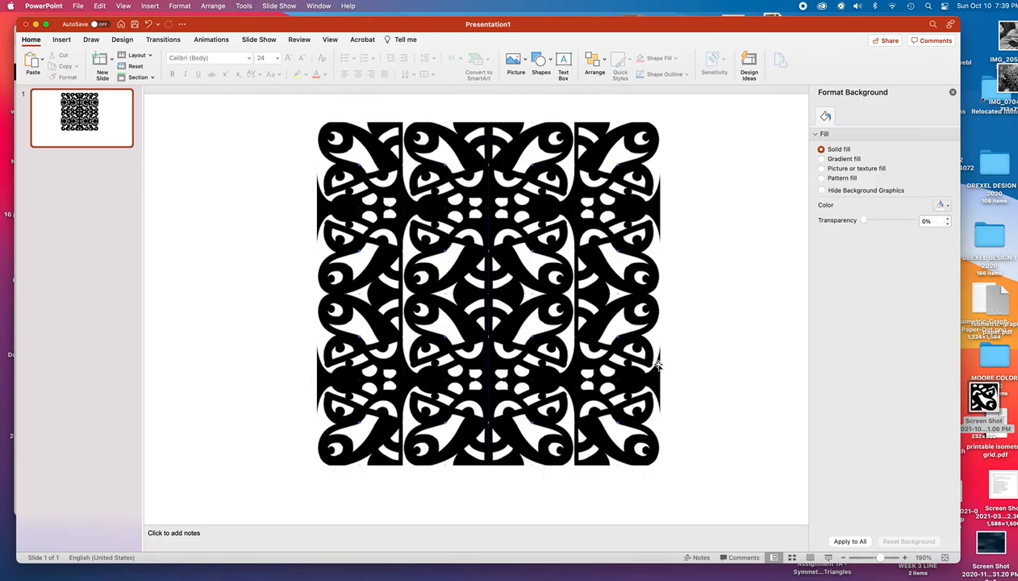
pyautogui.moveTo(689, 363)
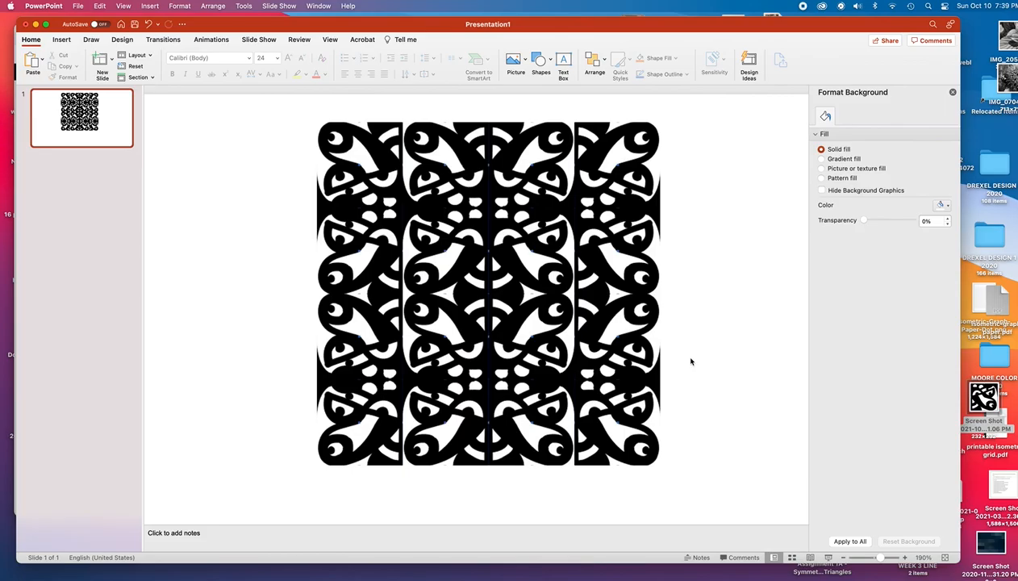
pyautogui.moveTo(629, 316)
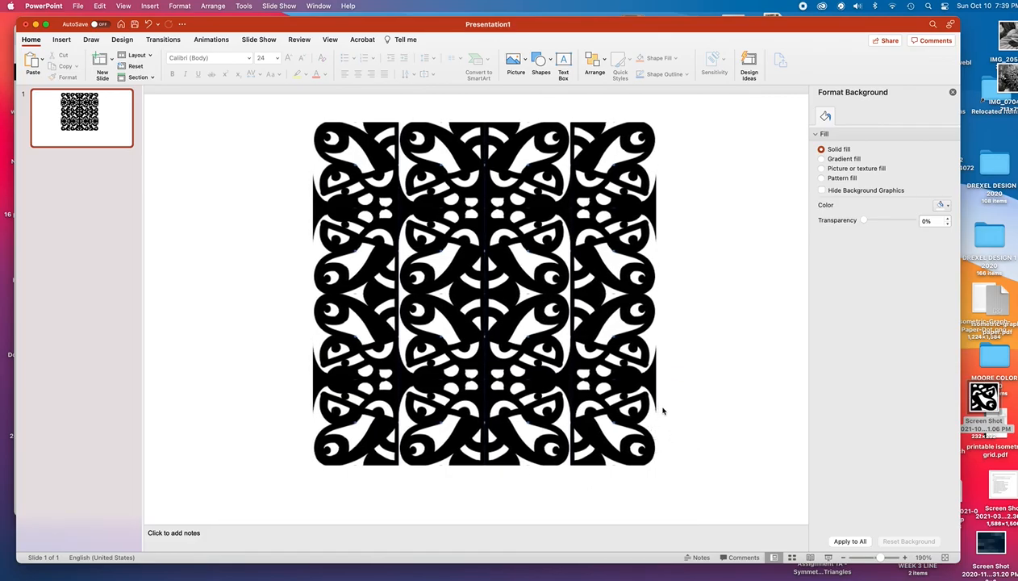
pyautogui.moveTo(679, 451)
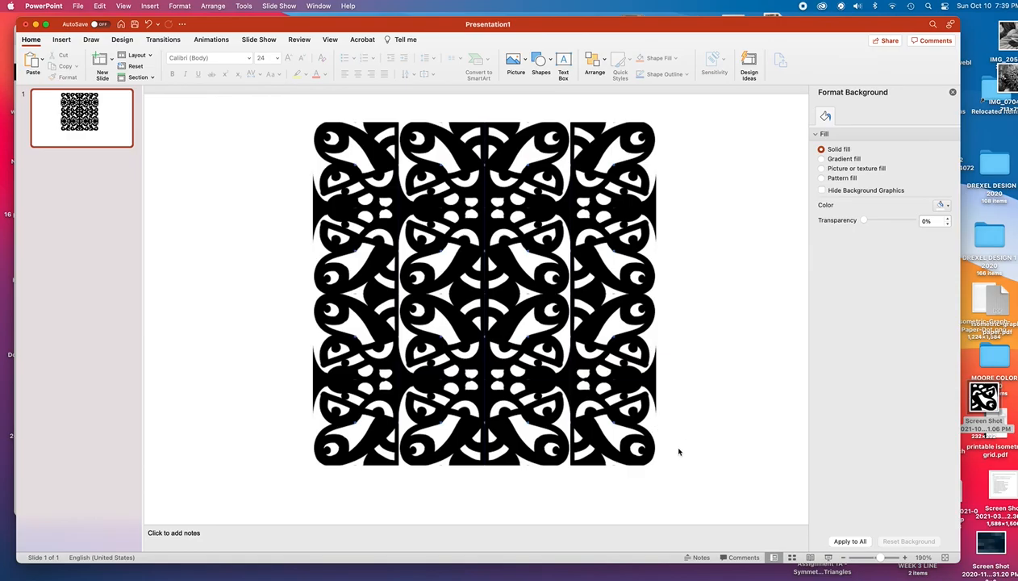
pyautogui.moveTo(579, 371)
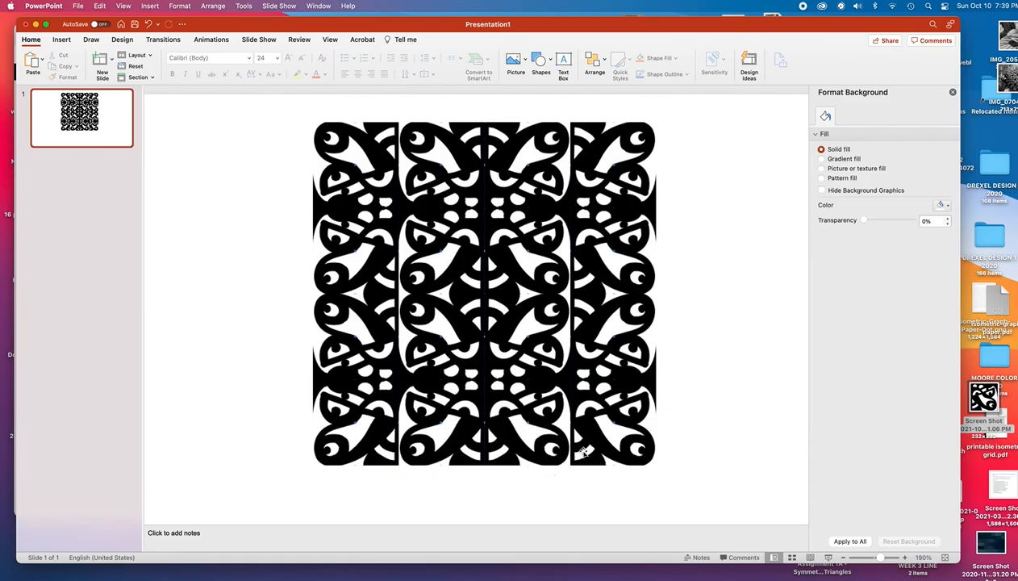
pyautogui.moveTo(535, 381)
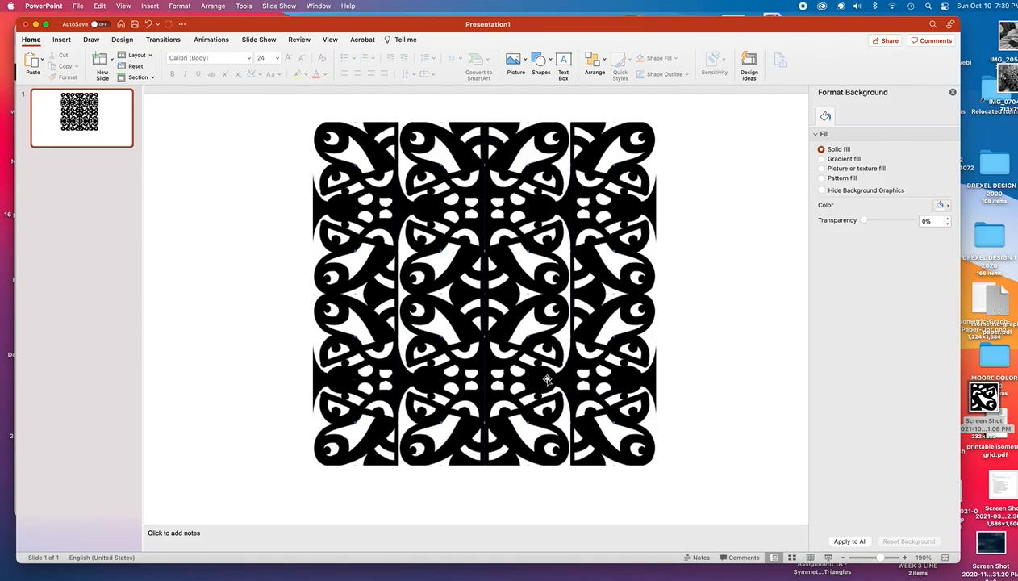
pyautogui.moveTo(571, 404)
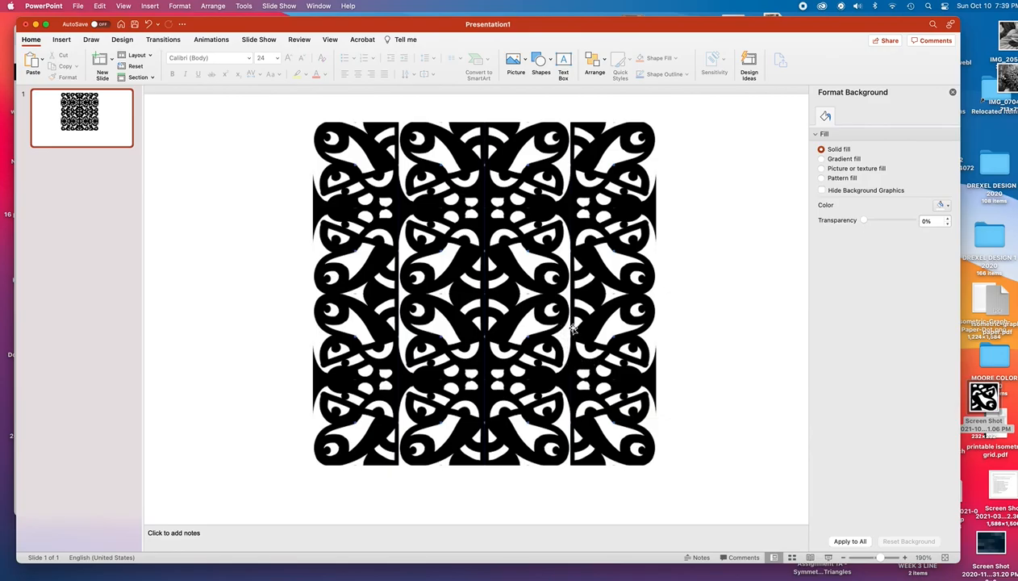
pyautogui.moveTo(303, 281)
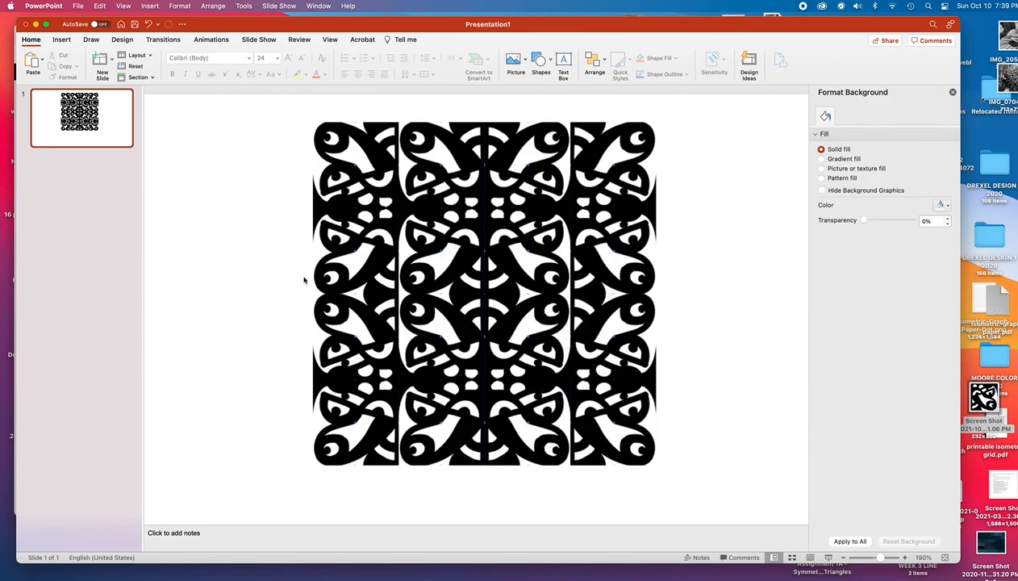
pyautogui.moveTo(516, 433)
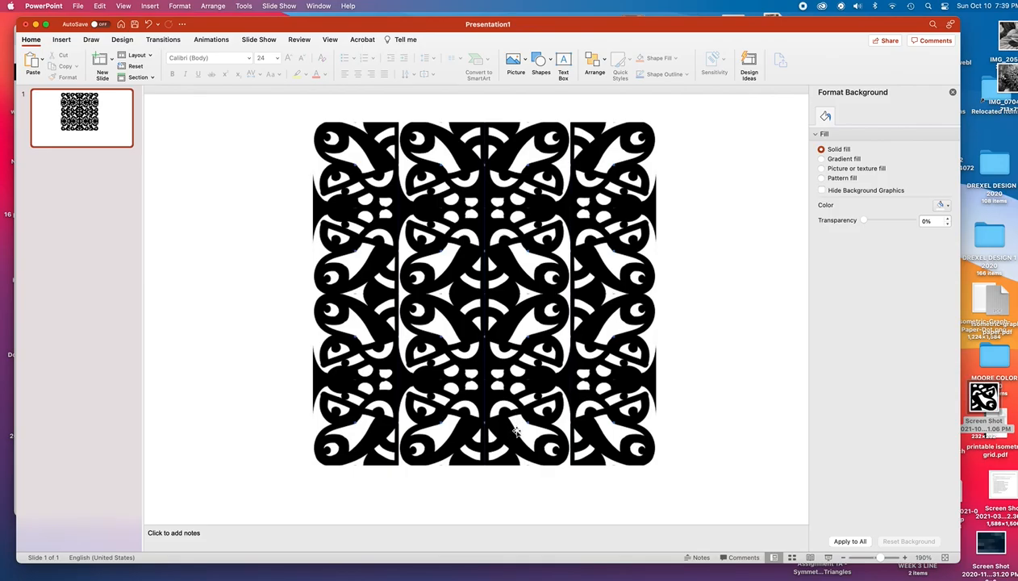
pyautogui.moveTo(526, 265)
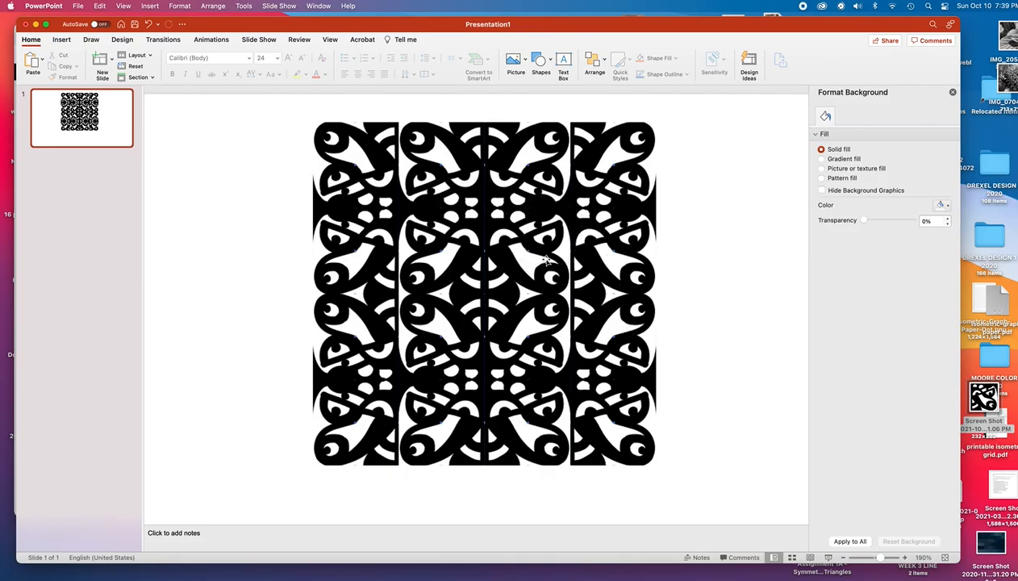
pyautogui.moveTo(577, 265)
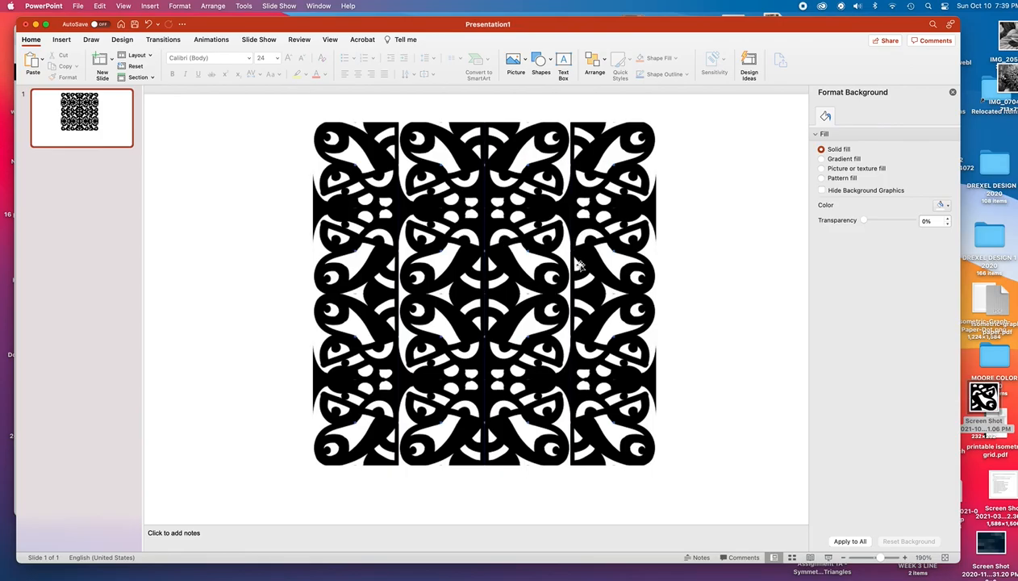
pyautogui.moveTo(604, 345)
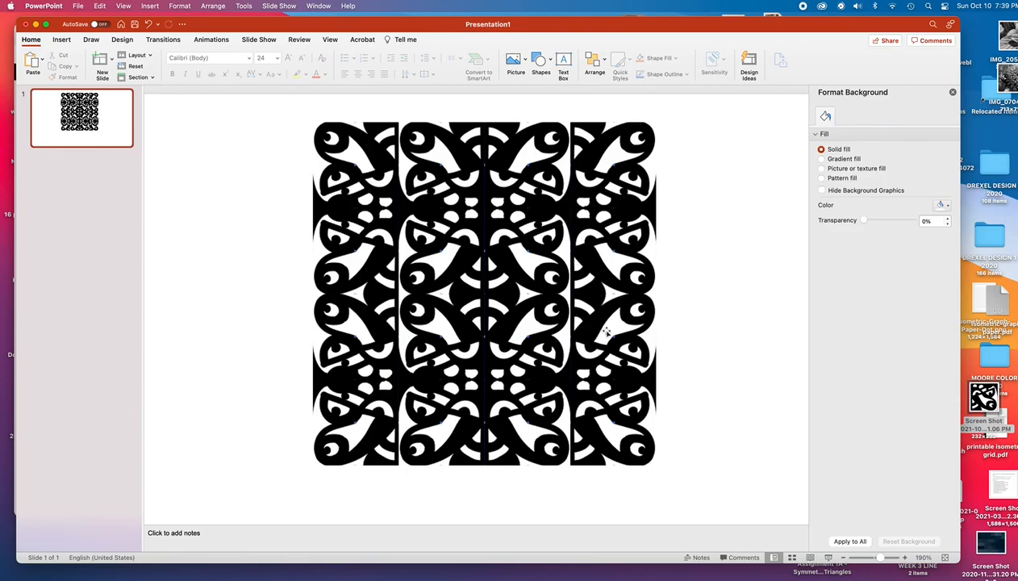
pyautogui.moveTo(578, 368)
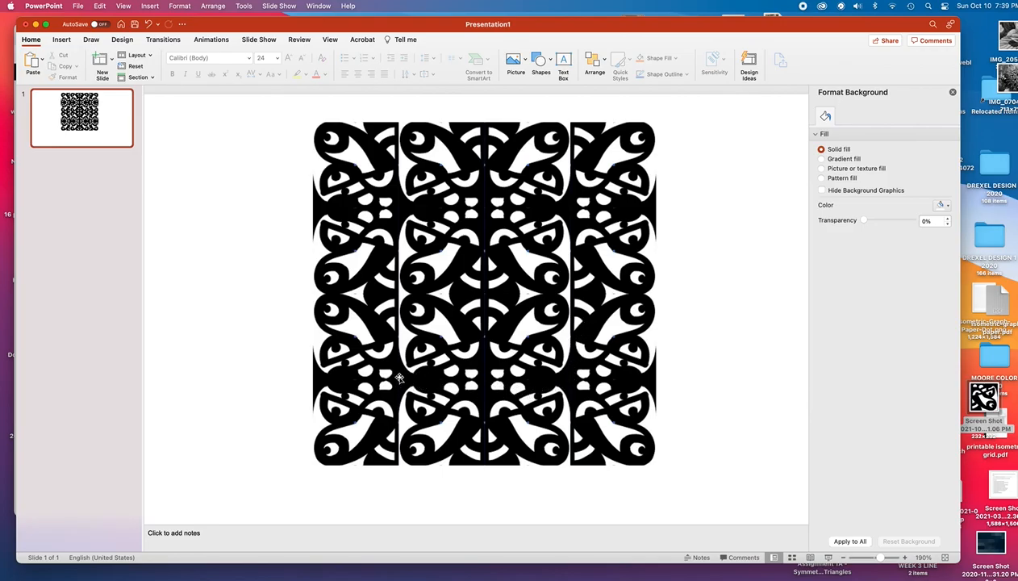
pyautogui.moveTo(420, 293)
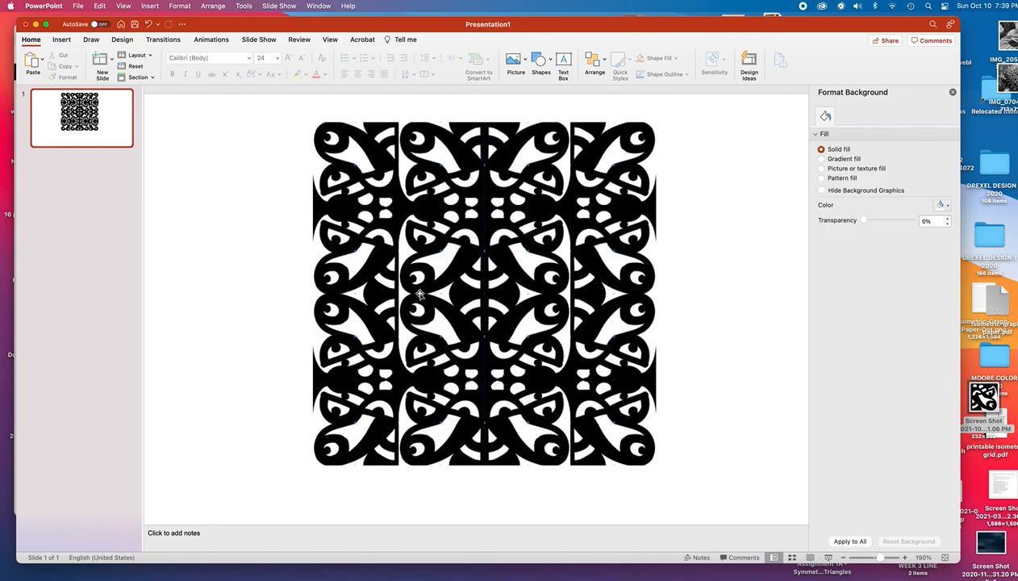
pyautogui.moveTo(458, 324)
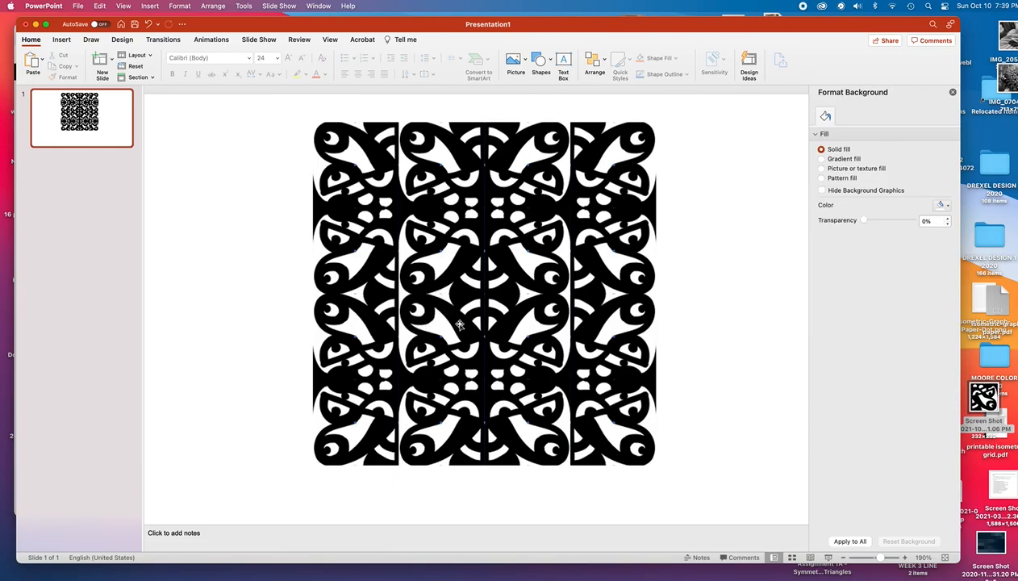
pyautogui.moveTo(544, 305)
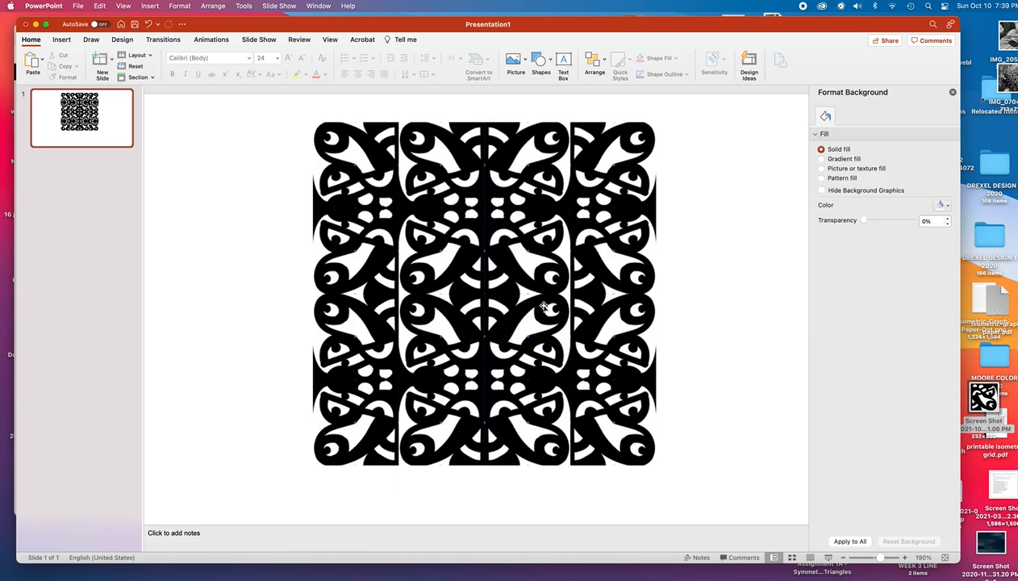
pyautogui.moveTo(532, 347)
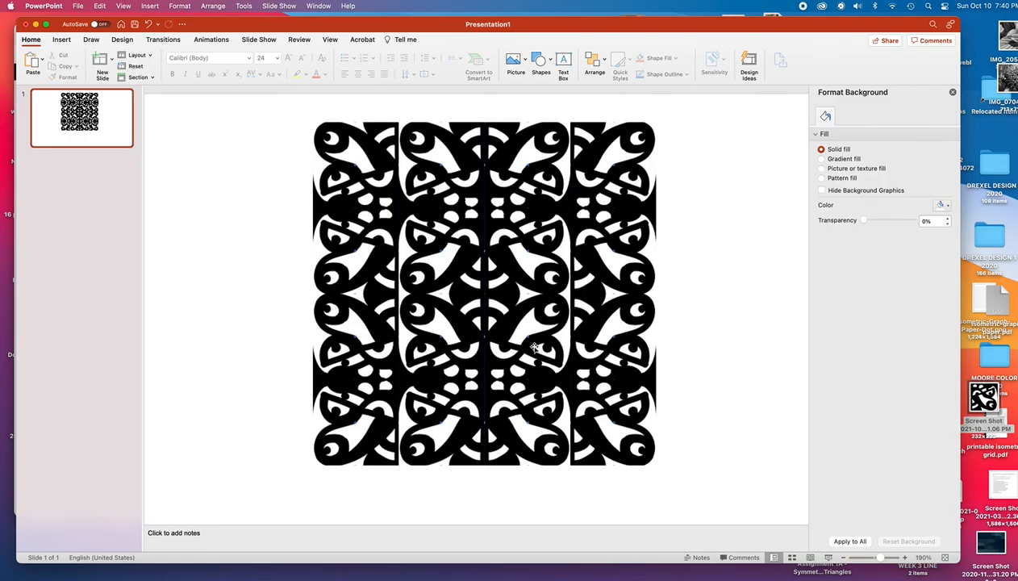
pyautogui.moveTo(552, 358)
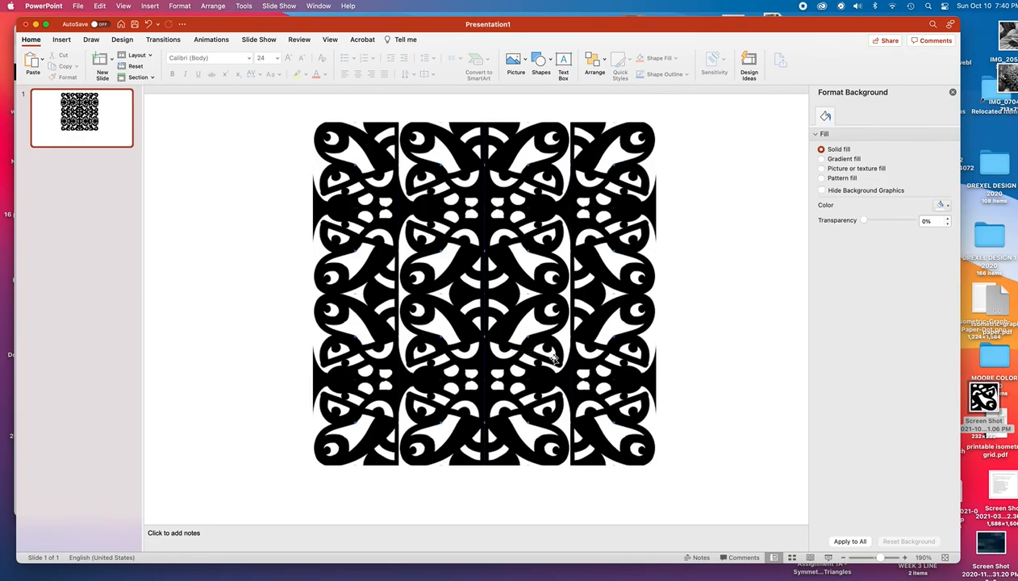
pyautogui.moveTo(535, 351)
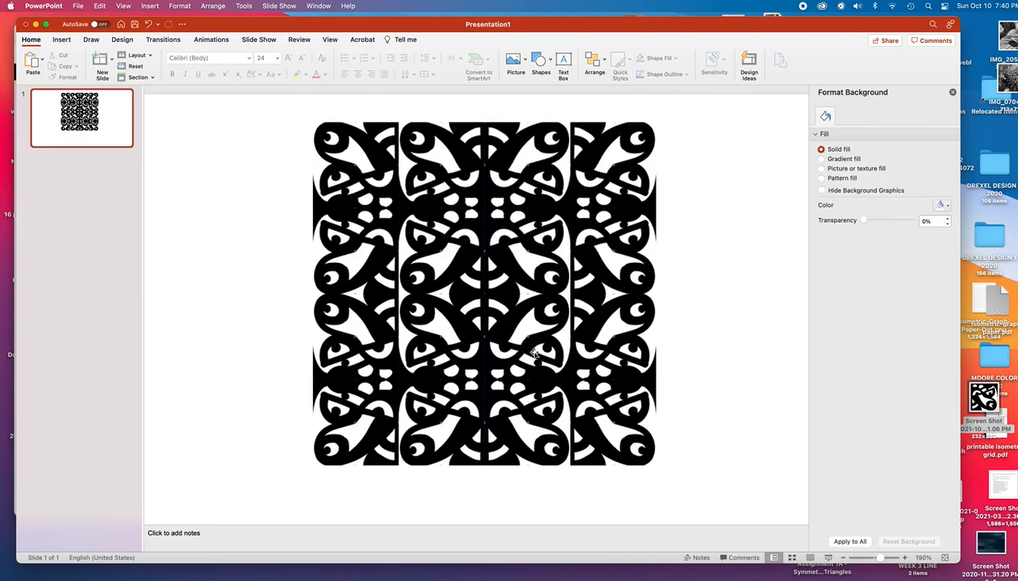
pyautogui.moveTo(545, 347)
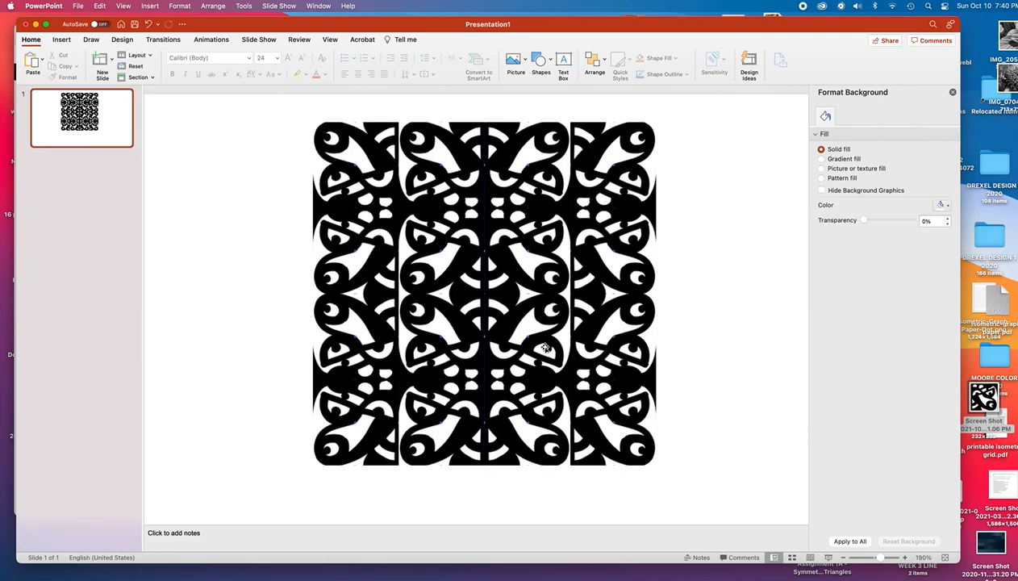
pyautogui.moveTo(548, 357)
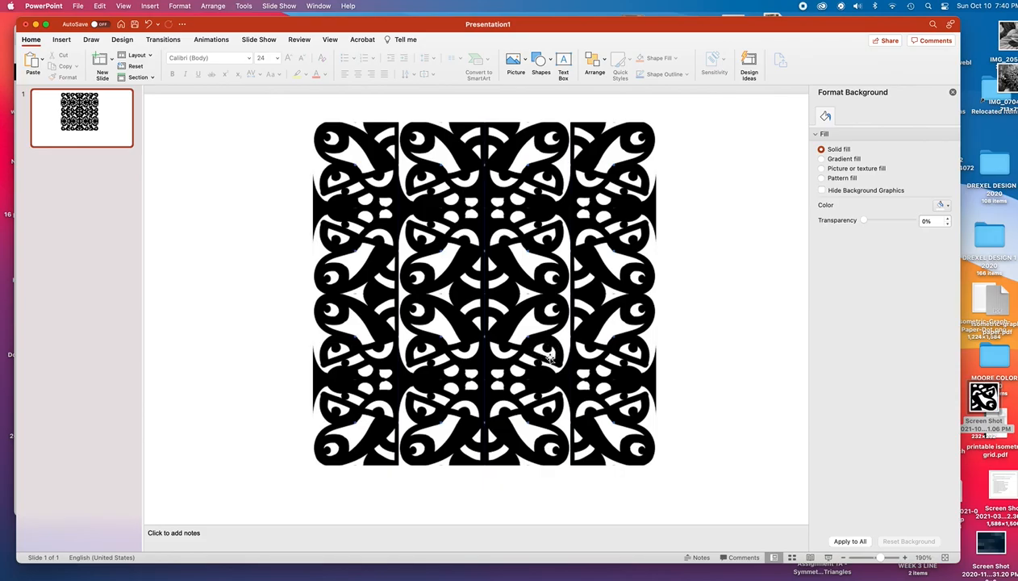
pyautogui.moveTo(492, 374)
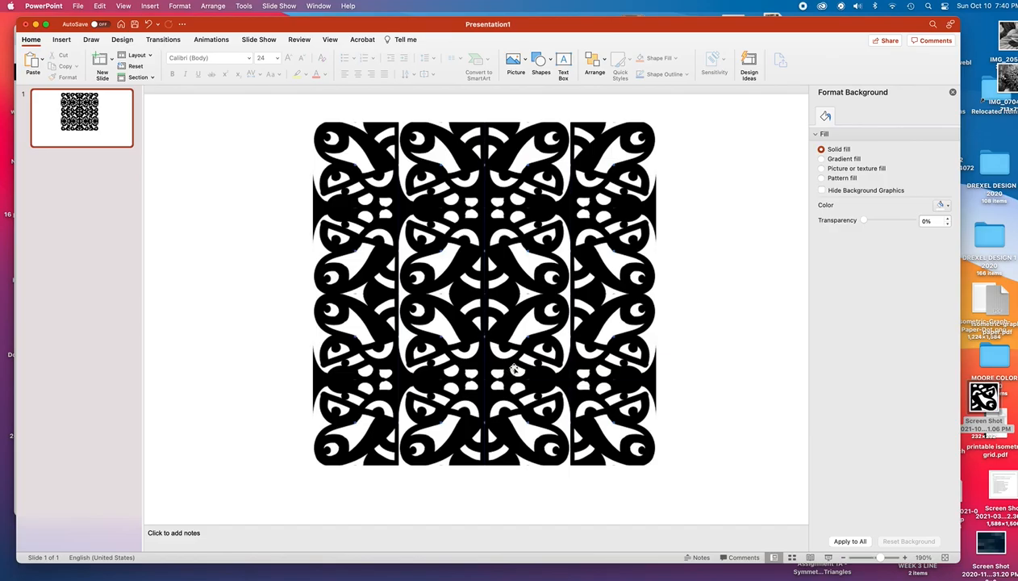
pyautogui.moveTo(573, 293)
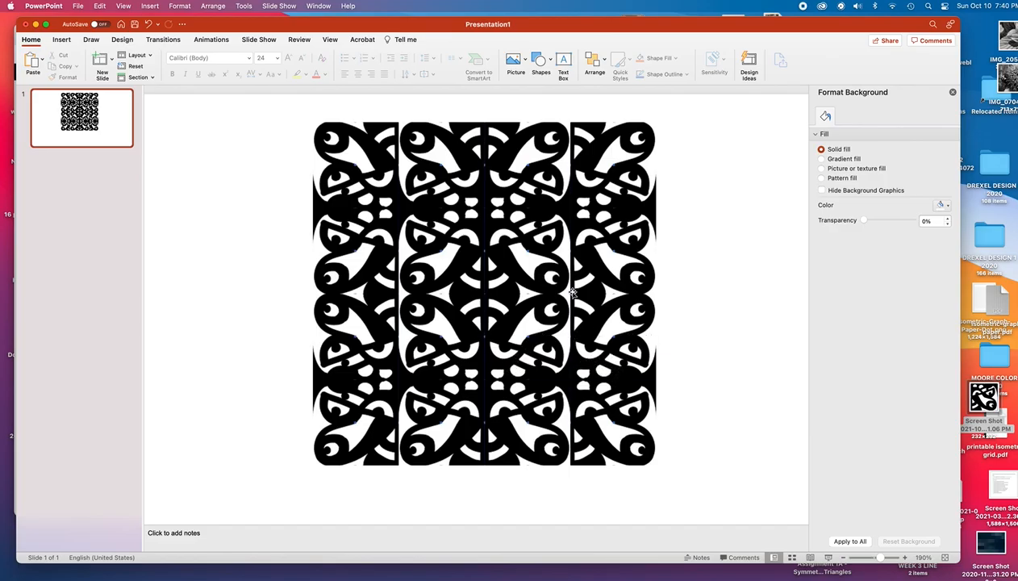
pyautogui.moveTo(573, 259)
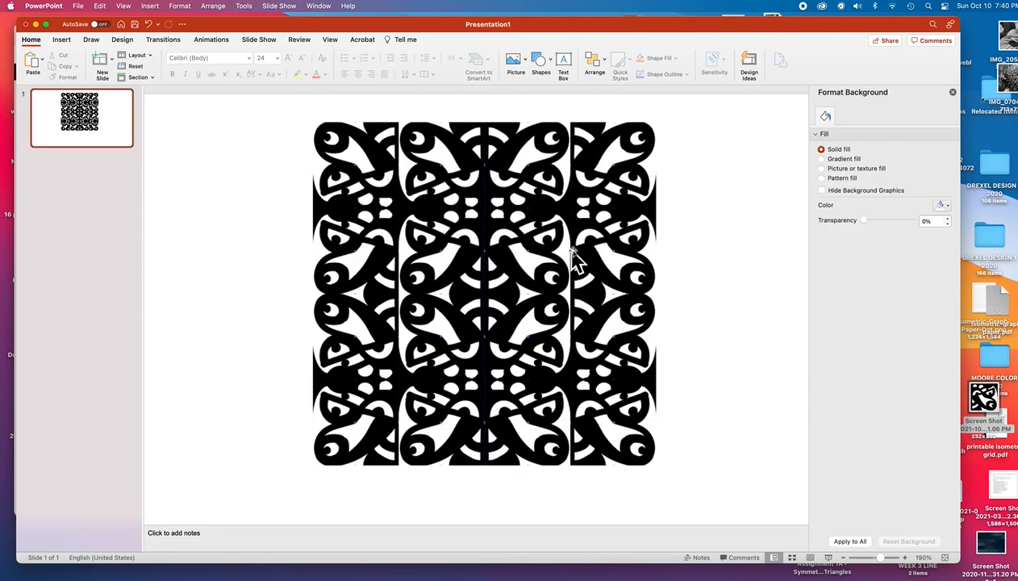
pyautogui.moveTo(568, 213)
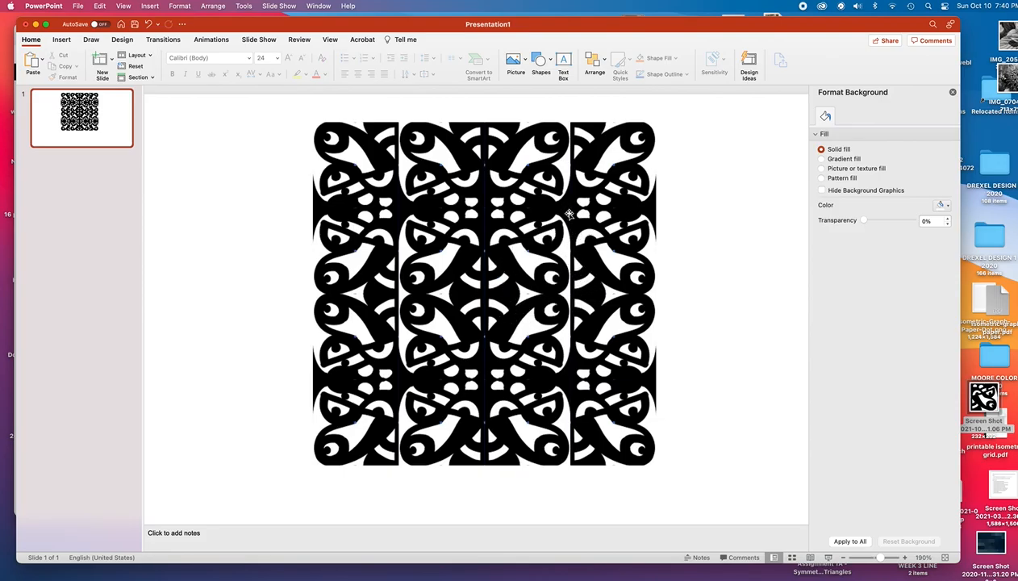
pyautogui.moveTo(576, 303)
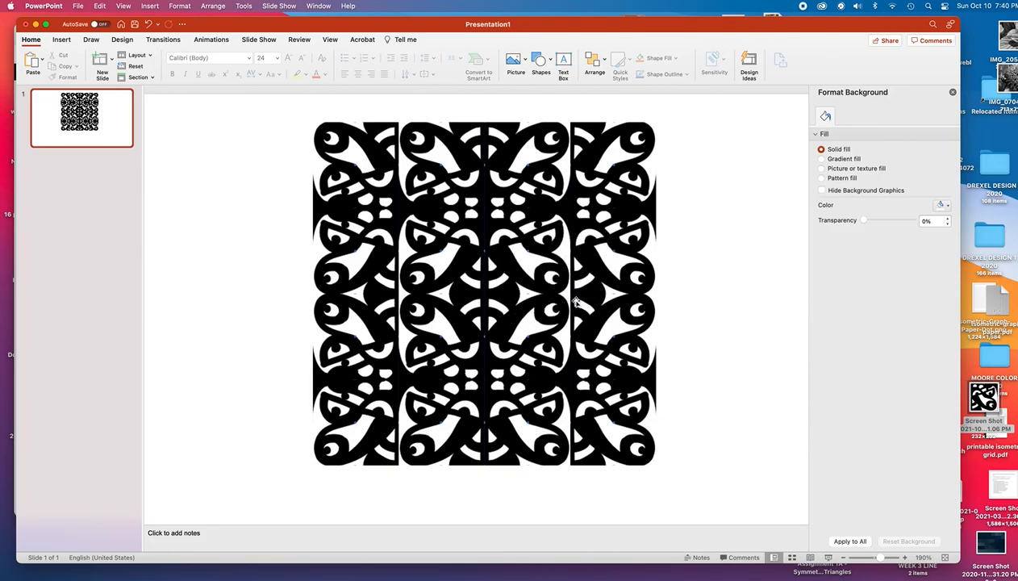
pyautogui.moveTo(710, 271)
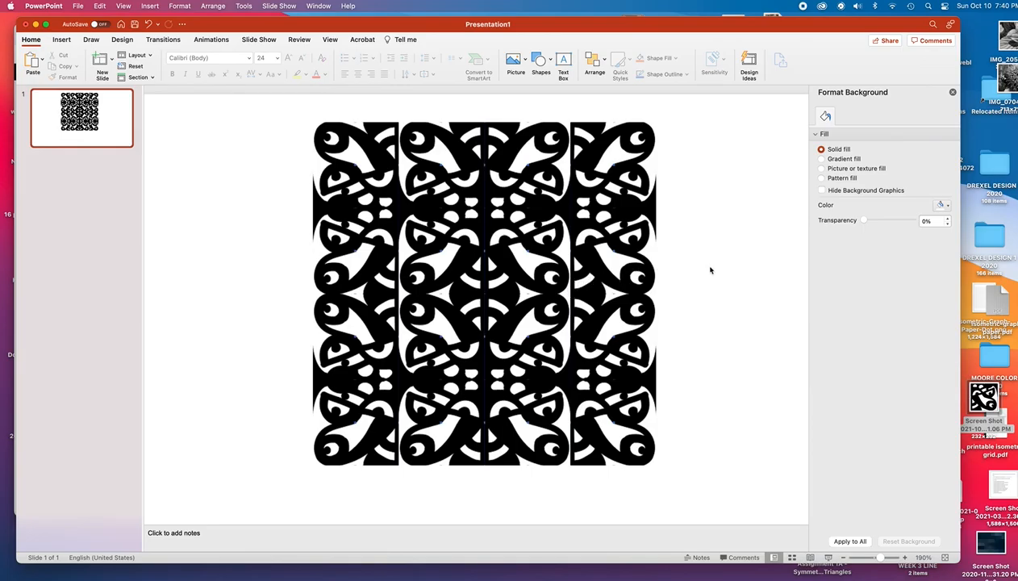
pyautogui.moveTo(697, 264)
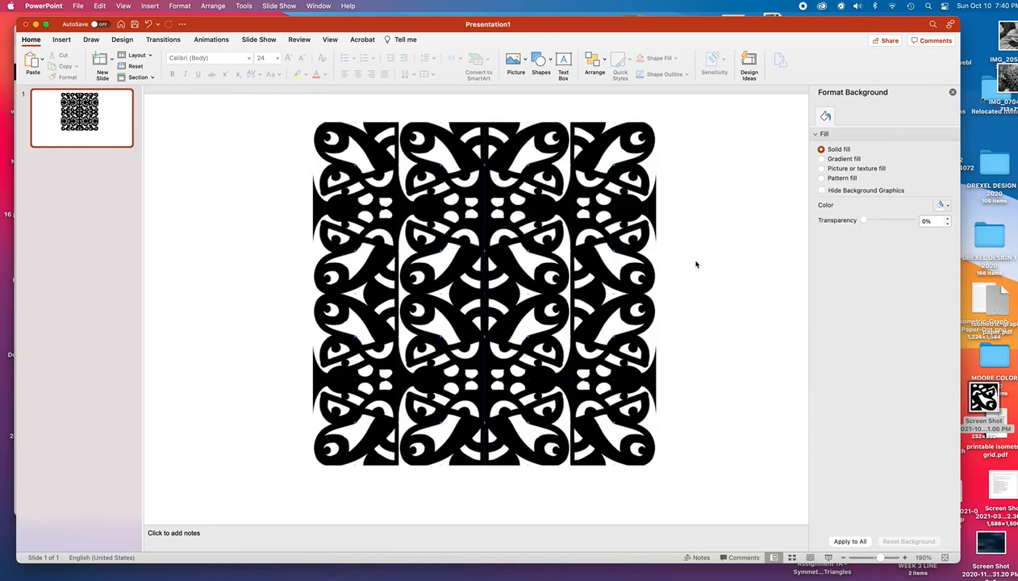
pyautogui.moveTo(693, 262)
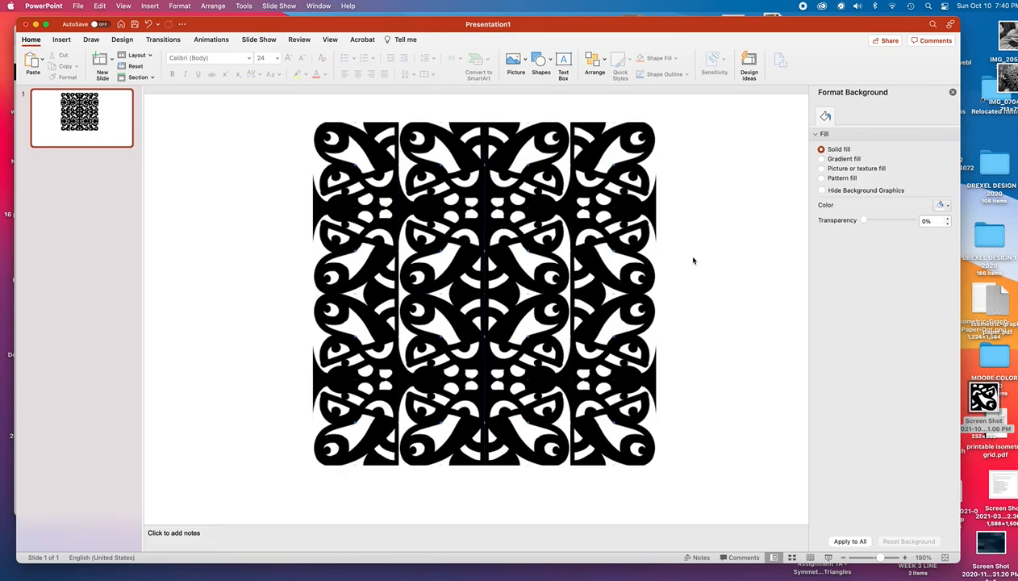
pyautogui.moveTo(526, 281)
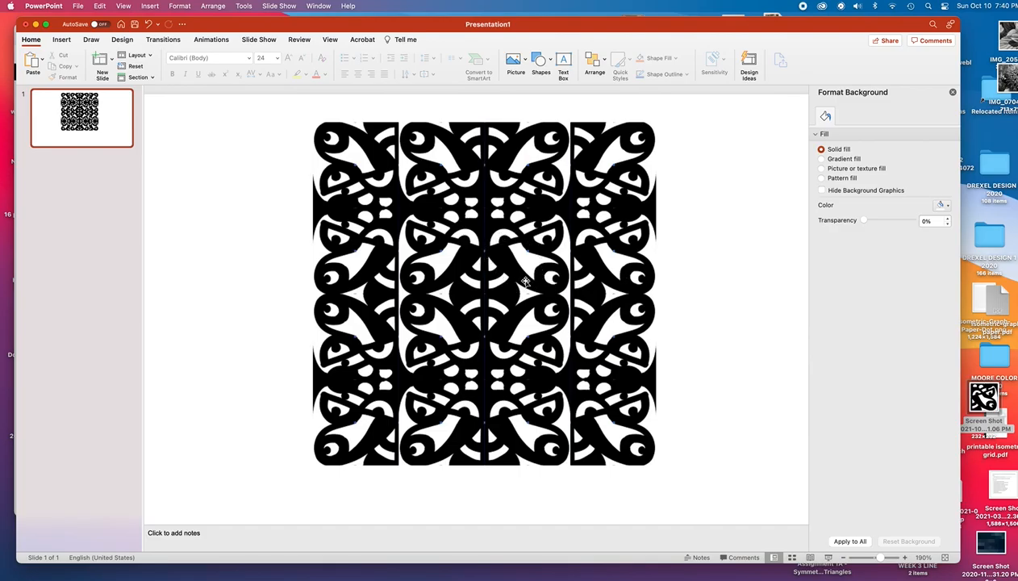
pyautogui.moveTo(86, 159)
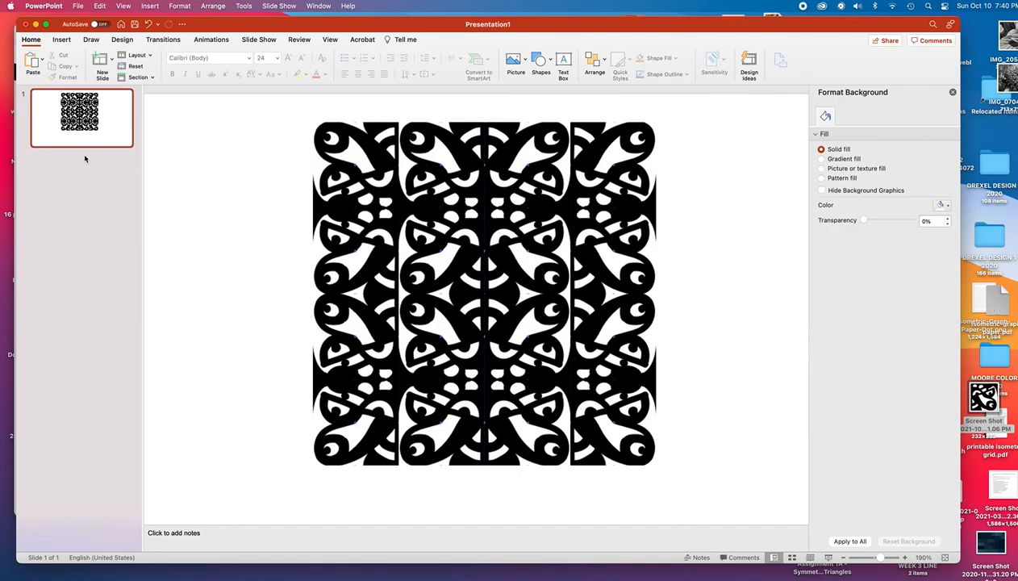
pyautogui.moveTo(353, 293)
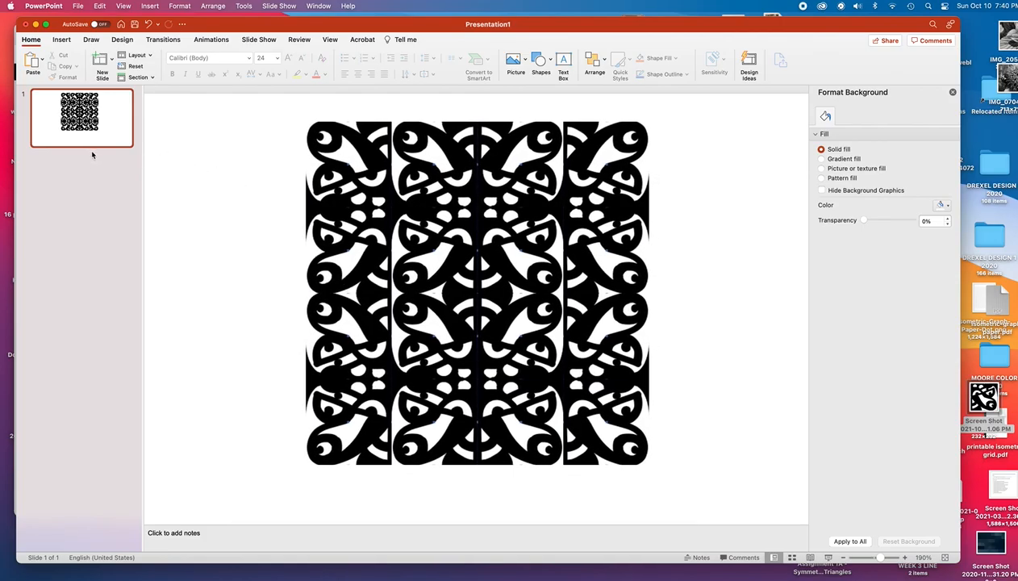
pyautogui.moveTo(279, 163)
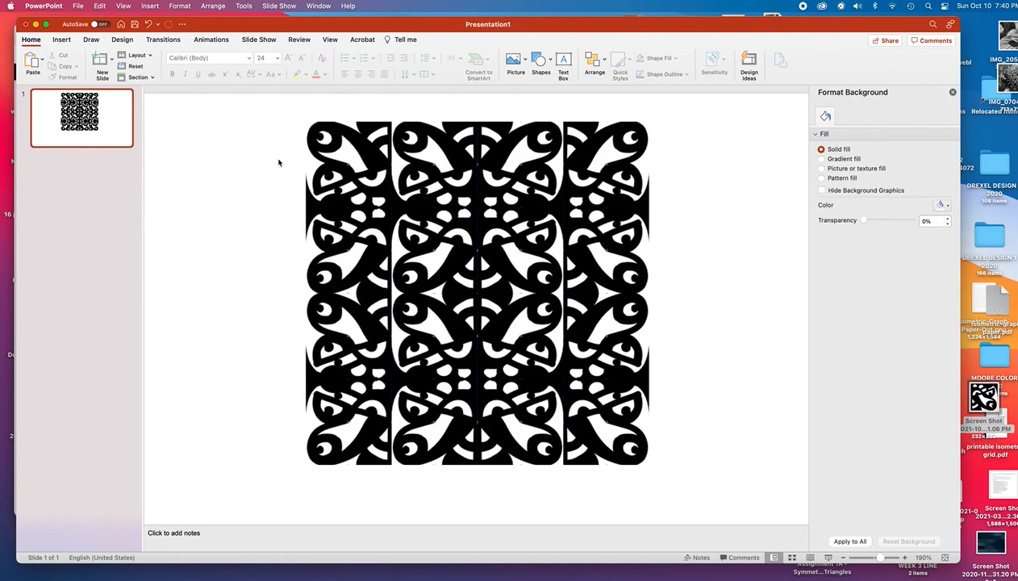
pyautogui.moveTo(594, 337)
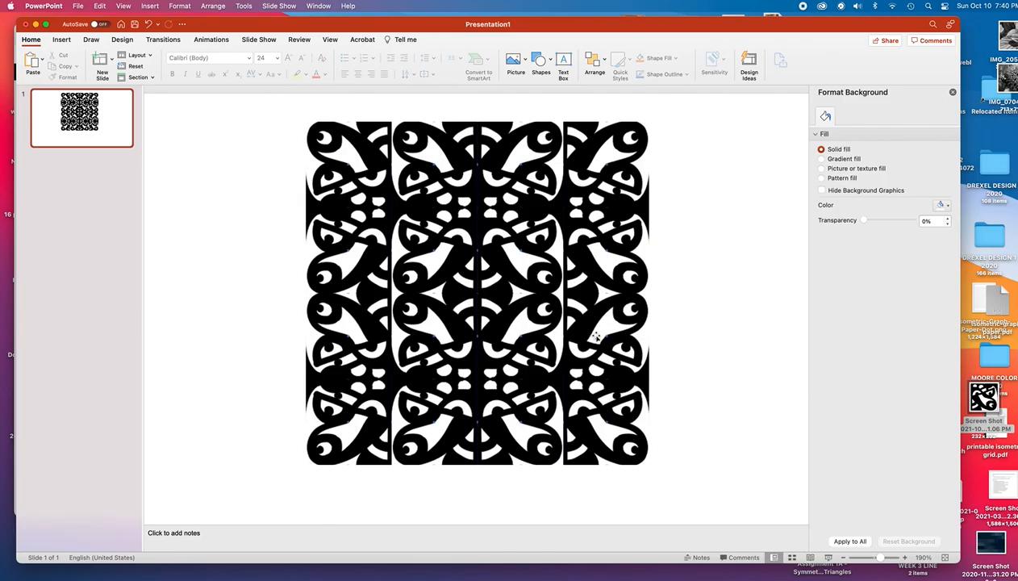
pyautogui.moveTo(693, 322)
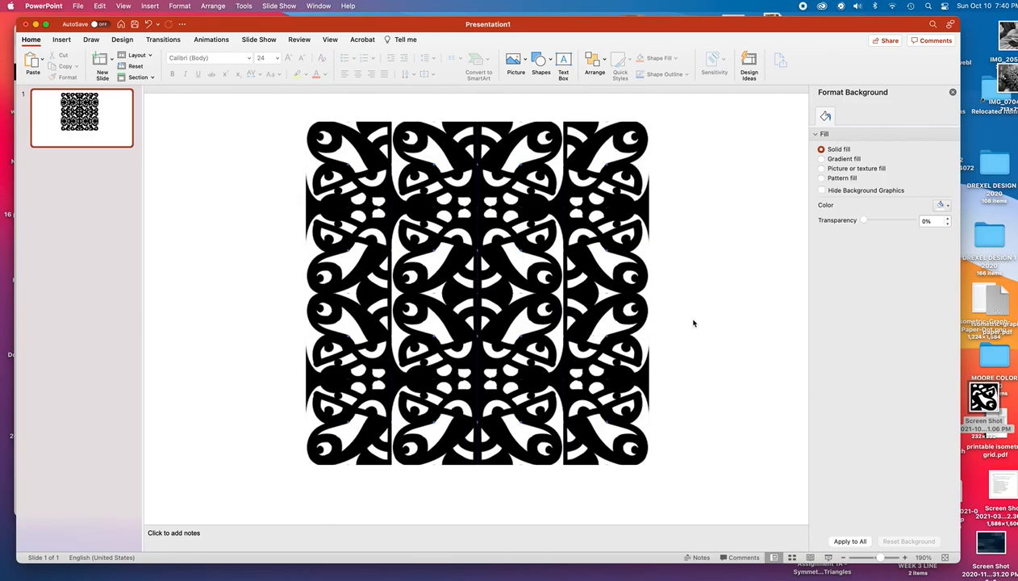
pyautogui.moveTo(655, 323)
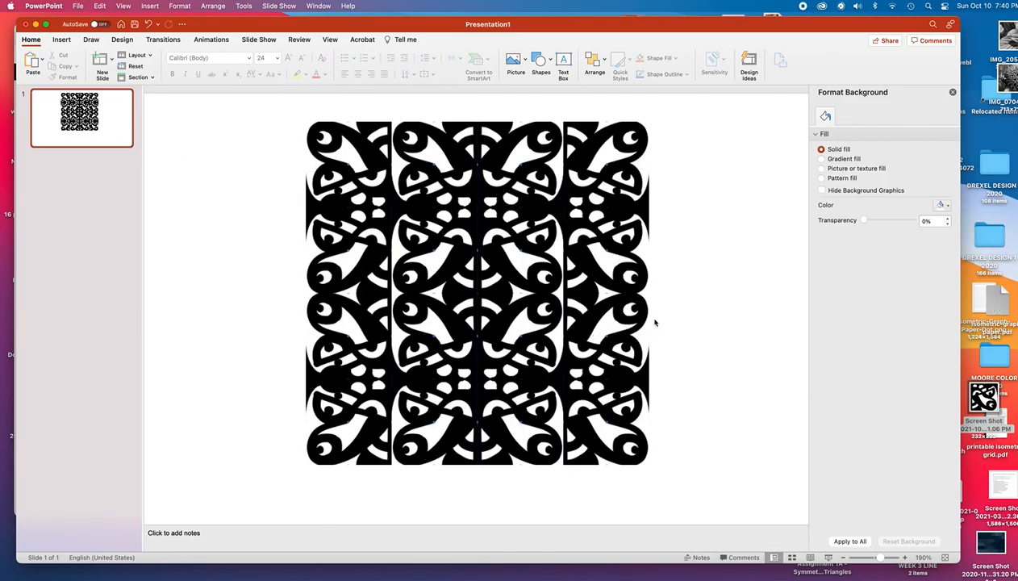
pyautogui.moveTo(600, 284)
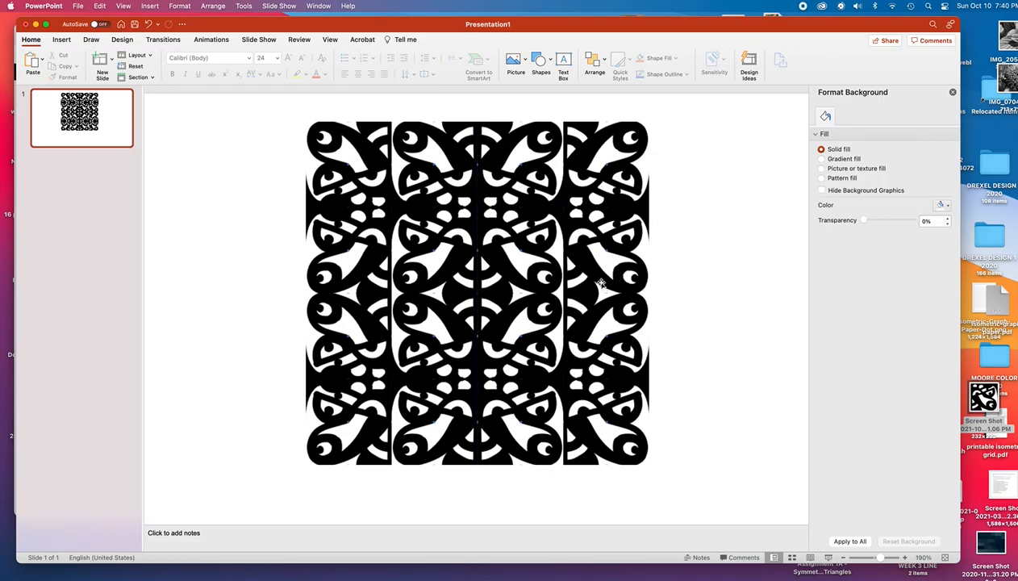
pyautogui.moveTo(565, 287)
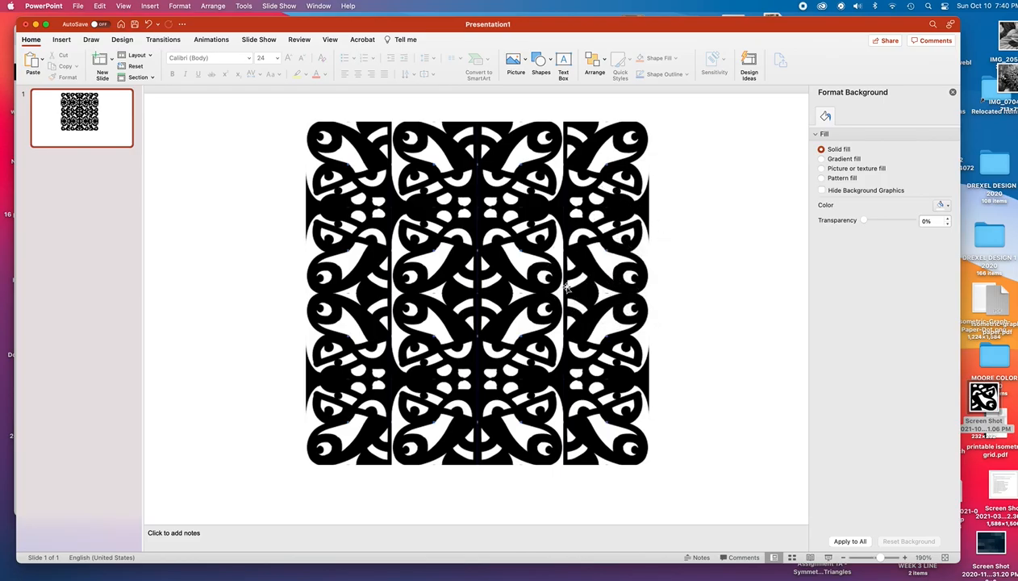
pyautogui.moveTo(650, 414)
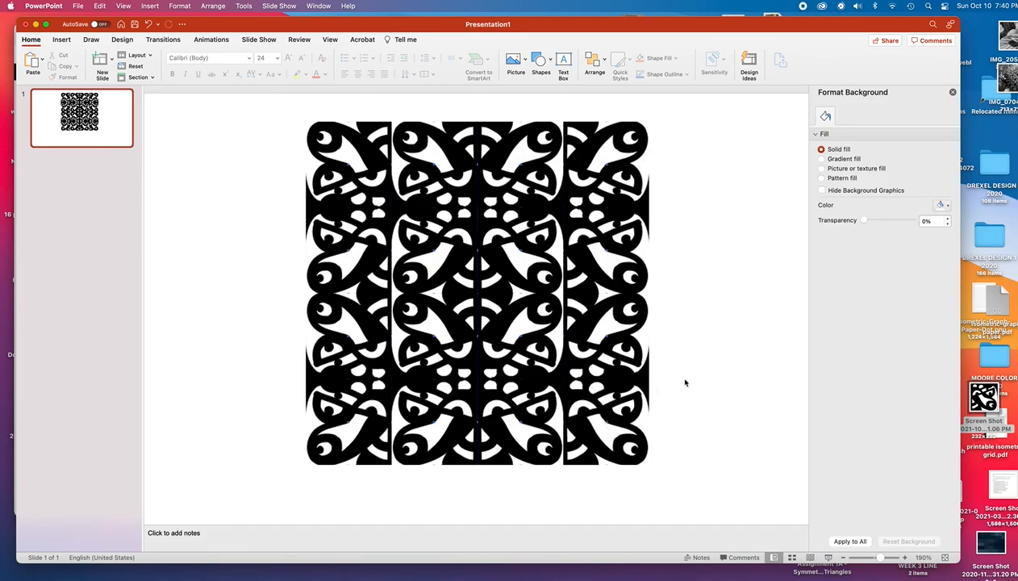
pyautogui.moveTo(639, 404)
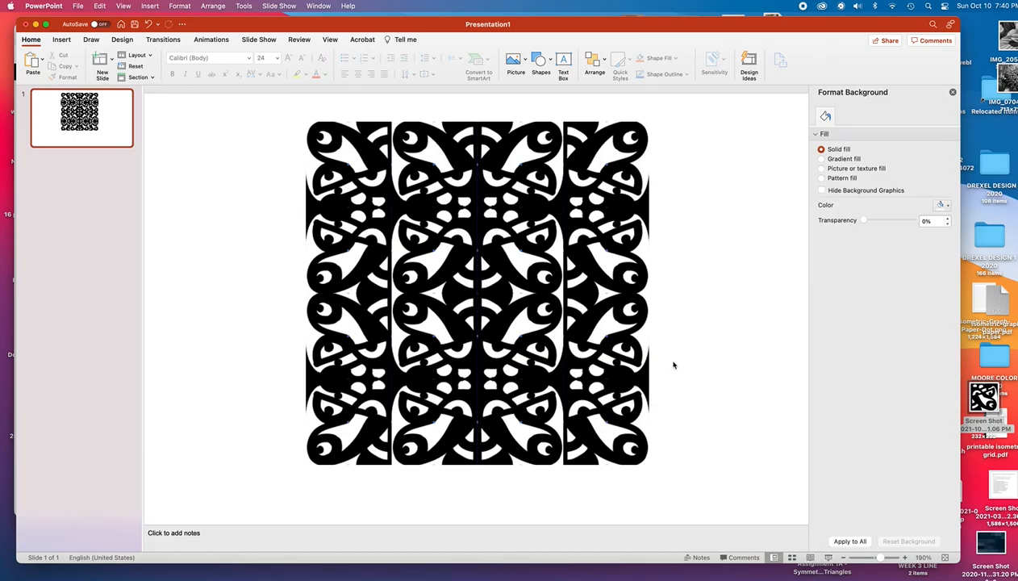
pyautogui.moveTo(708, 342)
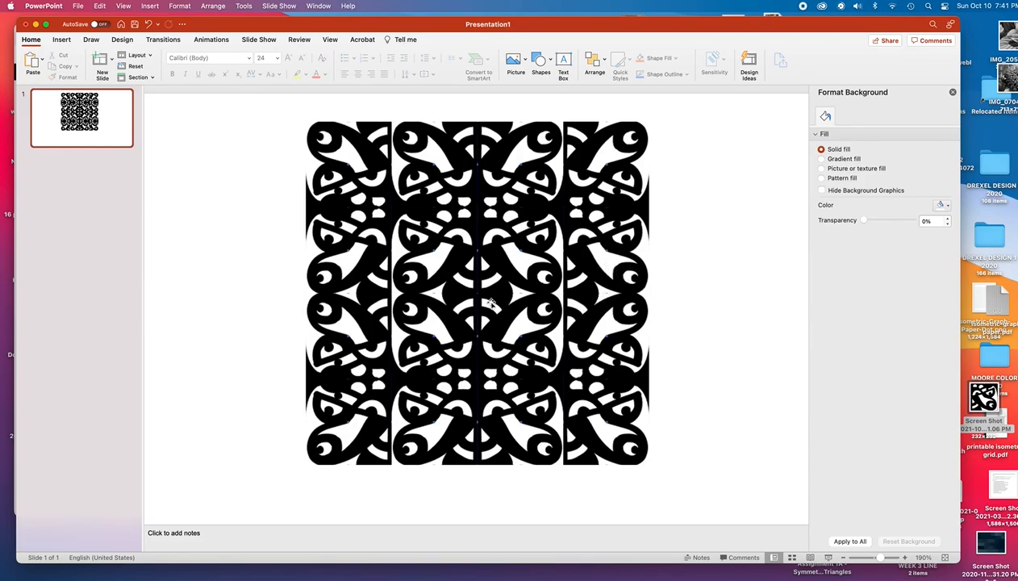
pyautogui.moveTo(663, 310)
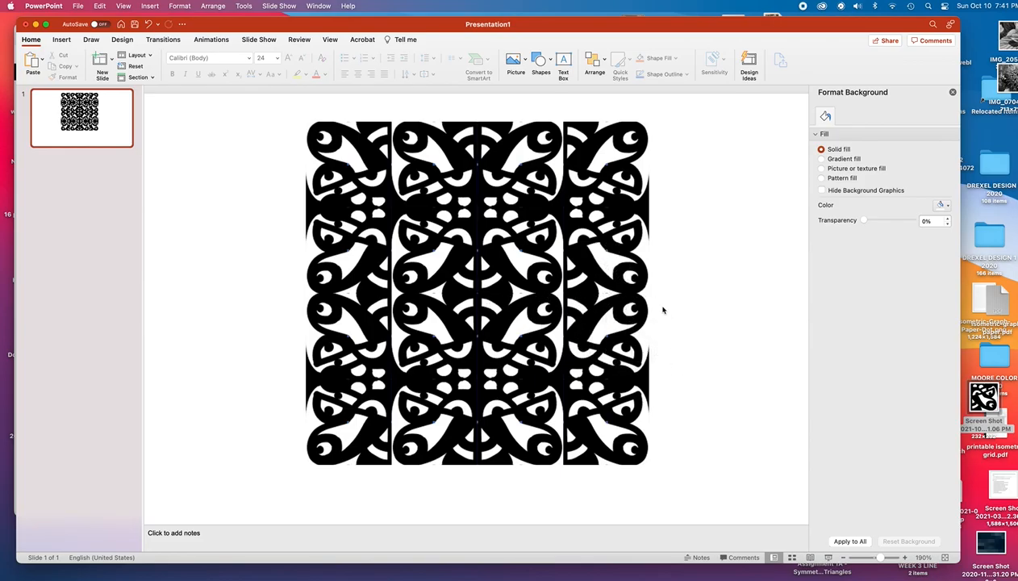
pyautogui.moveTo(710, 298)
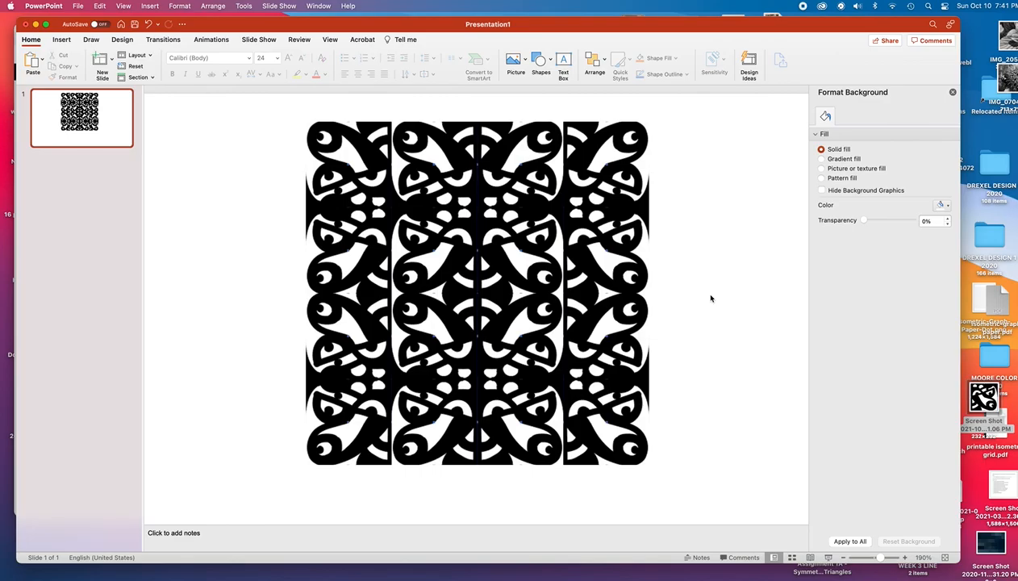